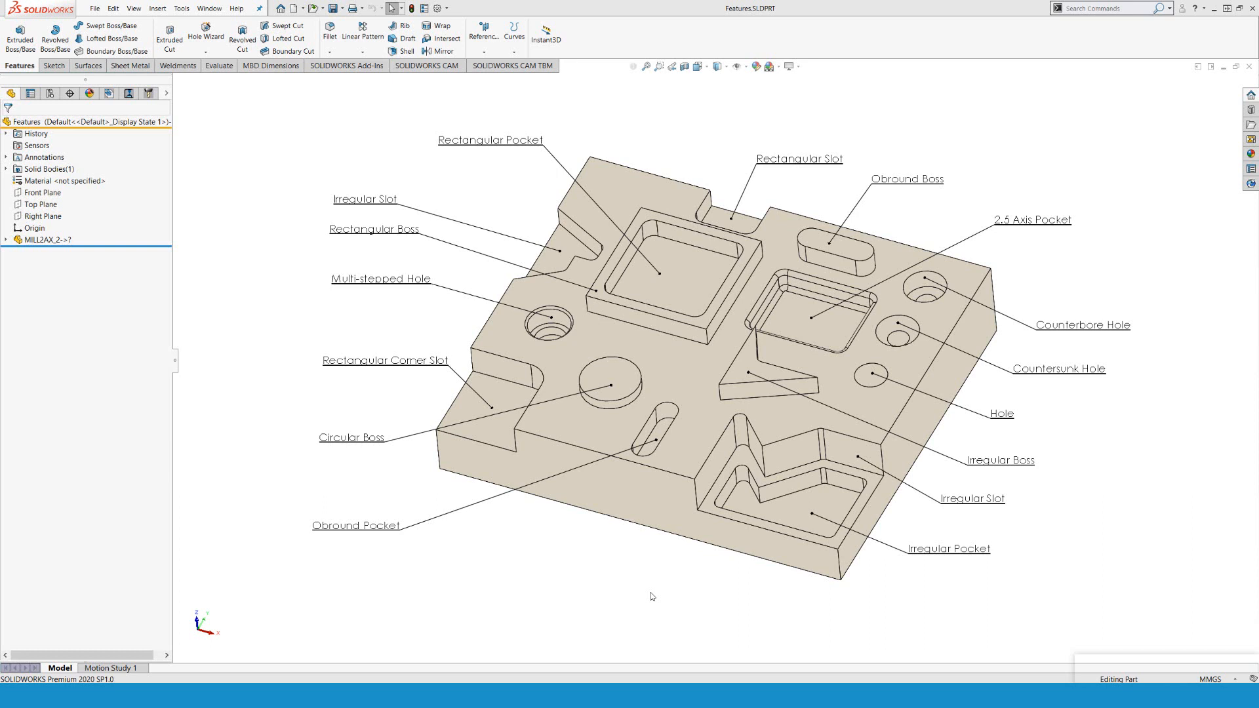
{"action": "mouse_move", "coordinate": [210, 449]}
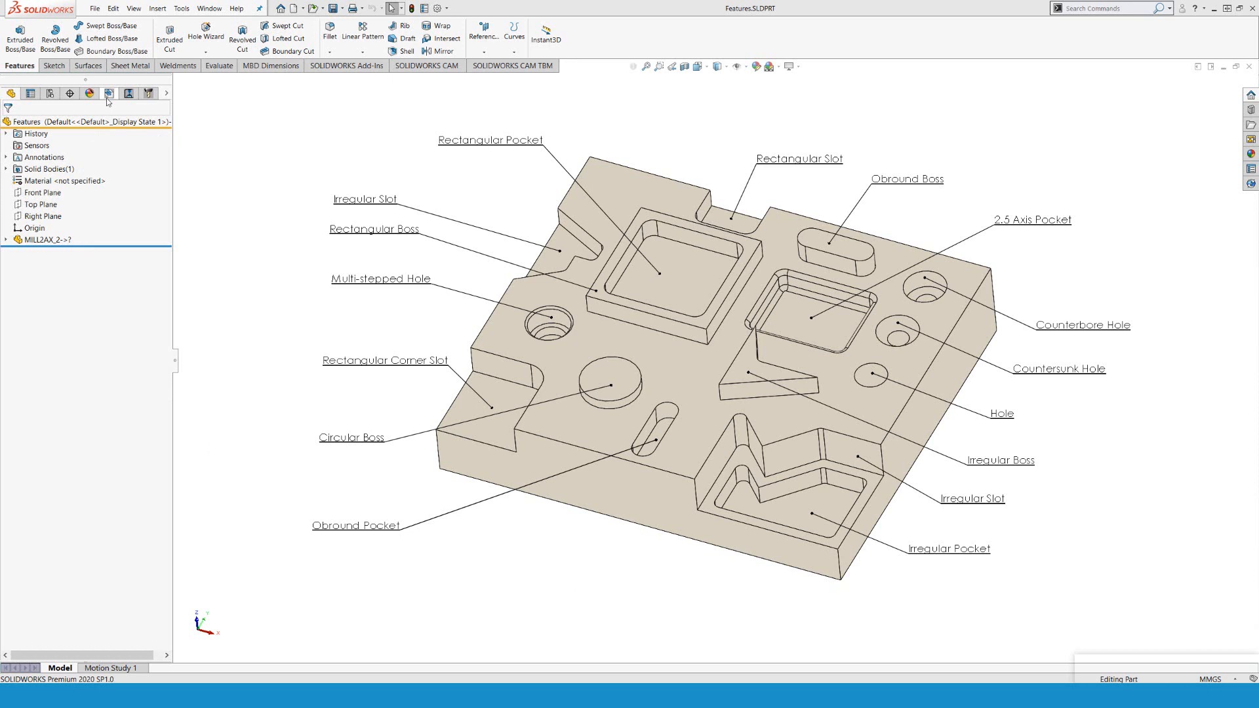
{"action": "mouse_move", "coordinate": [109, 93]}
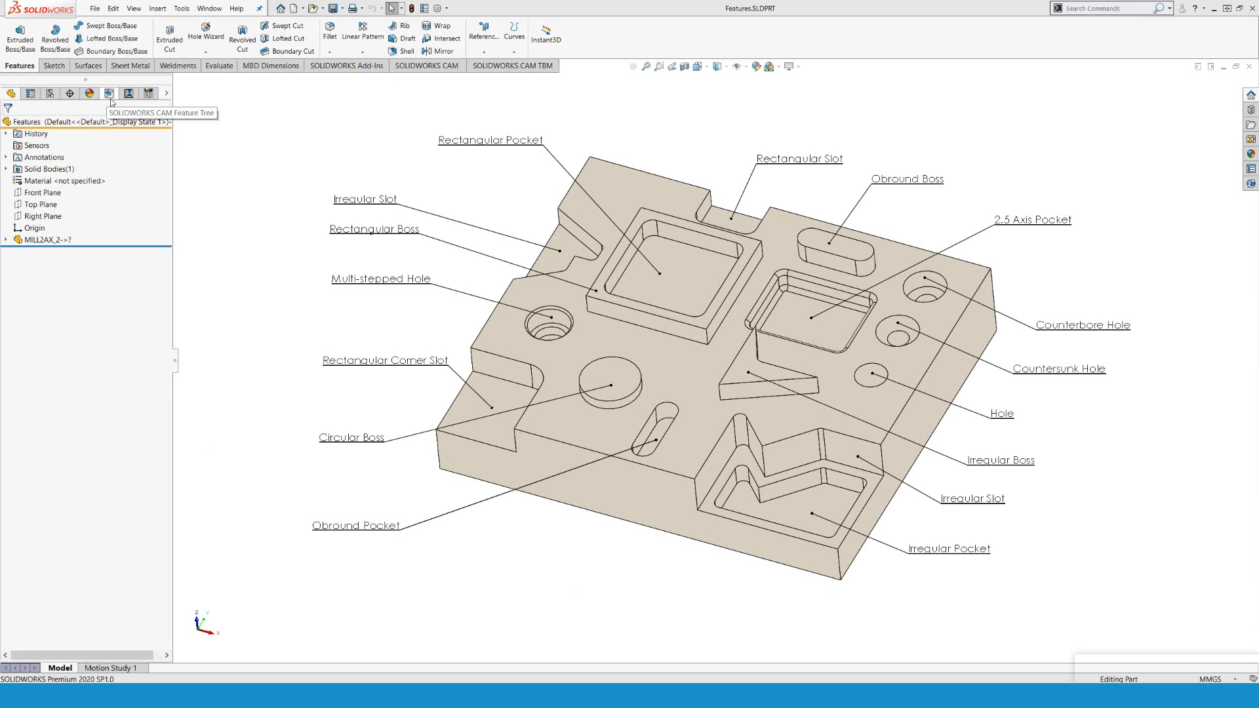
{"action": "mouse_move", "coordinate": [128, 93]}
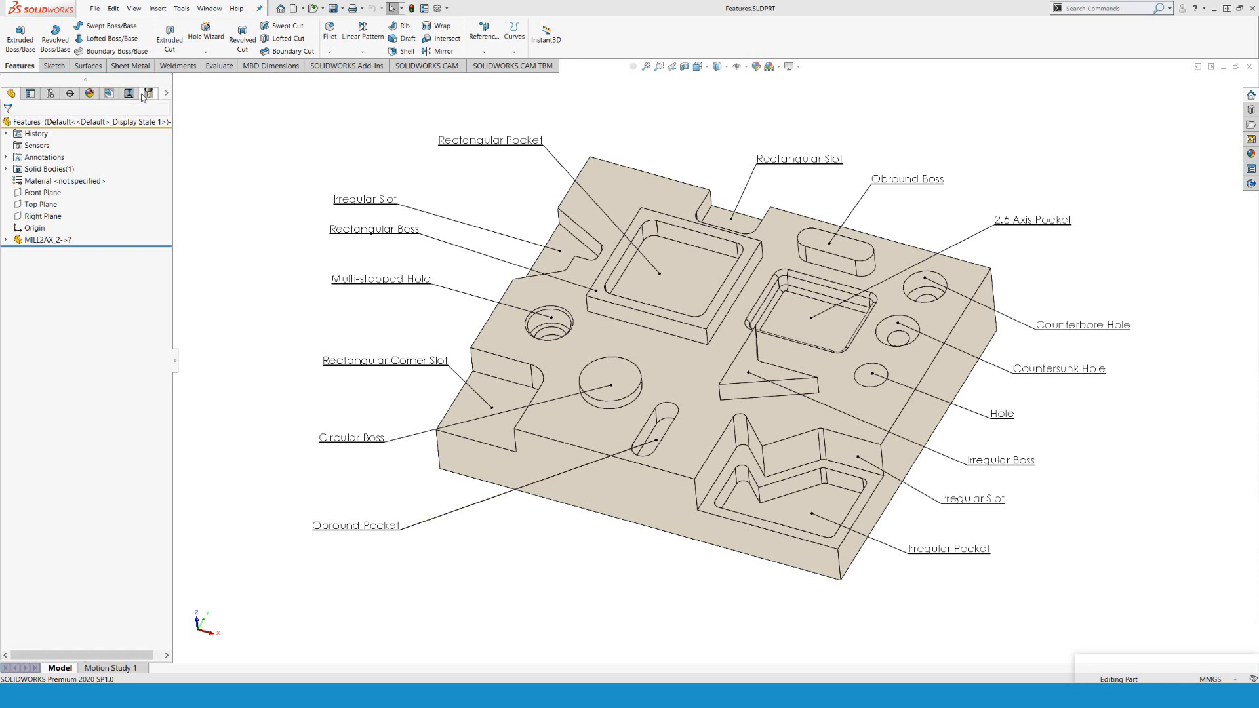
{"action": "mouse_move", "coordinate": [148, 93]}
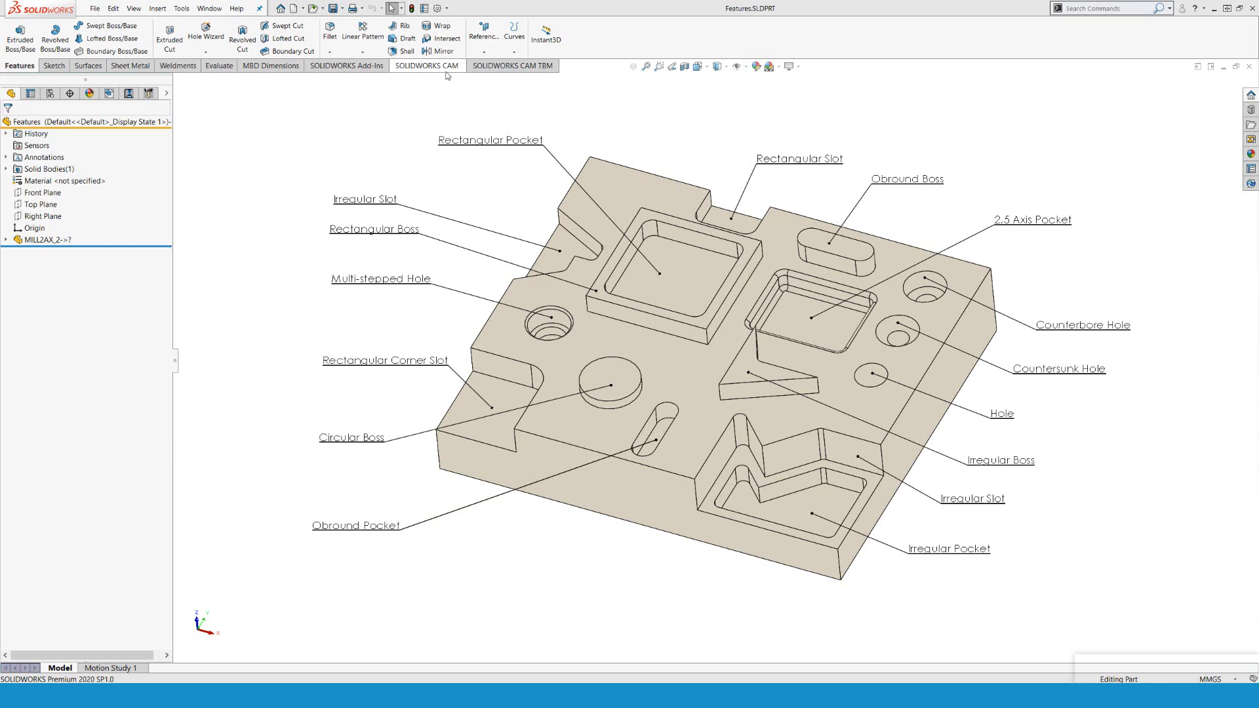
{"action": "mouse_move", "coordinate": [432, 83]}
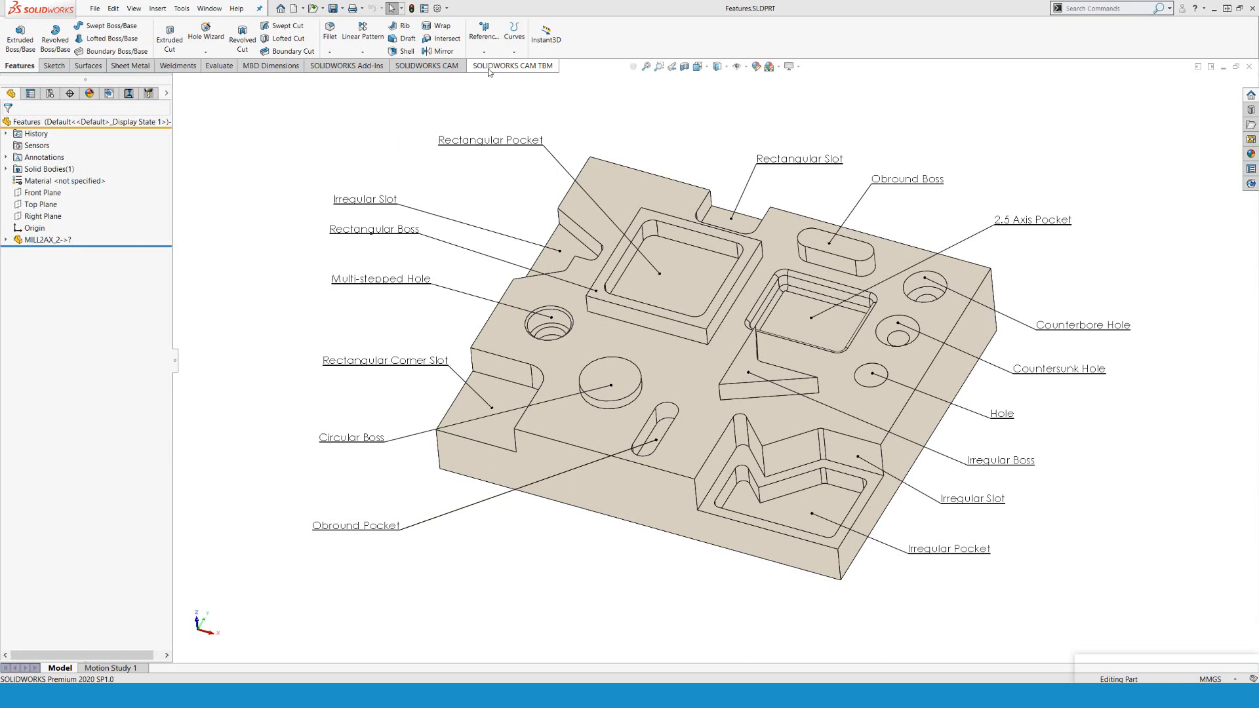
Show the CAM feature tree and bring up the Mill - Metric machine's settings.
{"action": "right_click", "coordinate": [490, 73]}
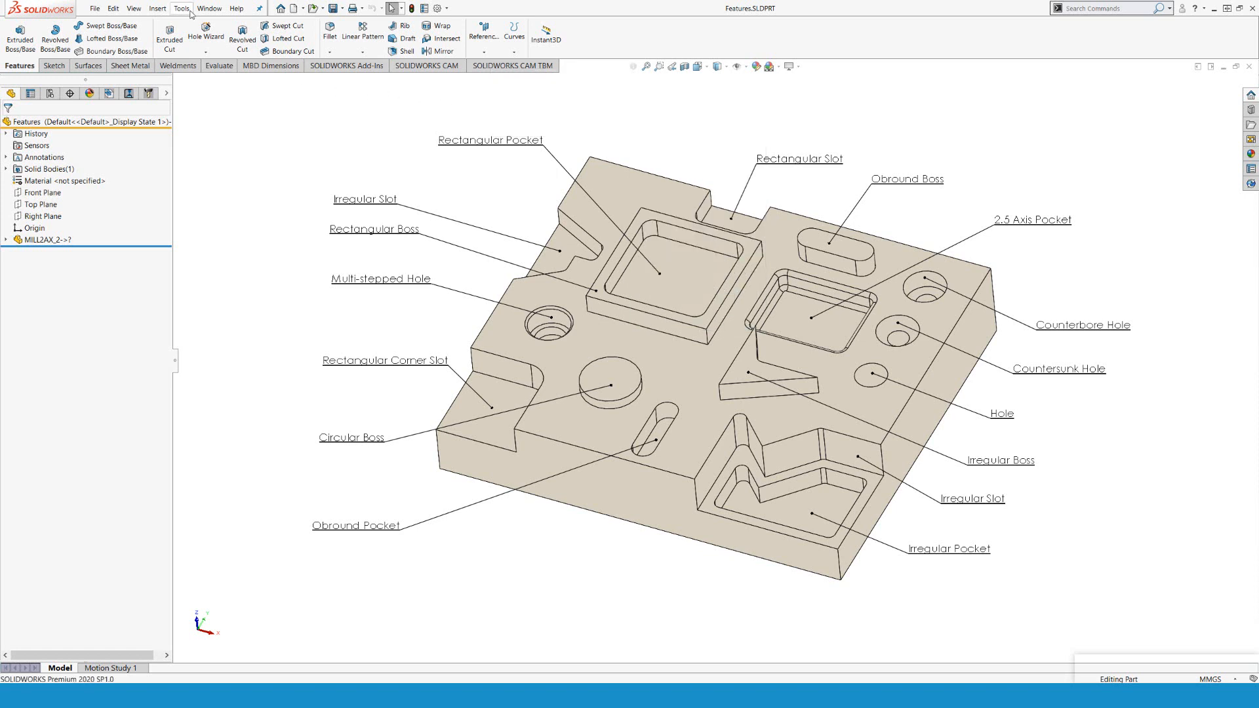
{"action": "left_click", "coordinate": [181, 8]}
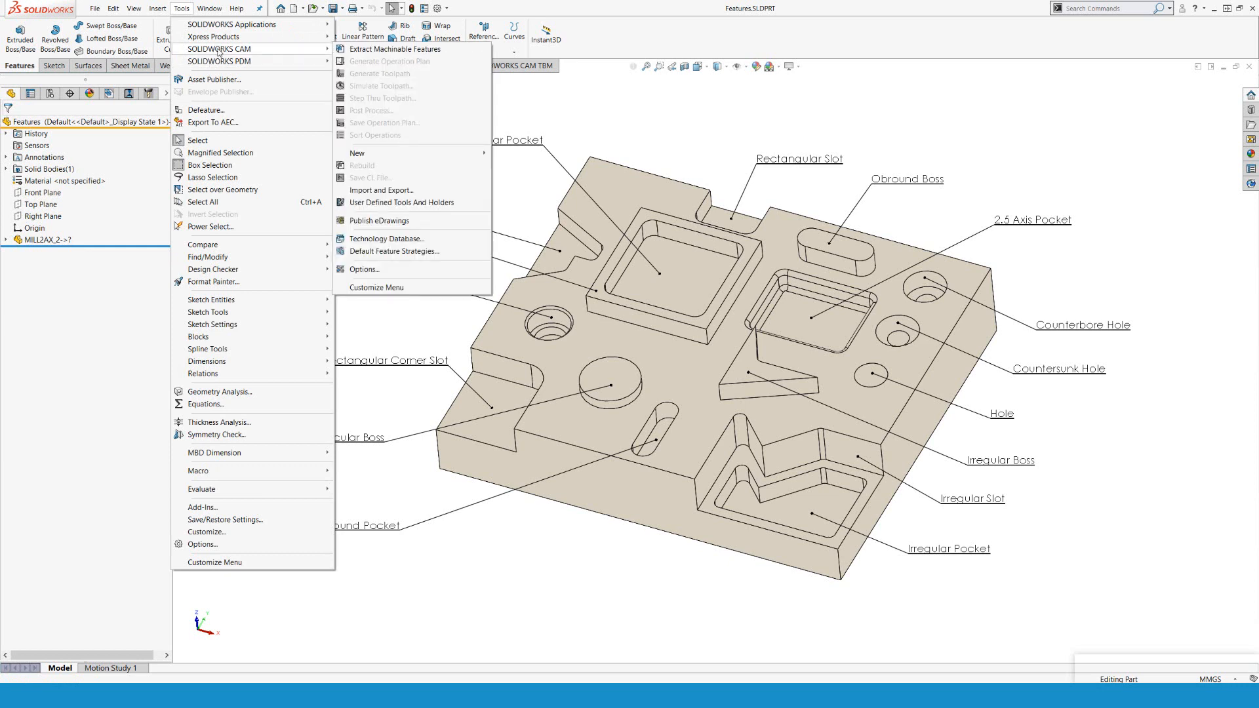
{"action": "mouse_move", "coordinate": [601, 48]}
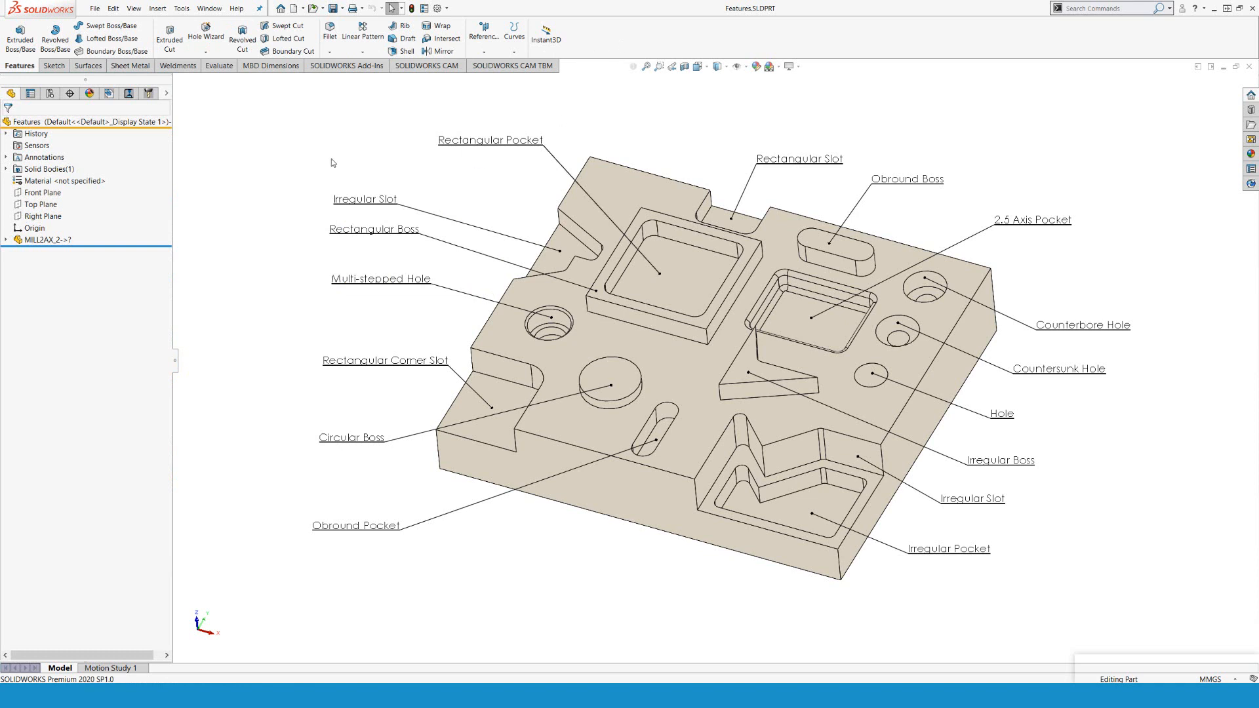
{"action": "mouse_move", "coordinate": [113, 100]}
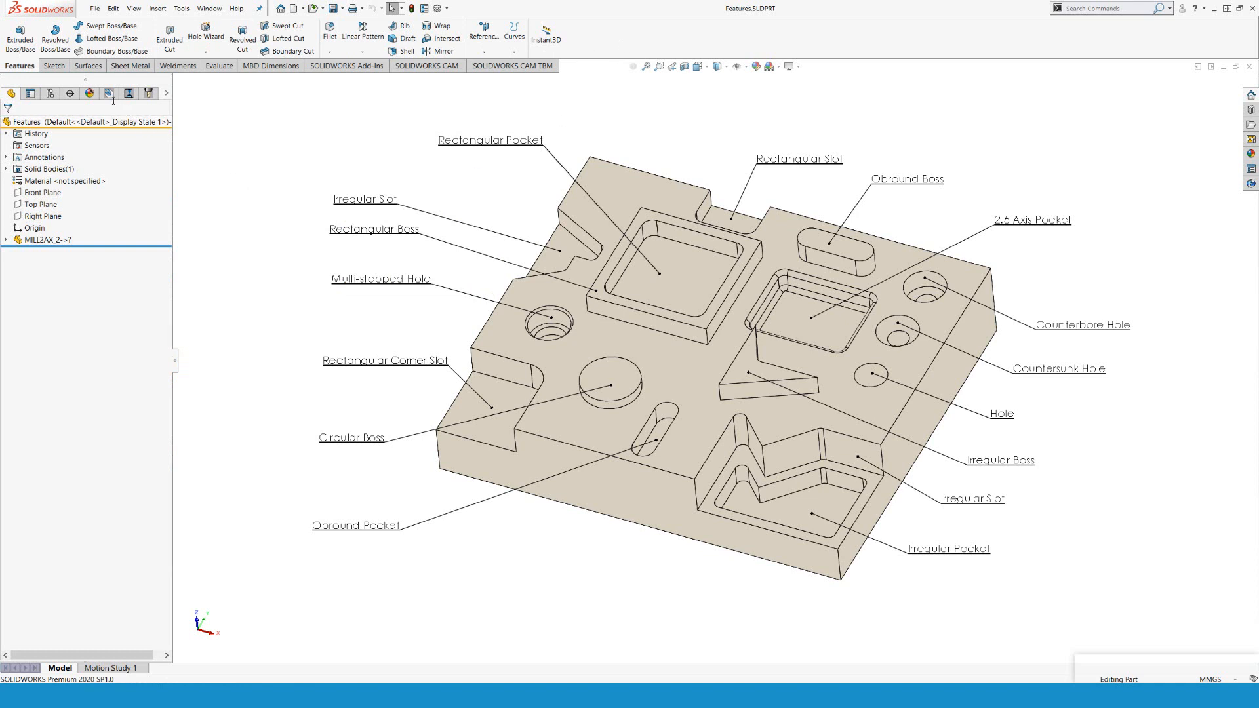
{"action": "mouse_move", "coordinate": [111, 94]}
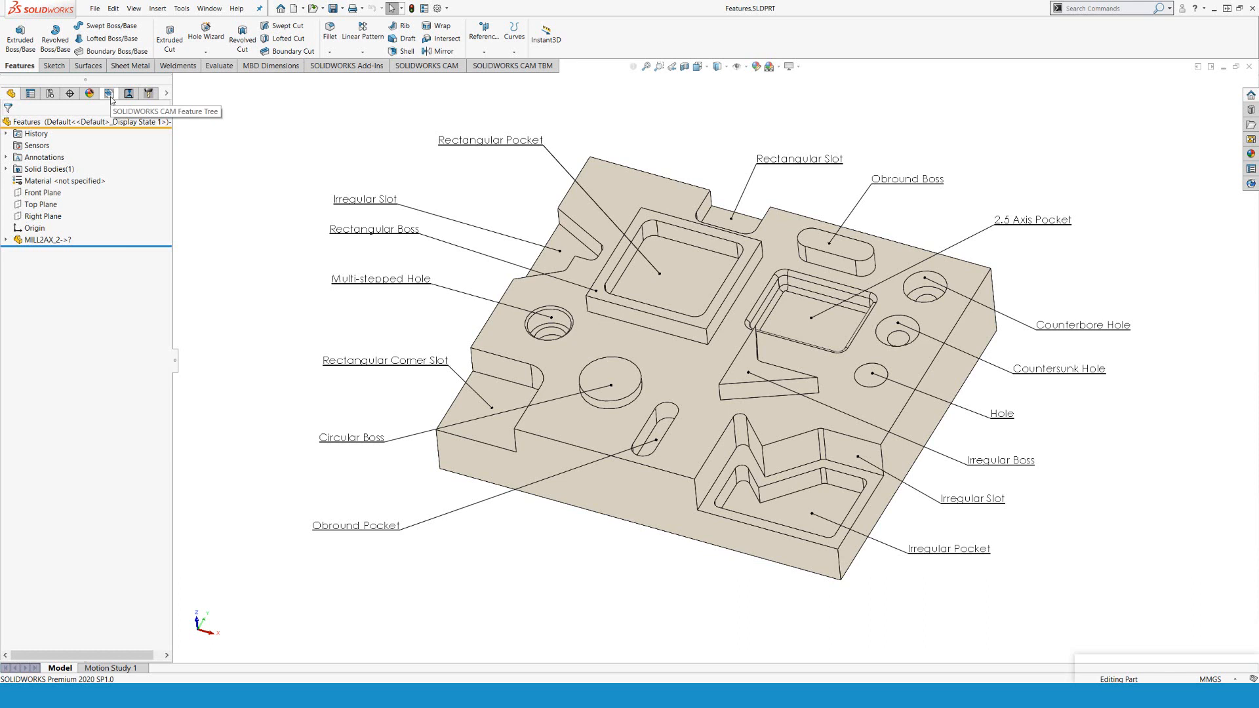
{"action": "left_click", "coordinate": [108, 93]}
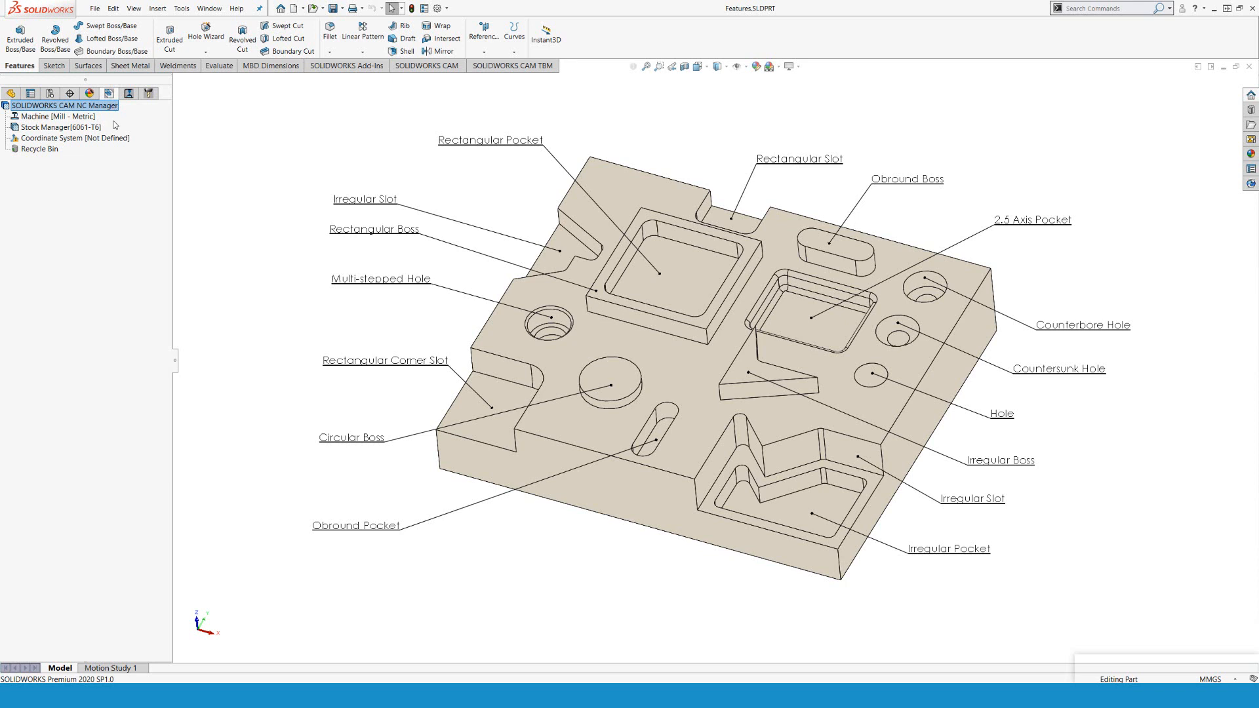
{"action": "mouse_move", "coordinate": [113, 120]}
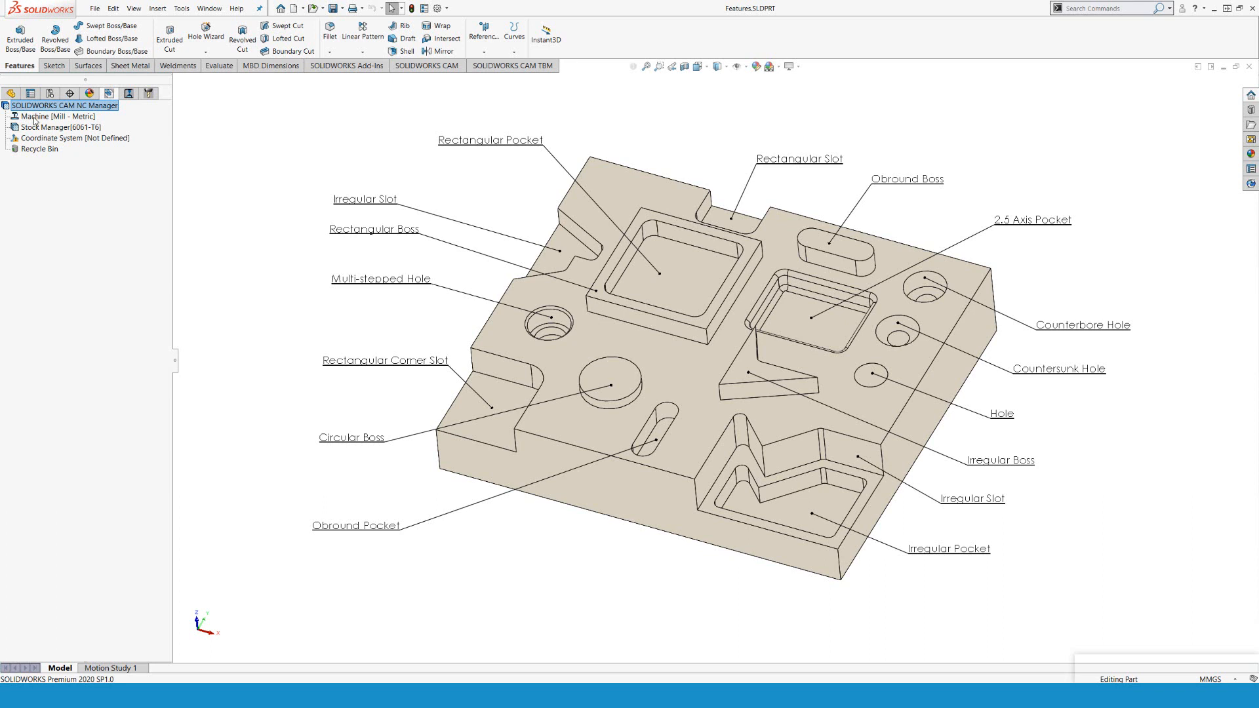
{"action": "mouse_move", "coordinate": [36, 123]}
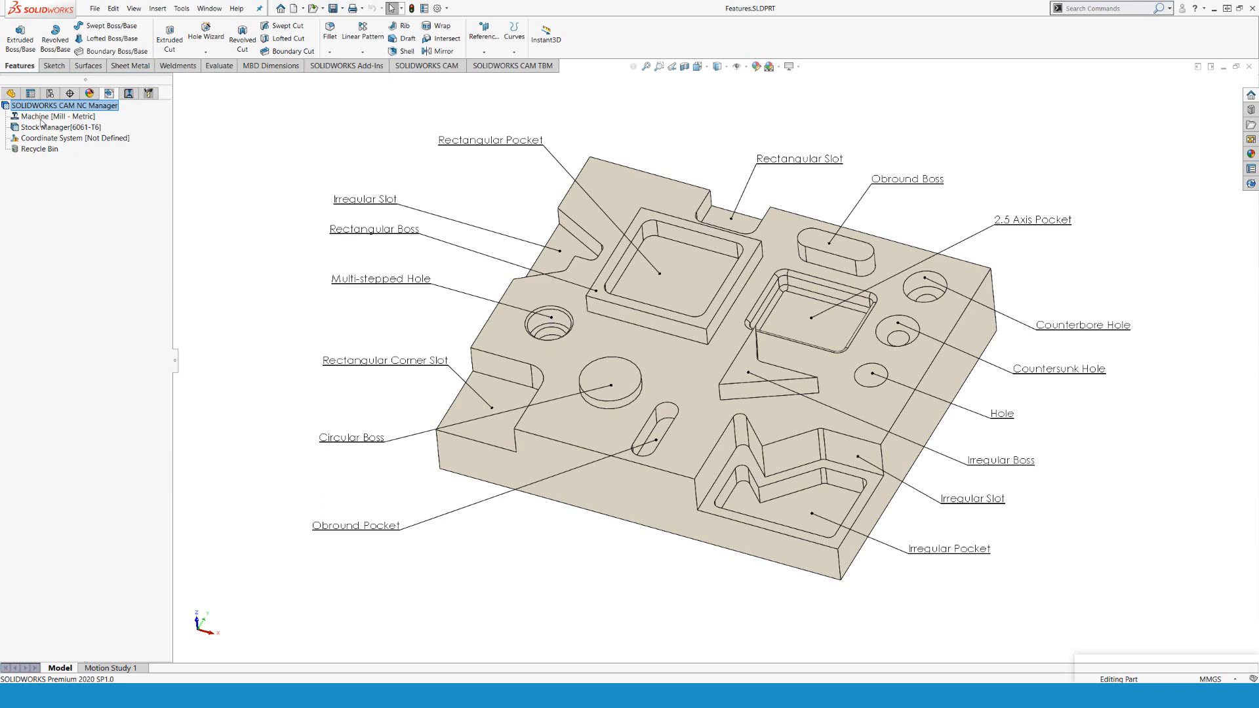
{"action": "mouse_move", "coordinate": [66, 135]}
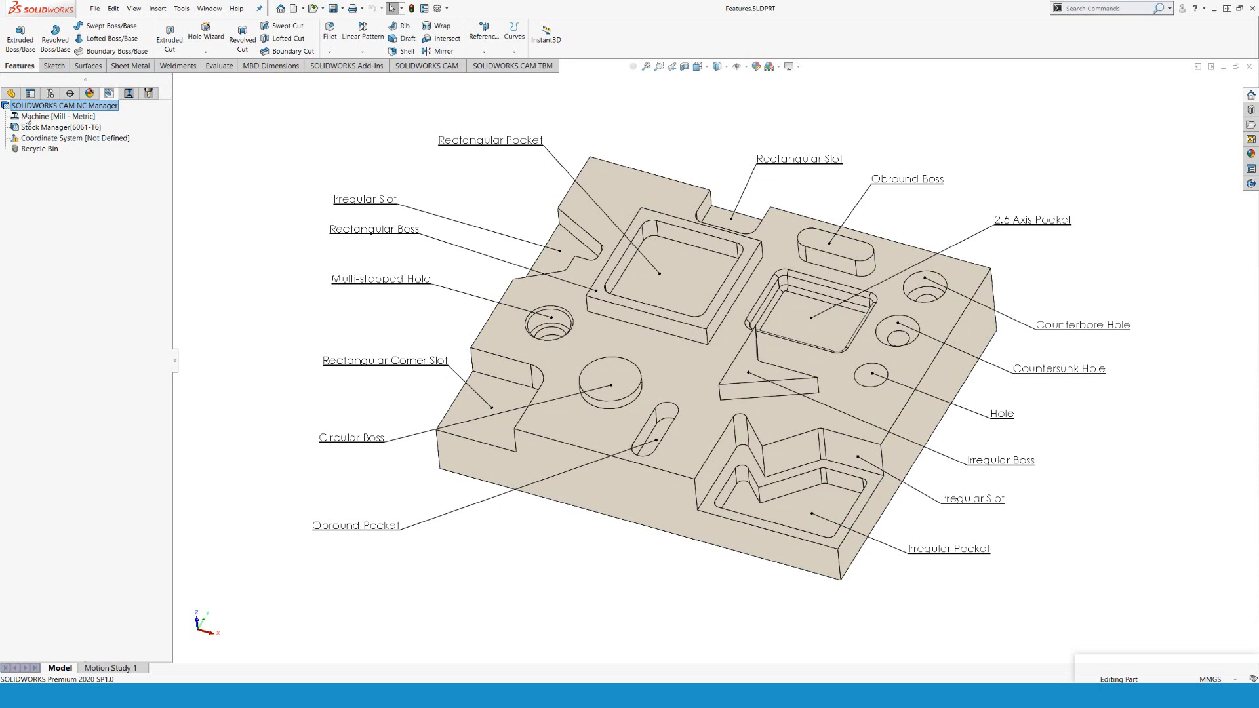
{"action": "right_click", "coordinate": [46, 115]}
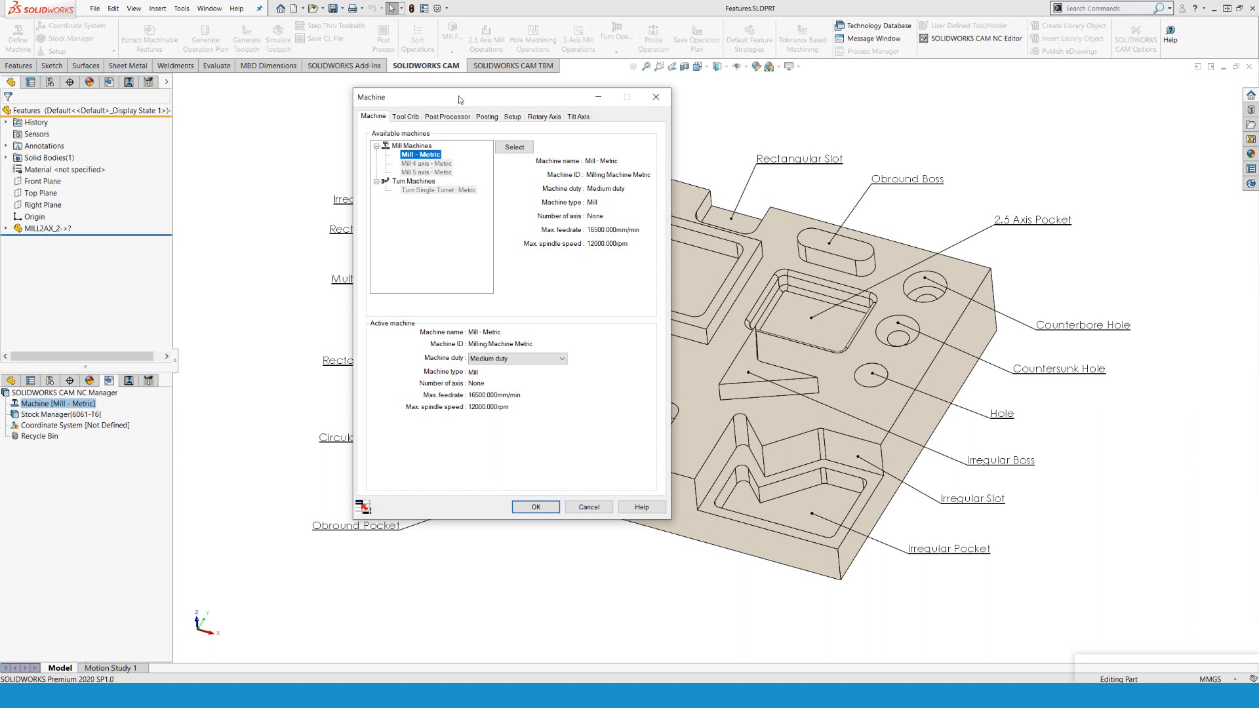
{"action": "mouse_move", "coordinate": [647, 287]}
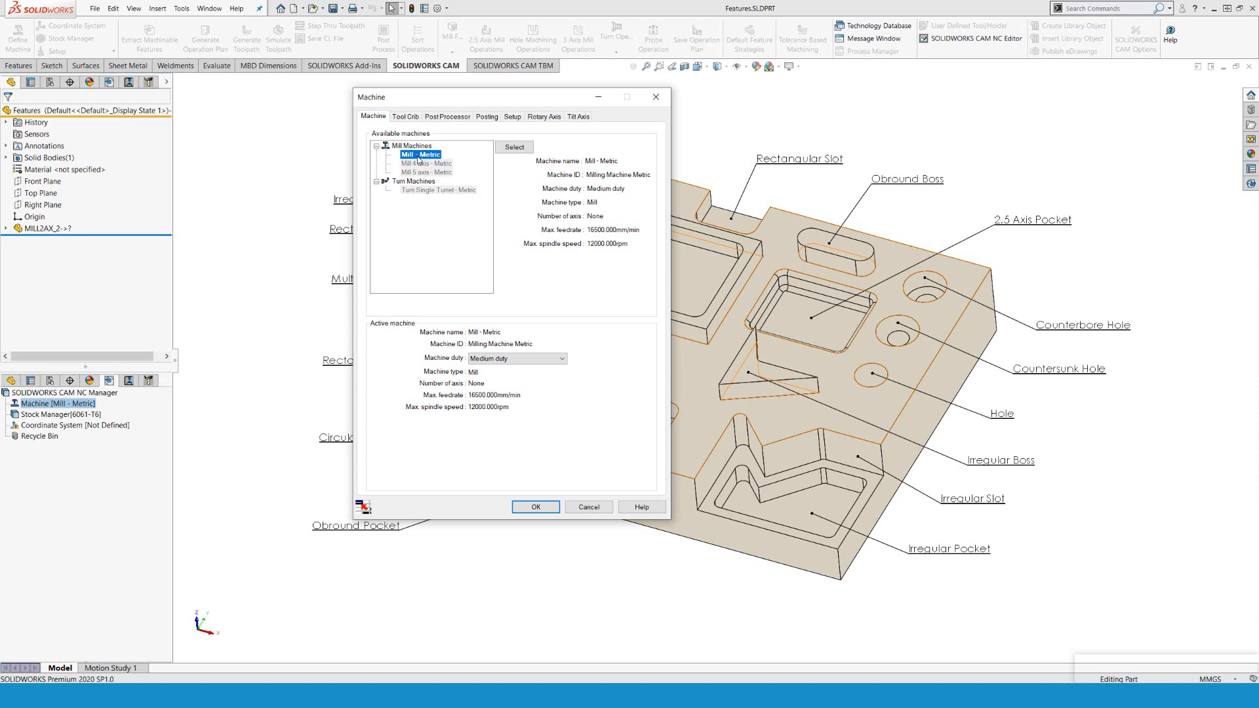
{"action": "mouse_move", "coordinate": [406, 160]}
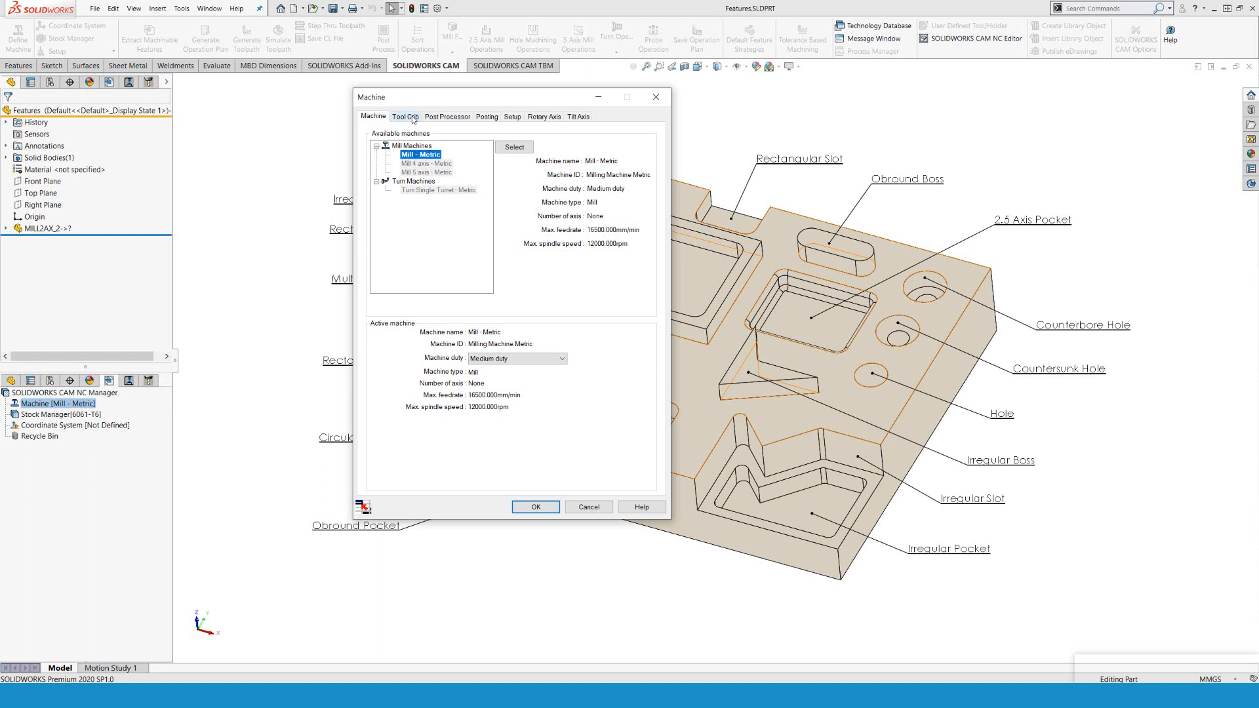
Review Tool Crib 1 (Metric) and uncheck 'Use tool crib tools only'.
{"action": "left_click", "coordinate": [406, 116]}
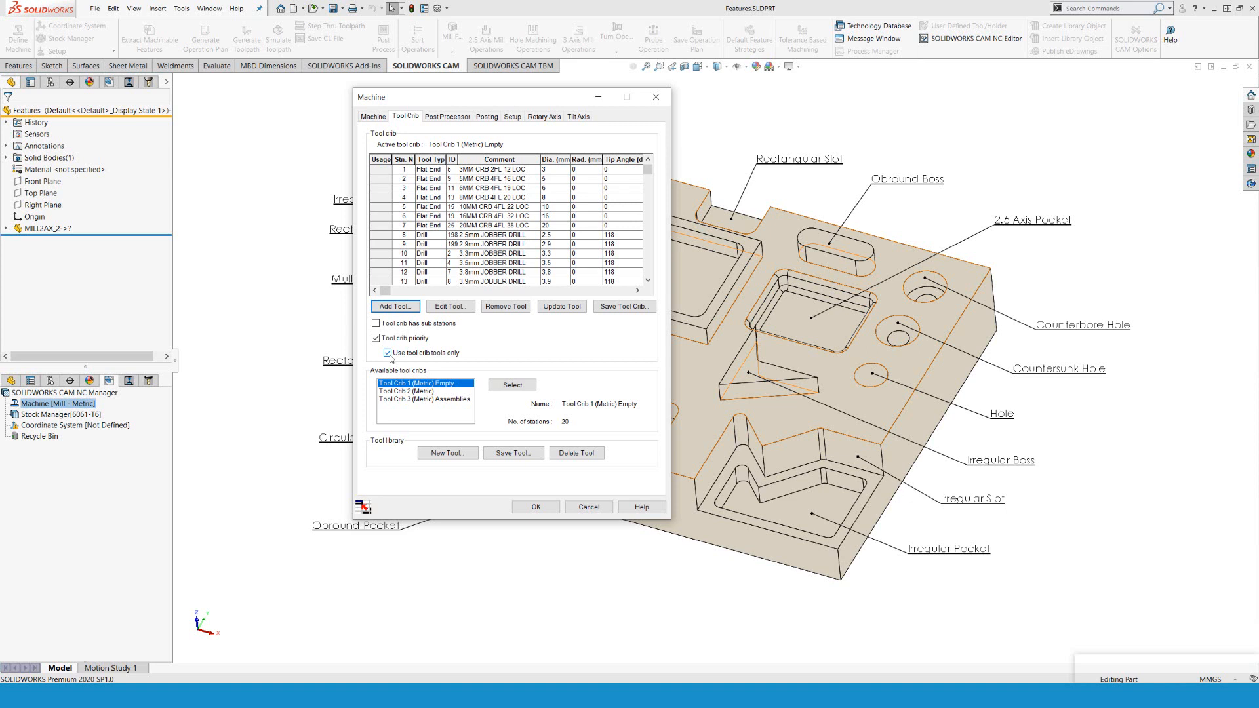
{"action": "left_click", "coordinate": [387, 353]}
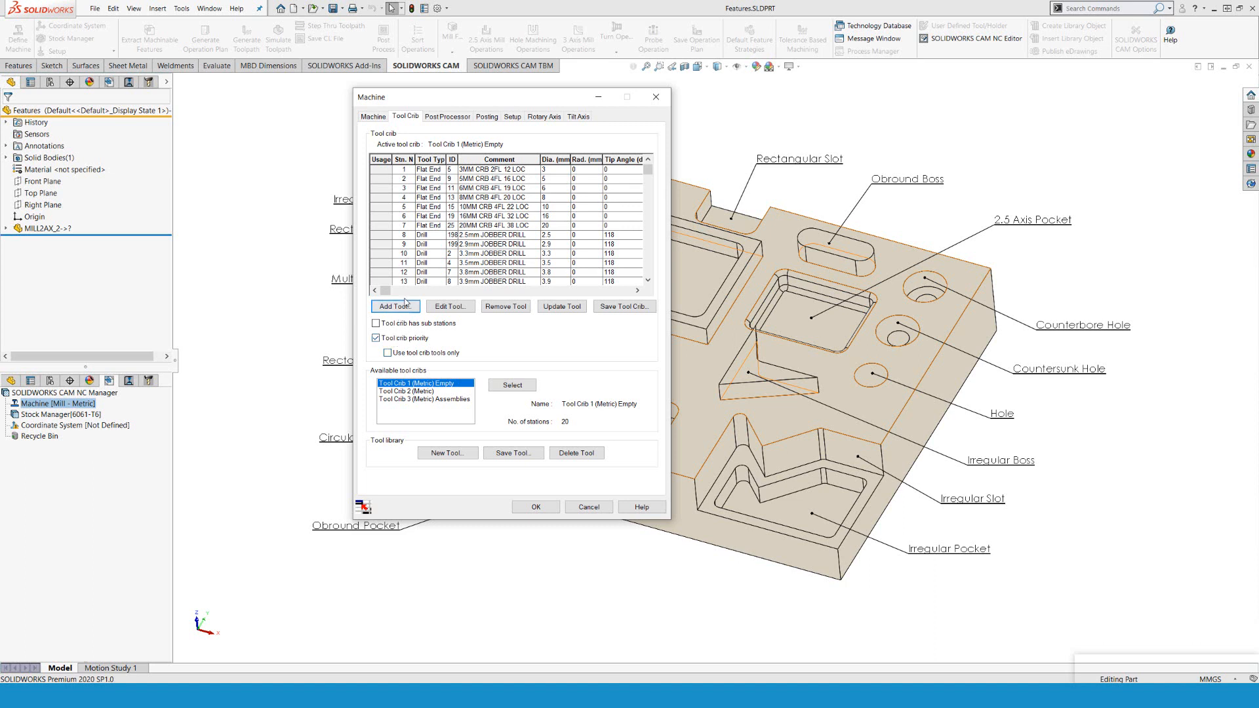
{"action": "mouse_move", "coordinate": [450, 306]}
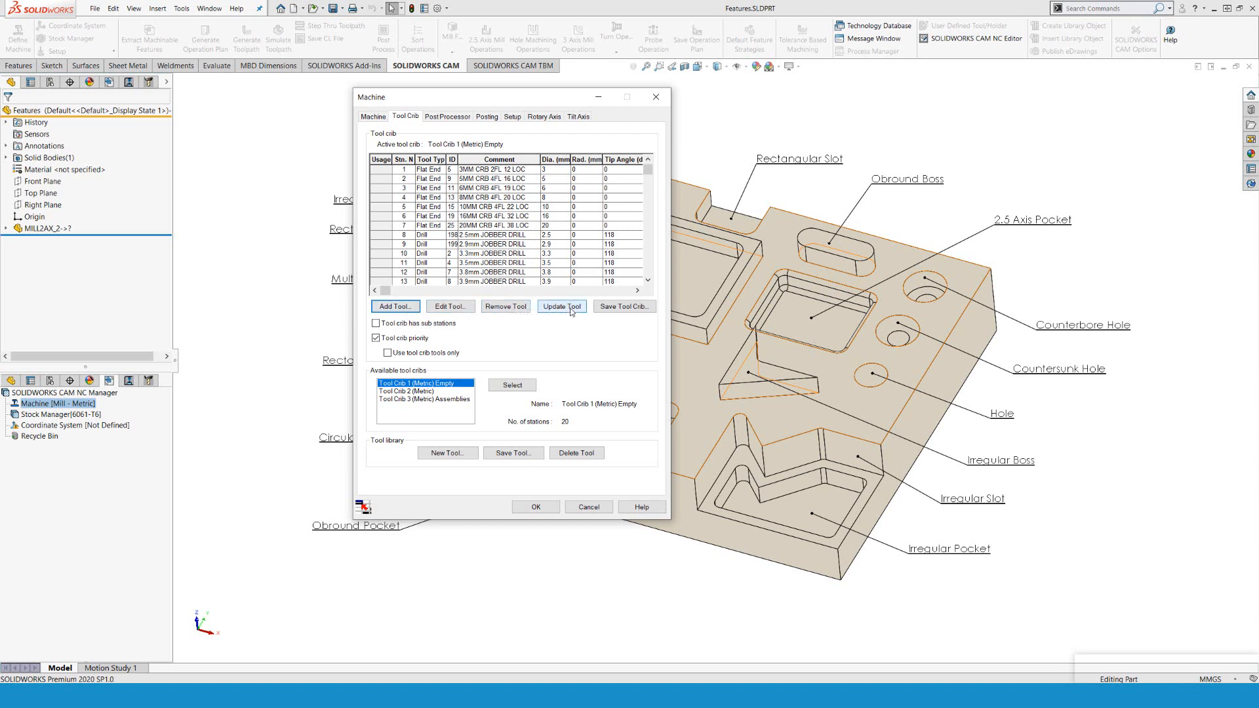
{"action": "mouse_move", "coordinate": [629, 311]}
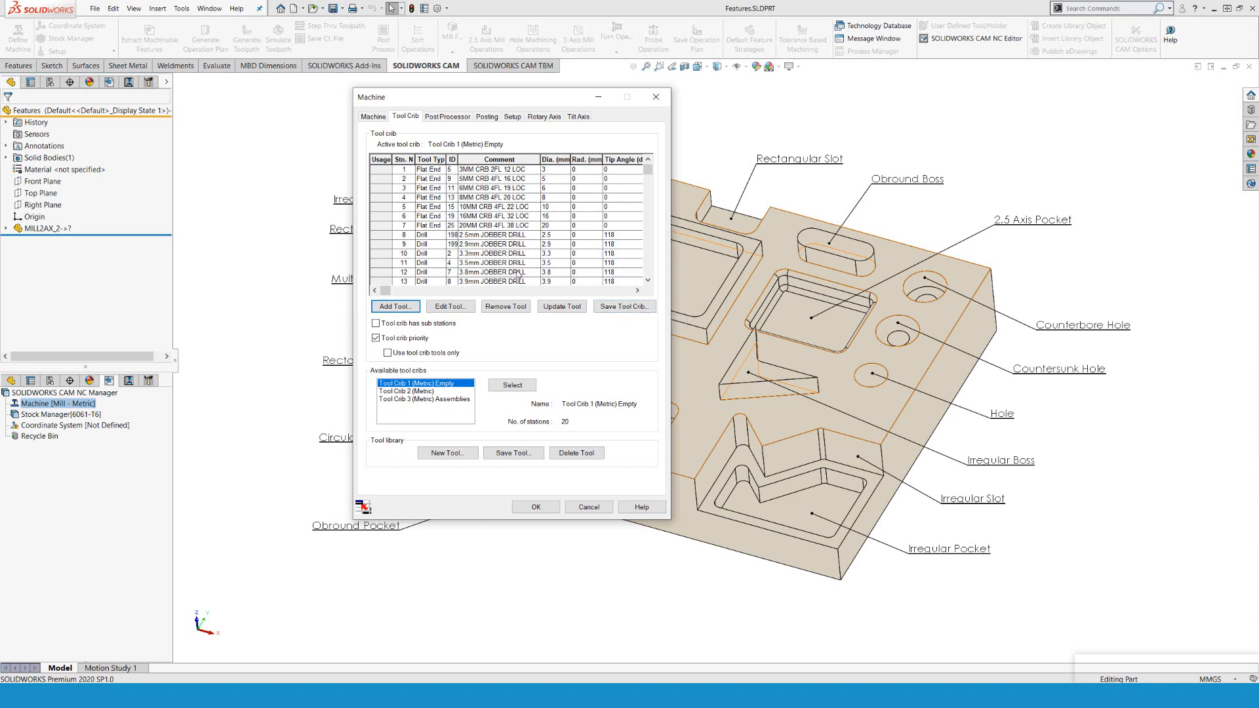
{"action": "mouse_move", "coordinate": [625, 307]}
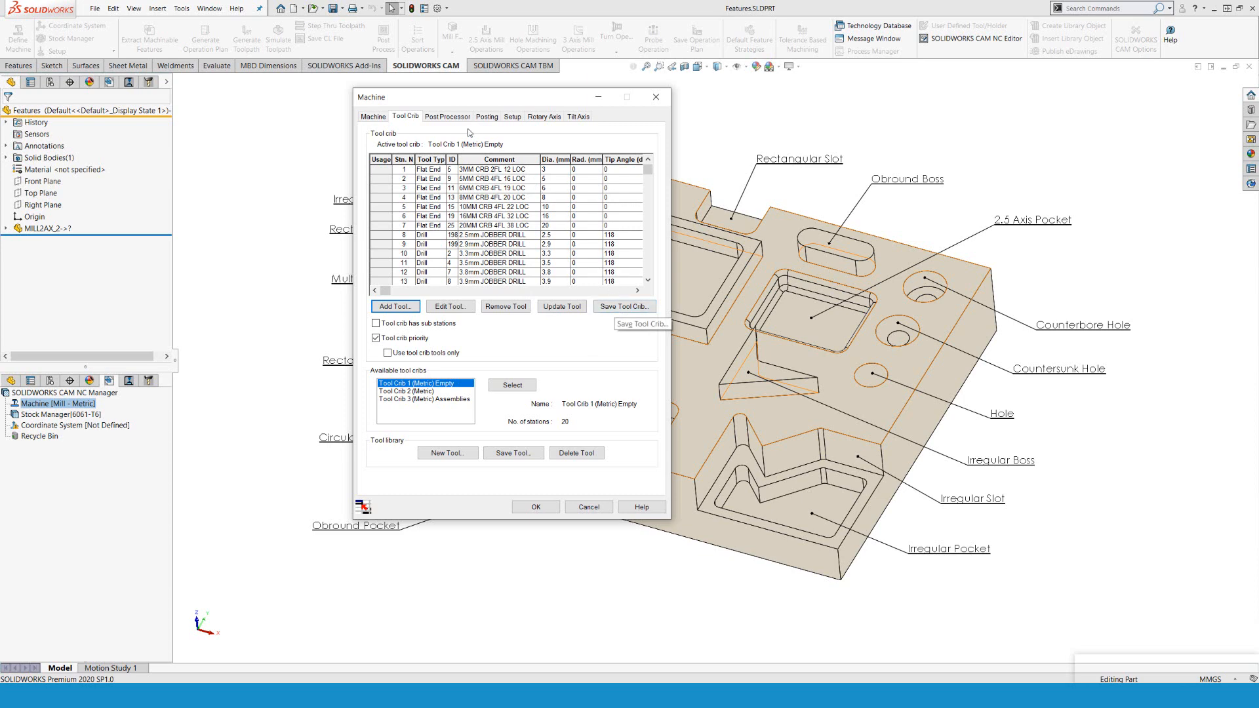
View the Post Processor page with M3AXIS-TUTORIAL active.
{"action": "left_click", "coordinate": [447, 116]}
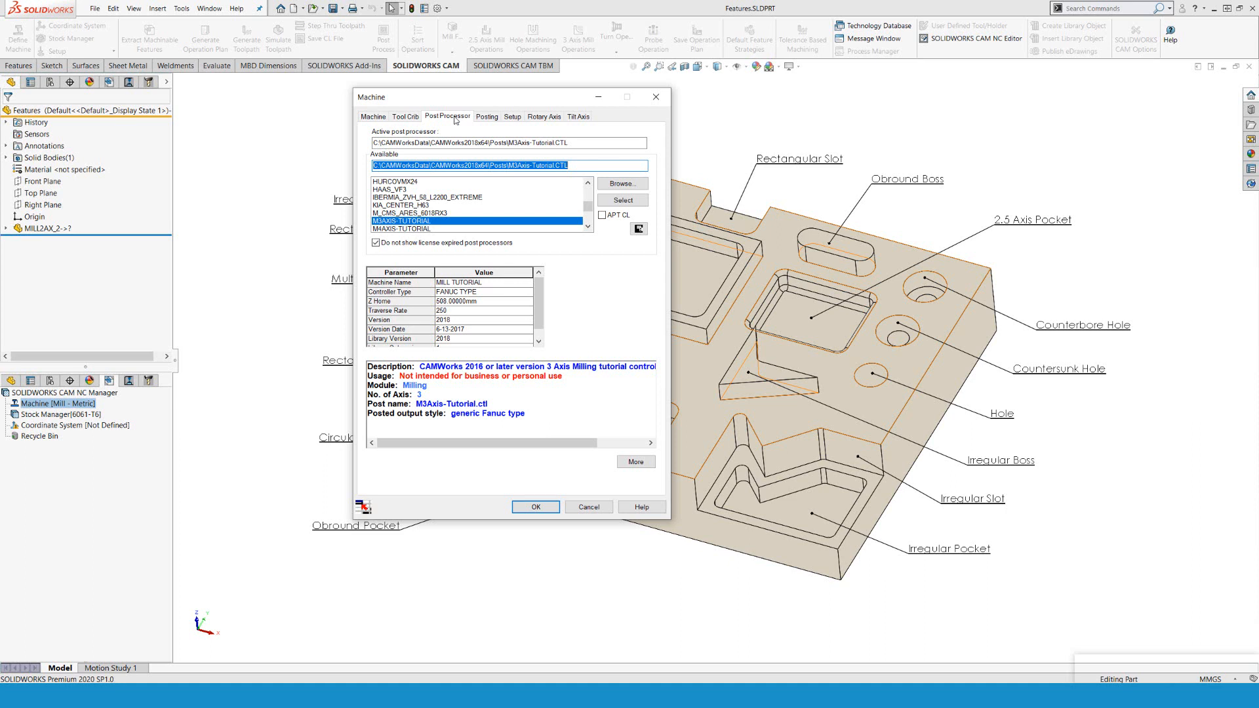
{"action": "mouse_move", "coordinate": [566, 208]}
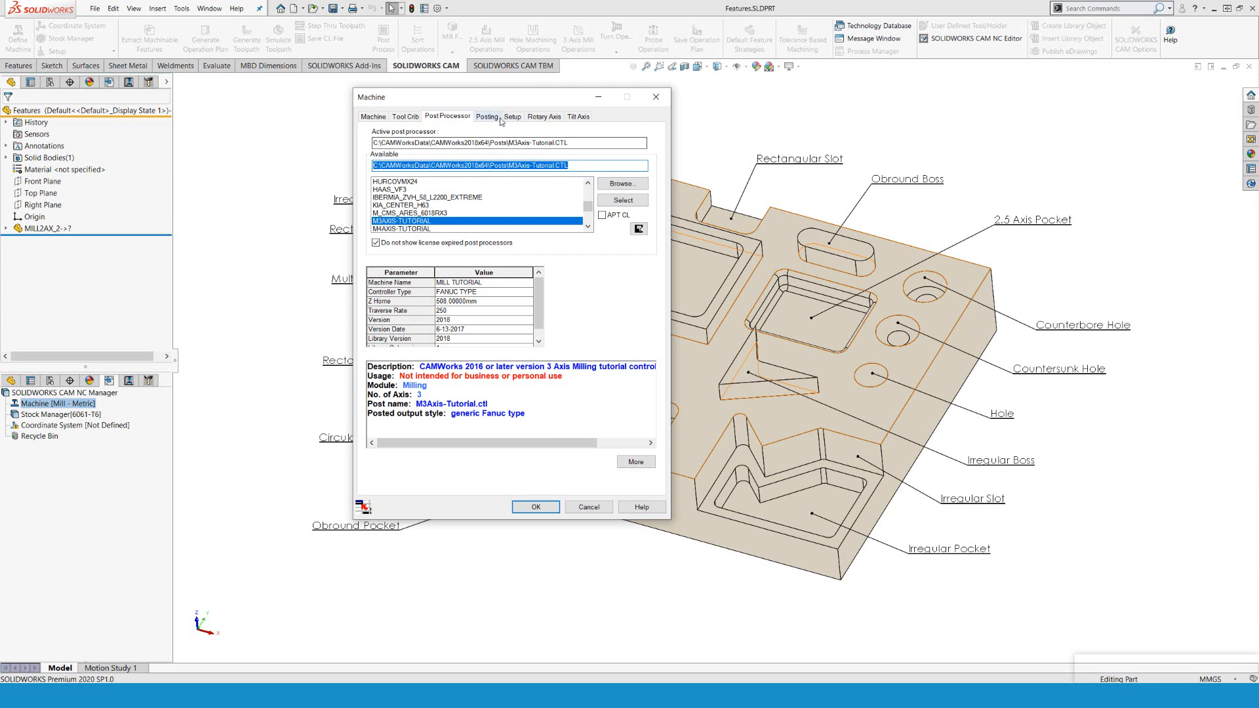
{"action": "mouse_move", "coordinate": [495, 120]}
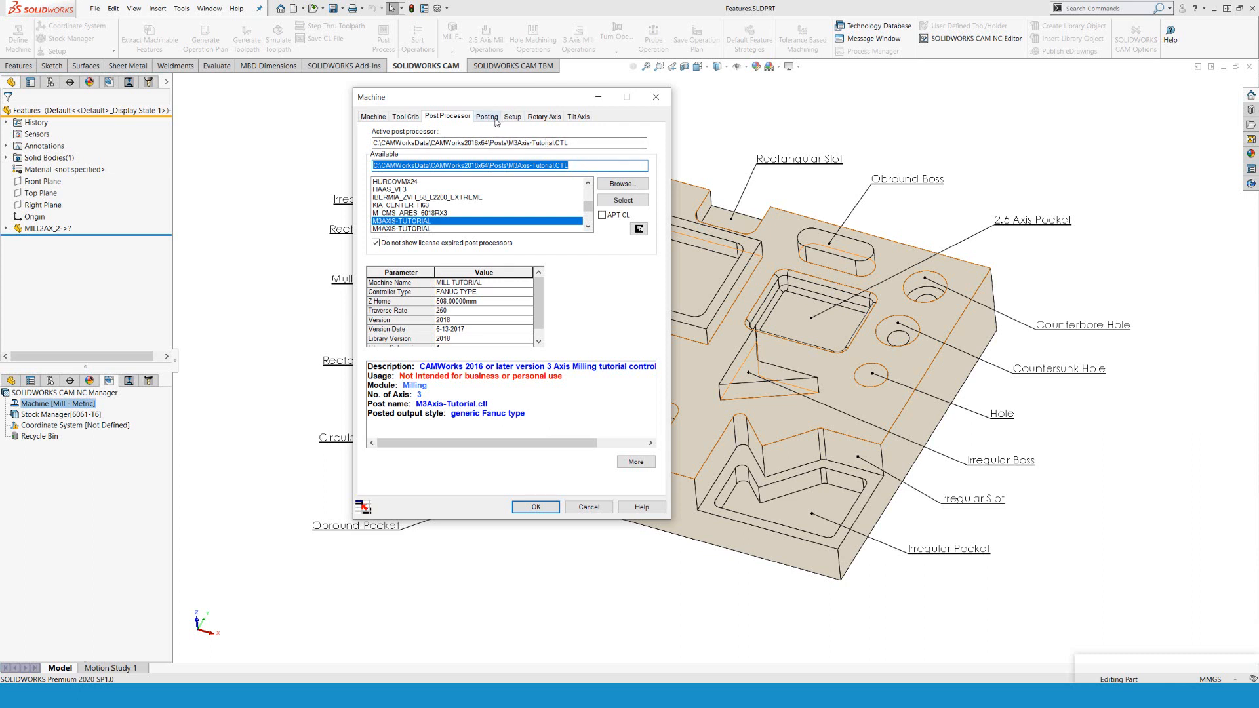
Review the Posting, Setup, Rotary Axis and Tilt Axis pages in turn.
{"action": "left_click", "coordinate": [487, 115]}
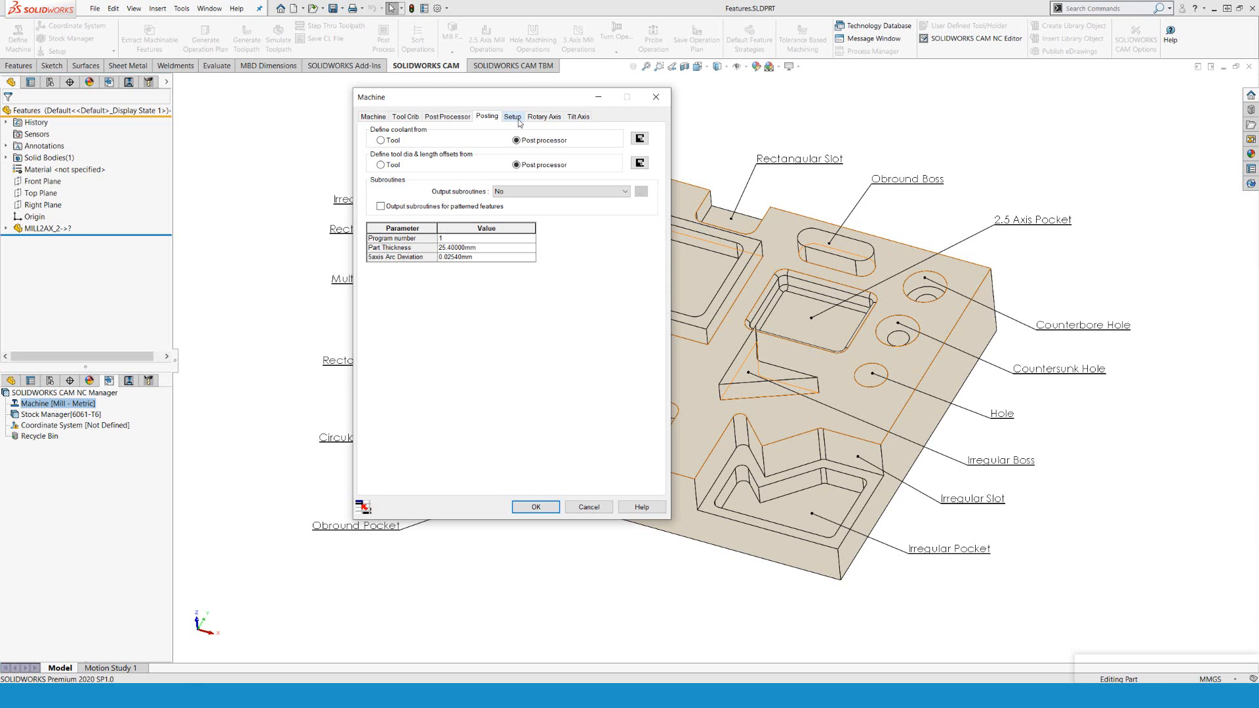
{"action": "left_click", "coordinate": [543, 115]}
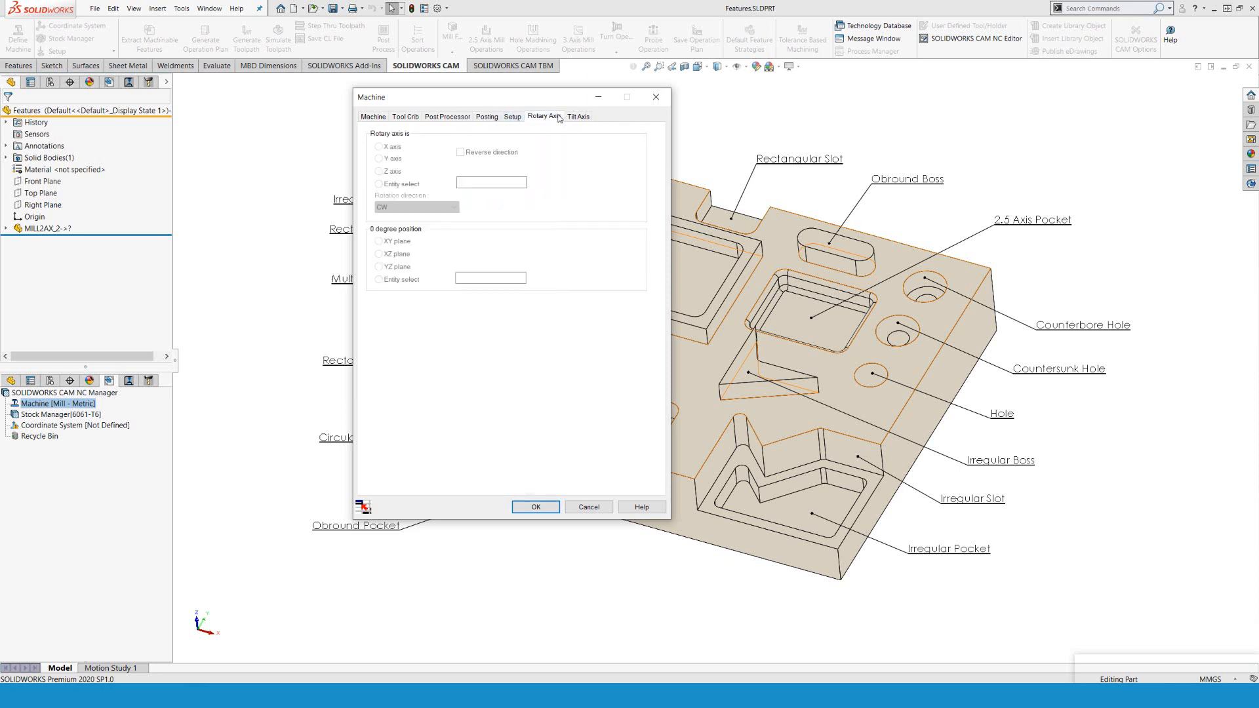
{"action": "left_click", "coordinate": [577, 116]}
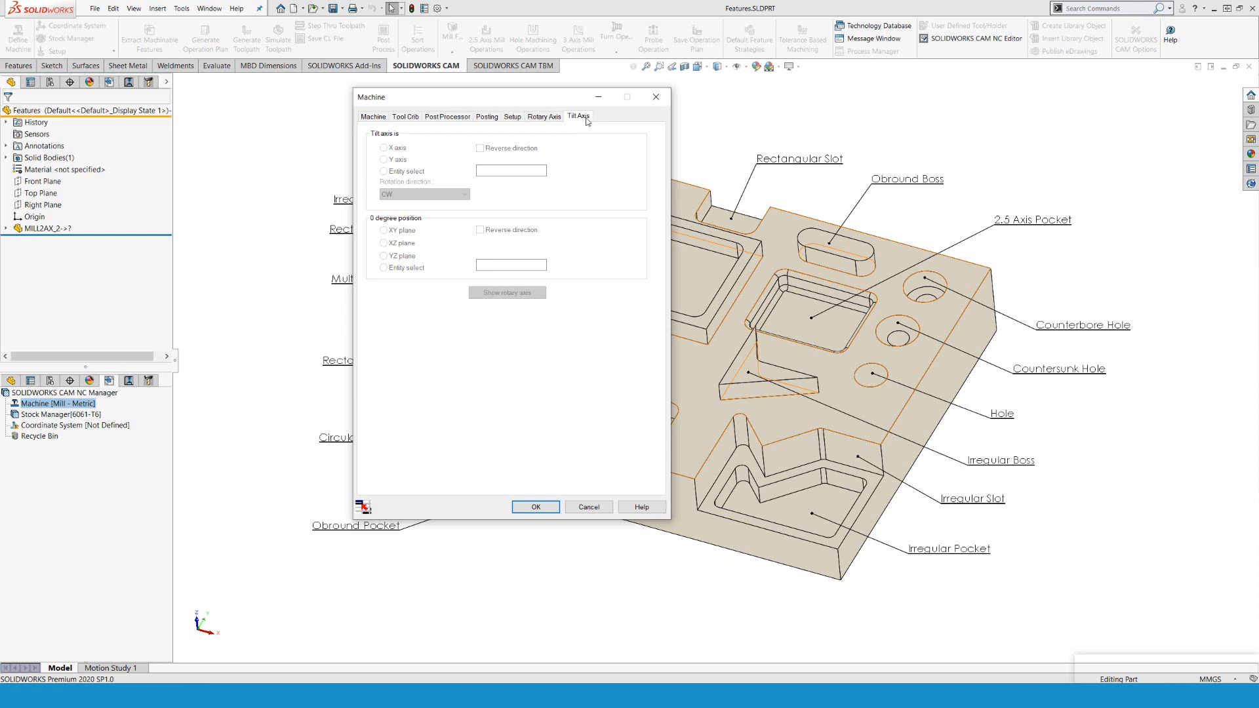
{"action": "left_click", "coordinate": [373, 115]}
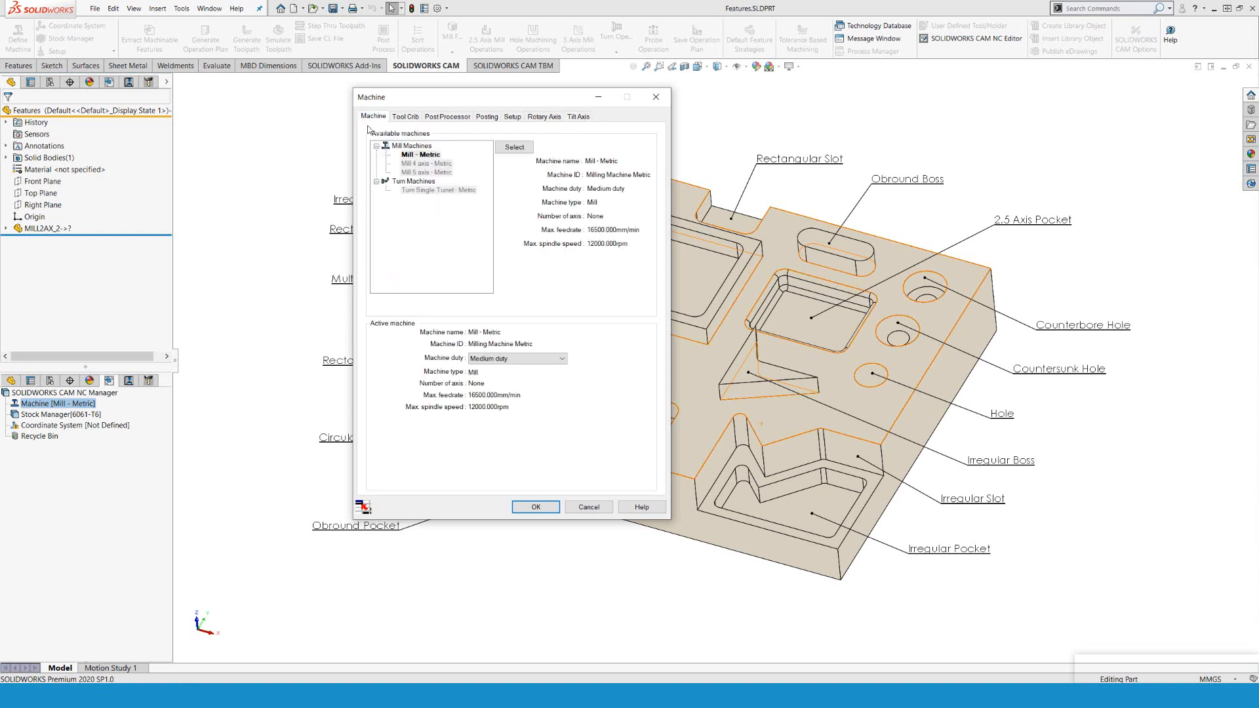
Switch the active tool crib to Tool Crib 2, then back to Tool Crib 1.
{"action": "left_click", "coordinate": [420, 155]}
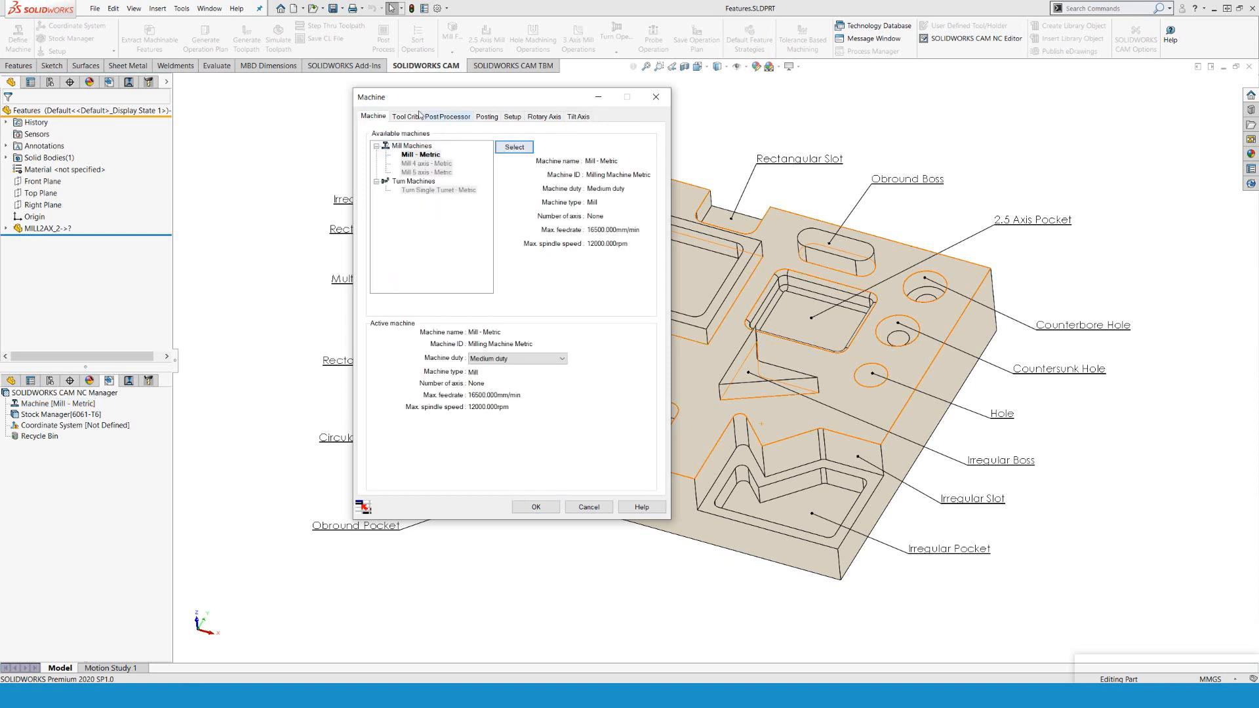
{"action": "left_click", "coordinate": [405, 116]}
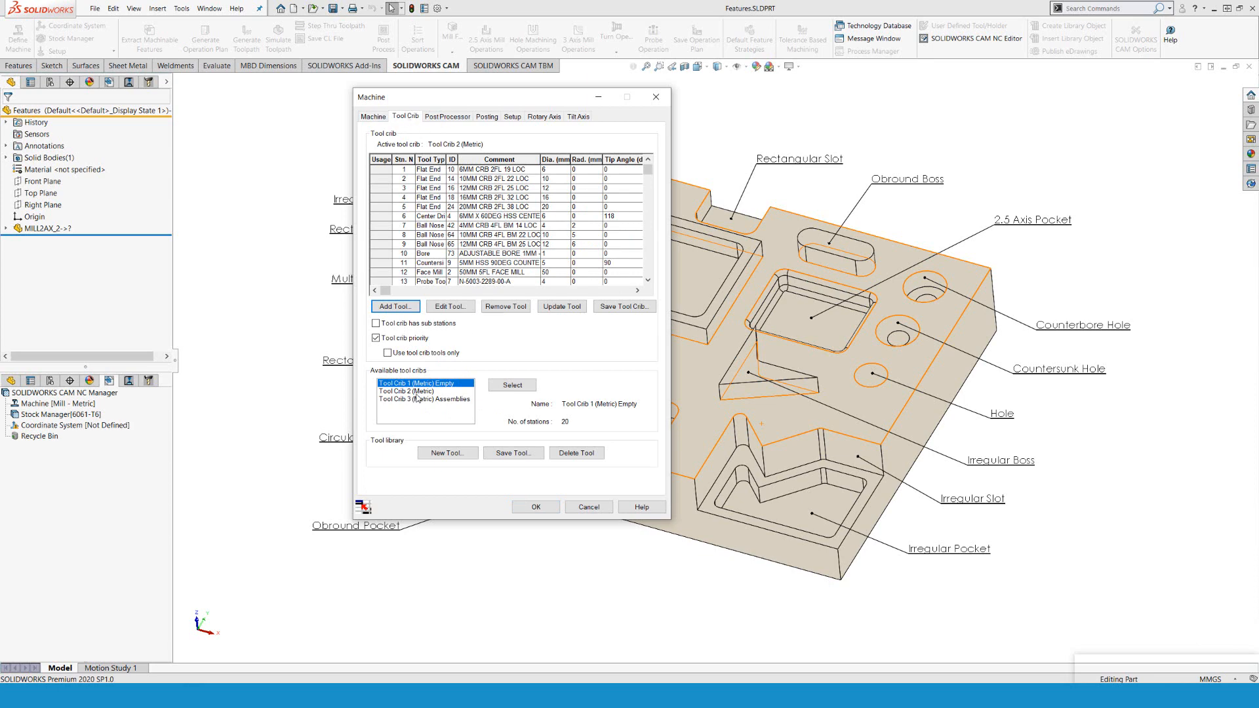
{"action": "left_click", "coordinate": [425, 391]}
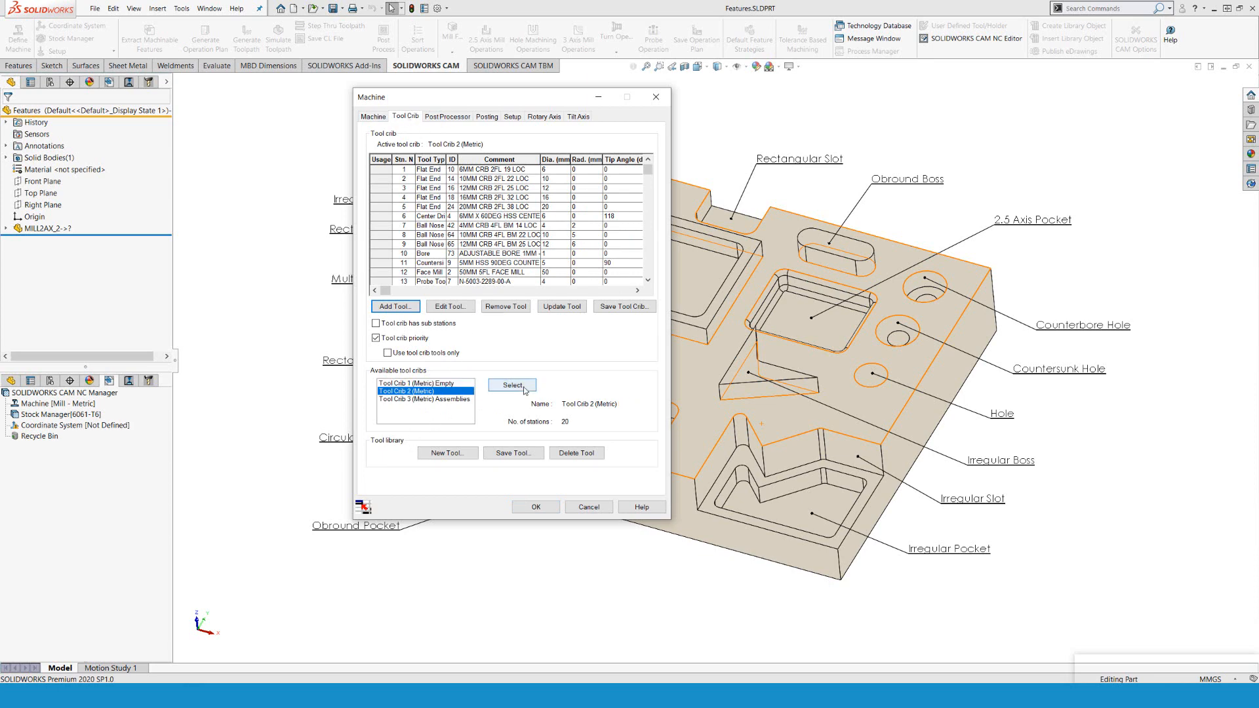
{"action": "left_click", "coordinate": [417, 383]}
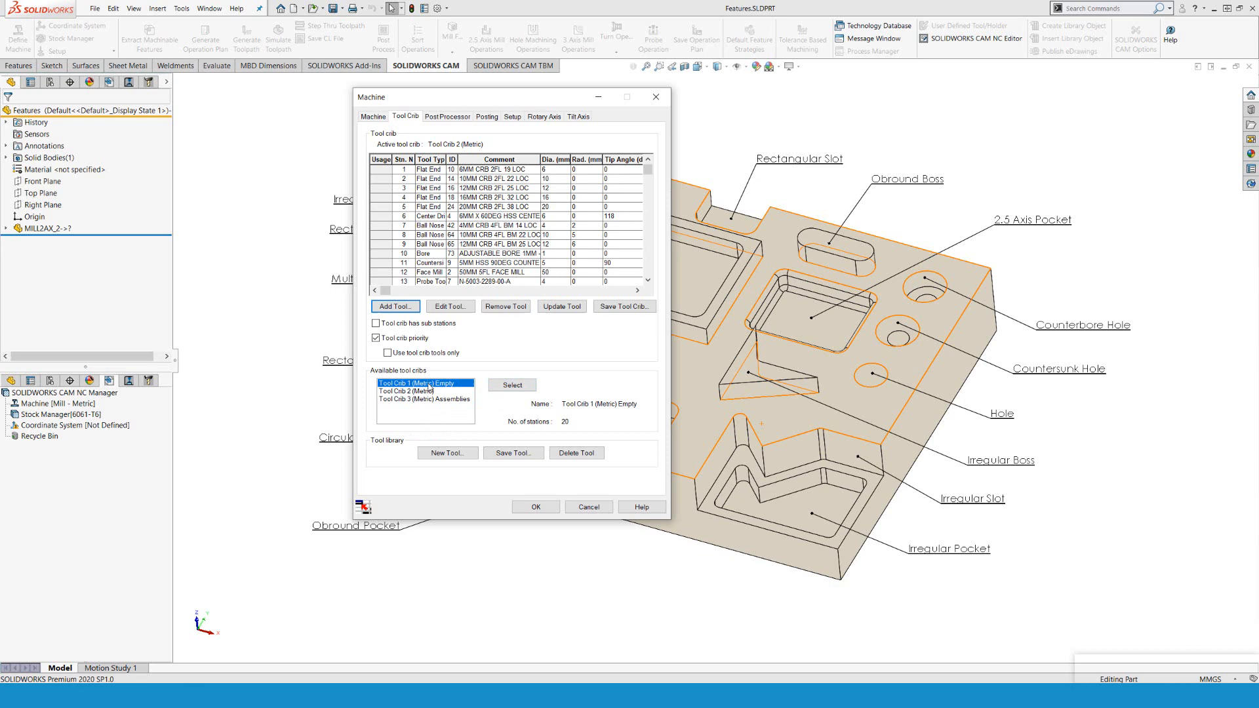
{"action": "left_click", "coordinate": [512, 386]}
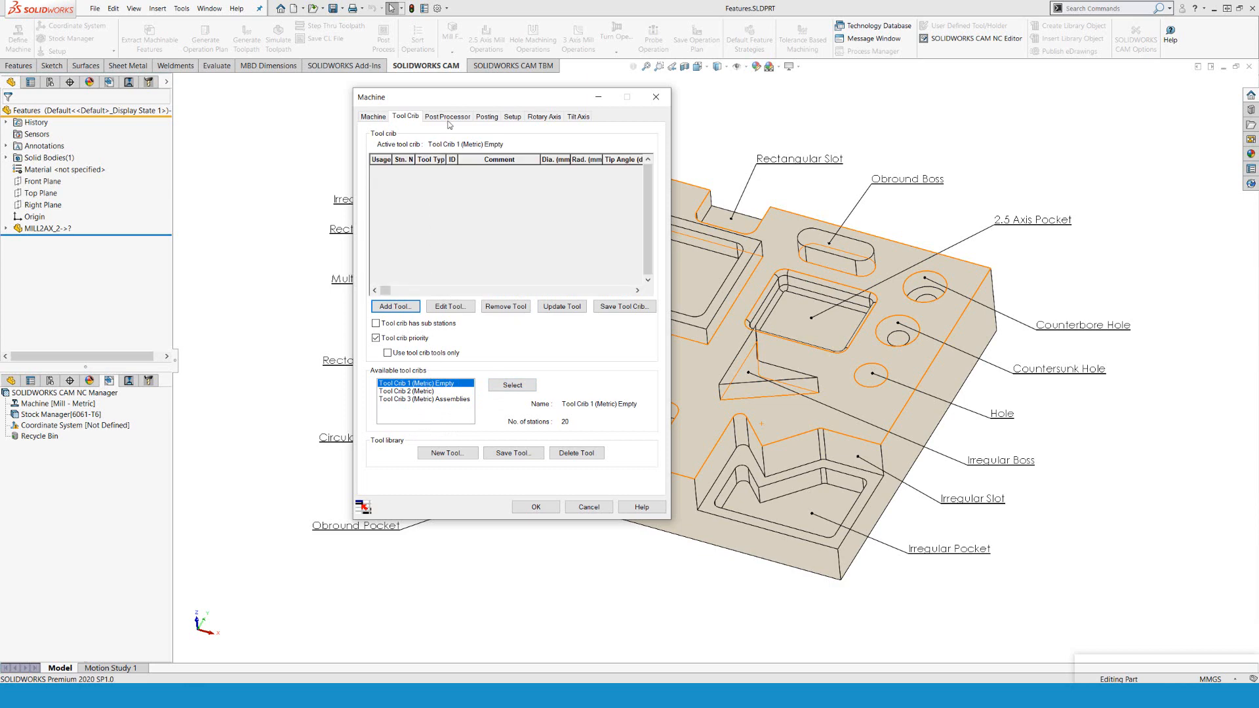
Make M_CMS_ARES_6018RX3 the active post processor, then revert to M3AXIS-TUTORIAL.
{"action": "left_click", "coordinate": [448, 115]}
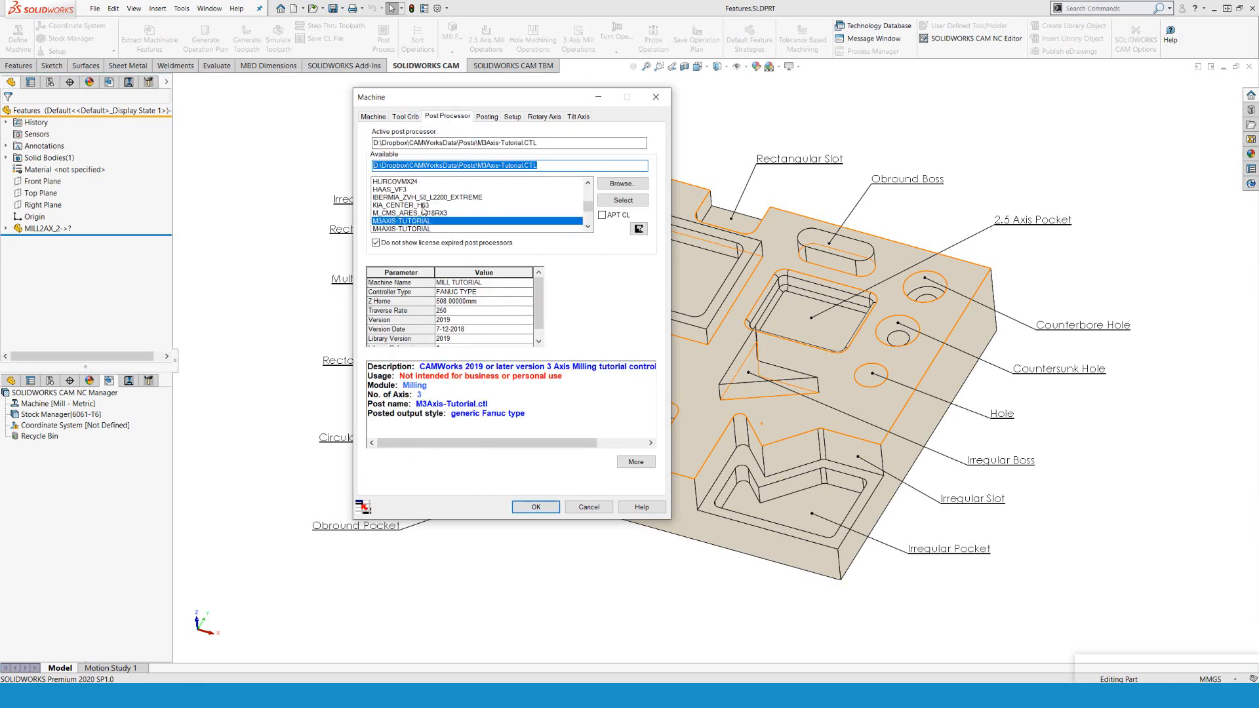
{"action": "left_click", "coordinate": [435, 212]}
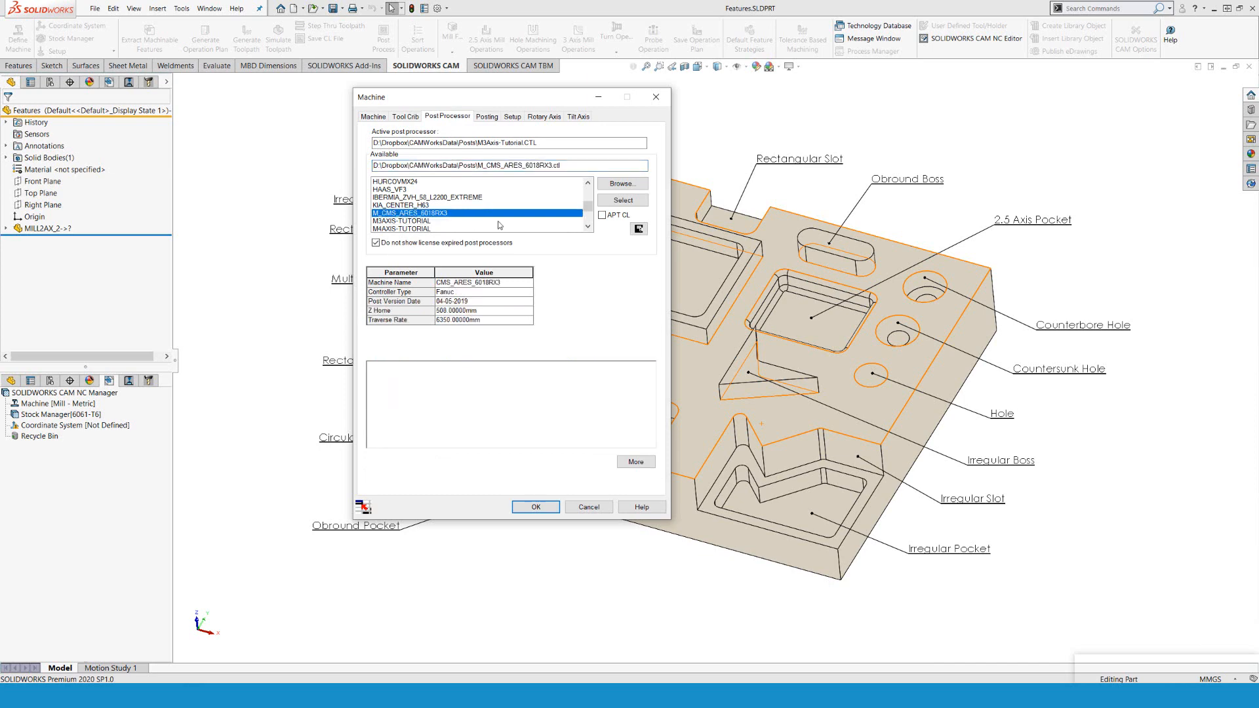
{"action": "left_click", "coordinate": [622, 200]}
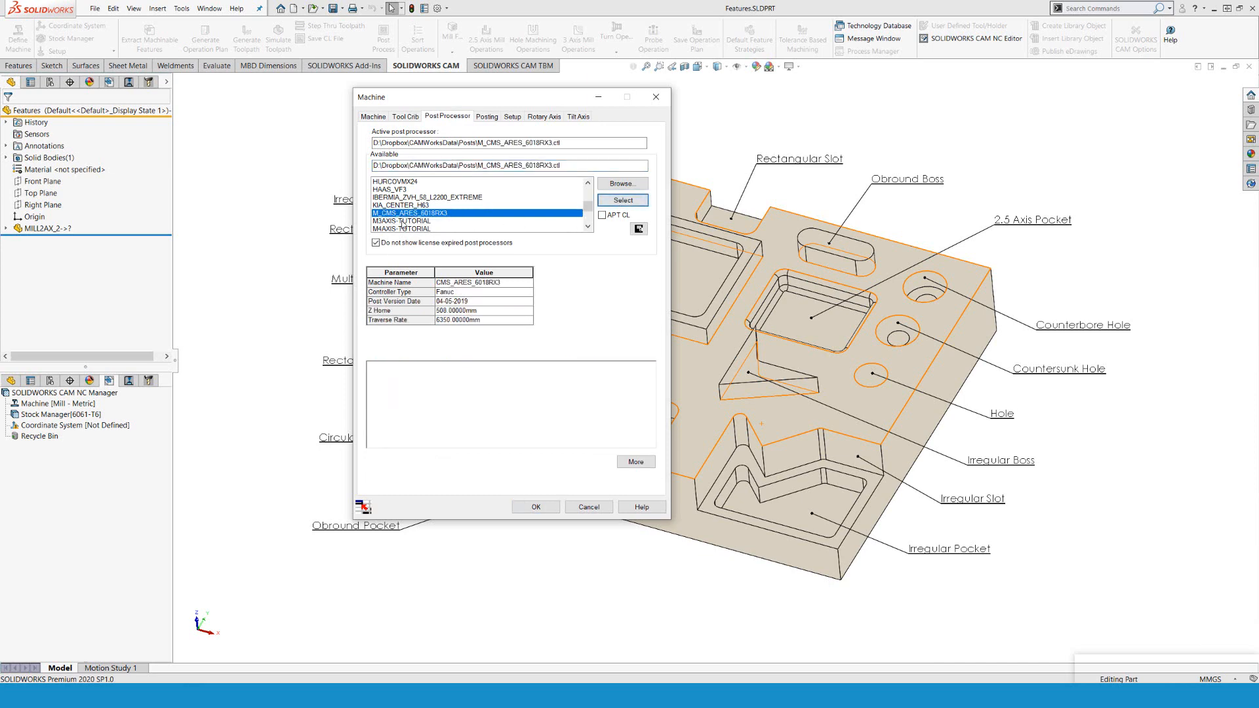
{"action": "left_click", "coordinate": [427, 220]}
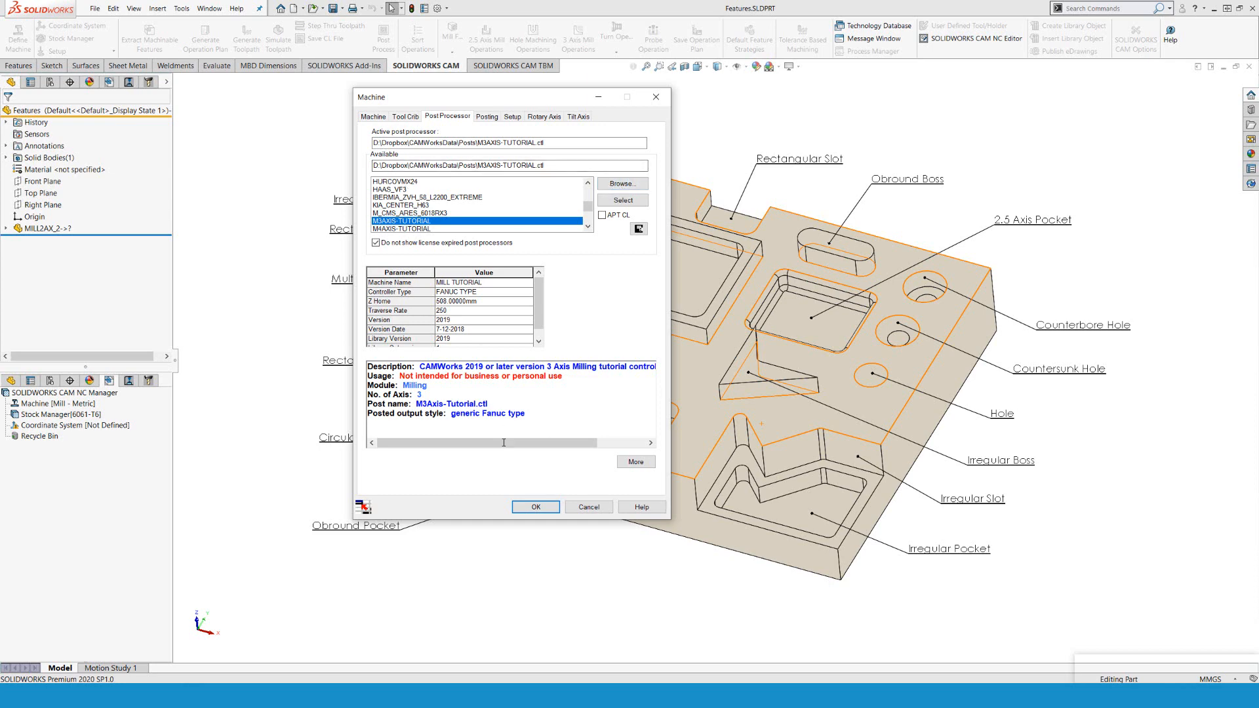
Accept the machine settings and select the undefined Coordinate System entry.
{"action": "left_click", "coordinate": [535, 506]}
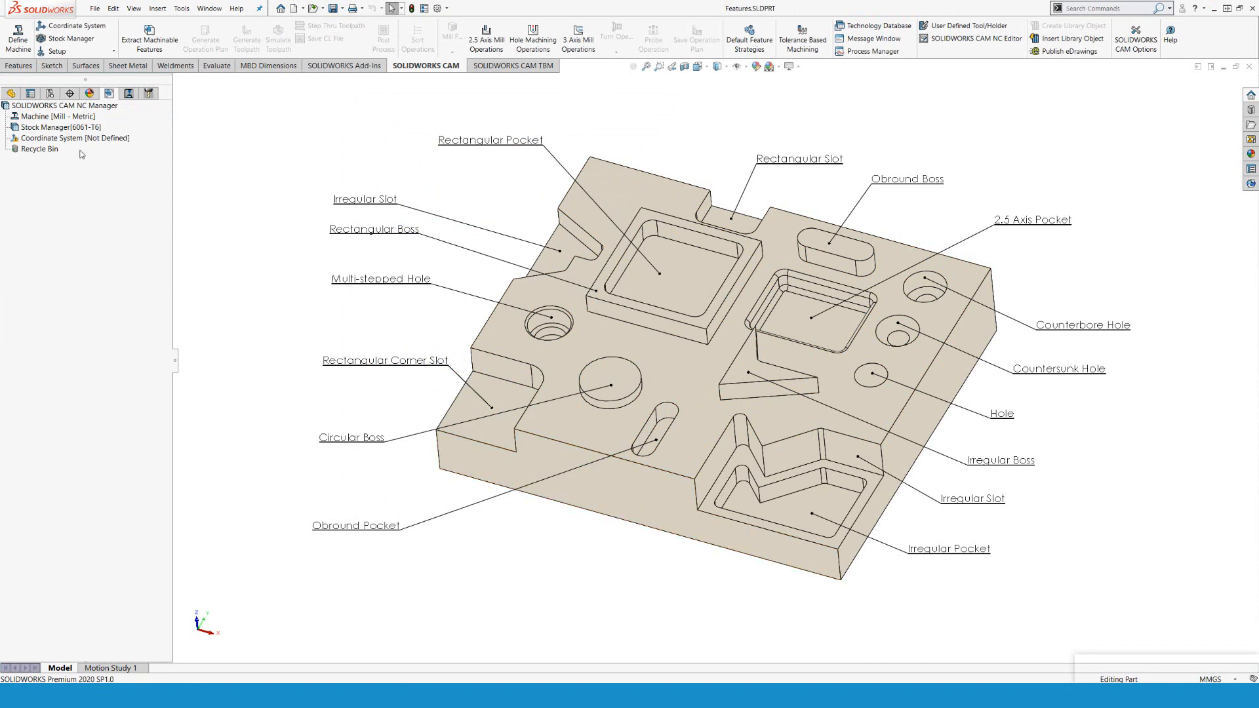
{"action": "mouse_move", "coordinate": [74, 142]}
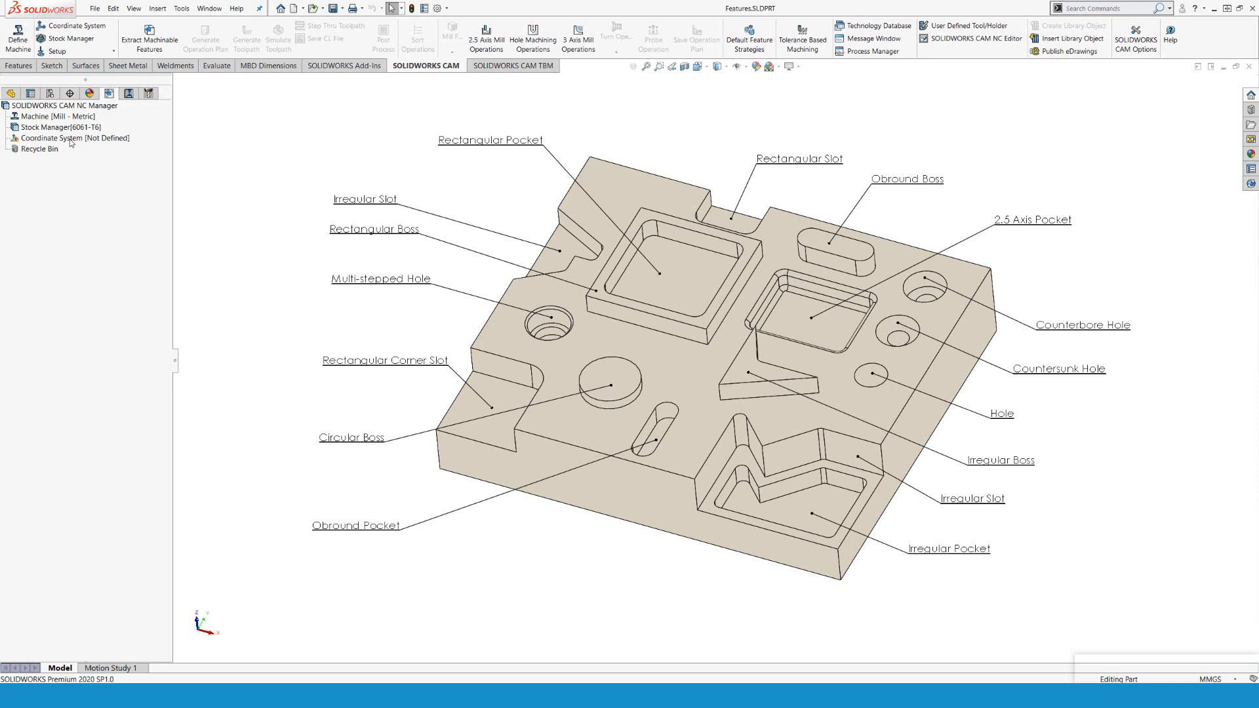
{"action": "left_click", "coordinate": [59, 138]}
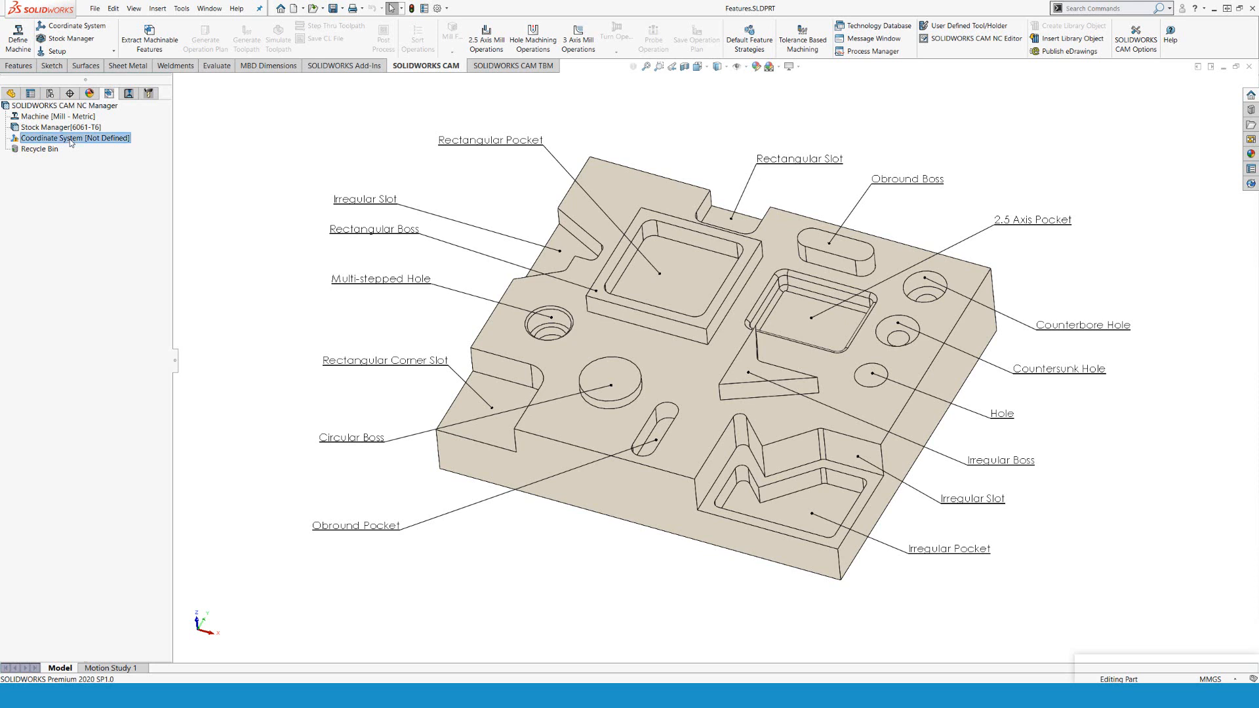
Bring up the Fixture Coordinate System definition for the undefined coordinate system.
{"action": "right_click", "coordinate": [63, 143]}
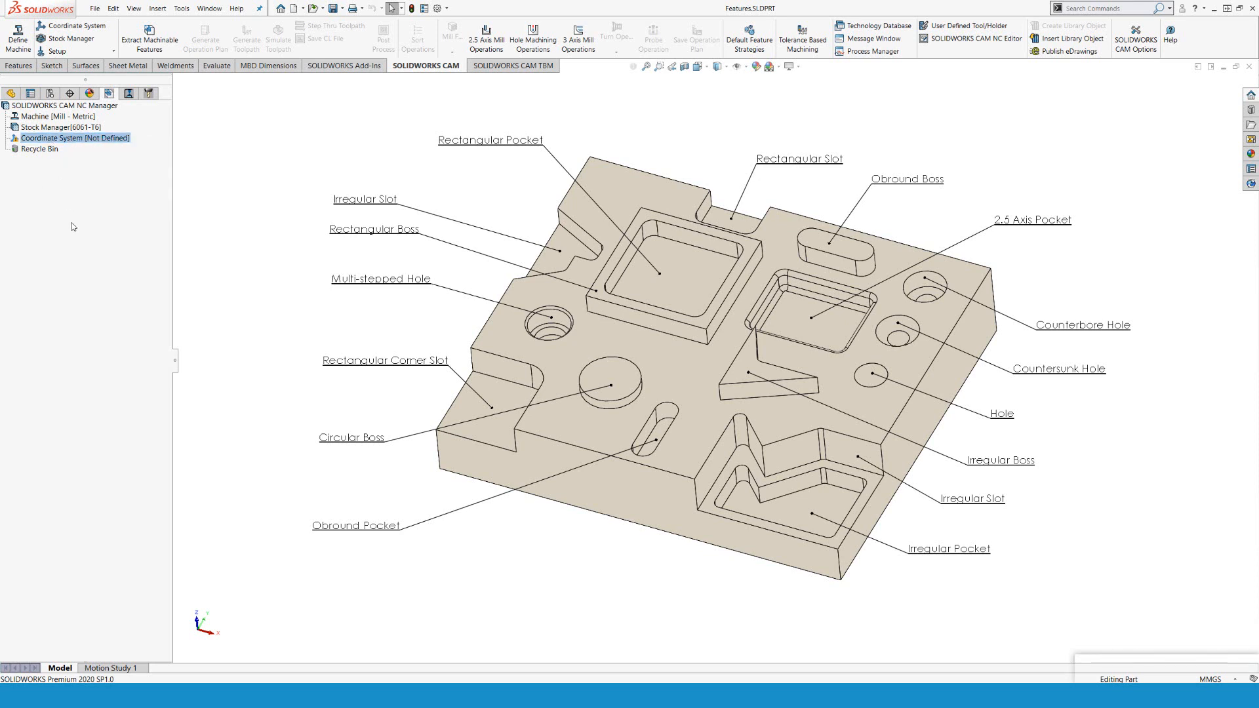
{"action": "double_click", "coordinate": [62, 139]}
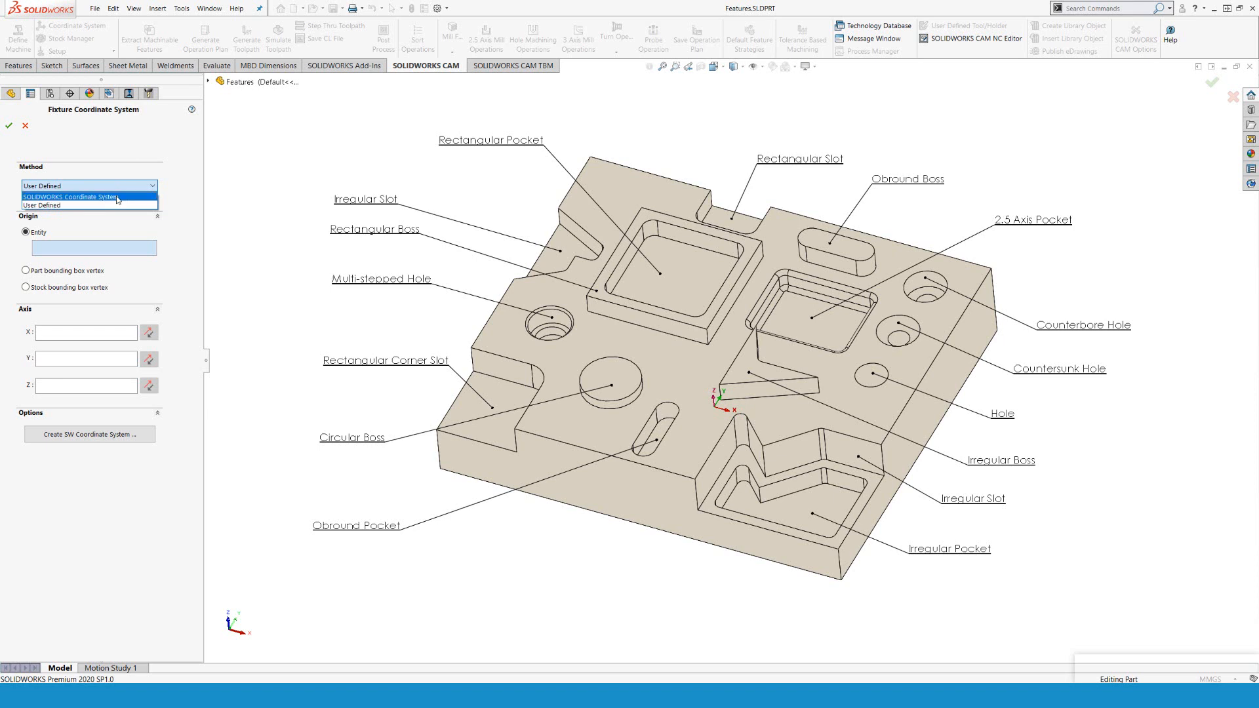
Define a User Defined coordinate system at a top corner vertex of the stock bounding box and confirm.
{"action": "left_click", "coordinate": [79, 205]}
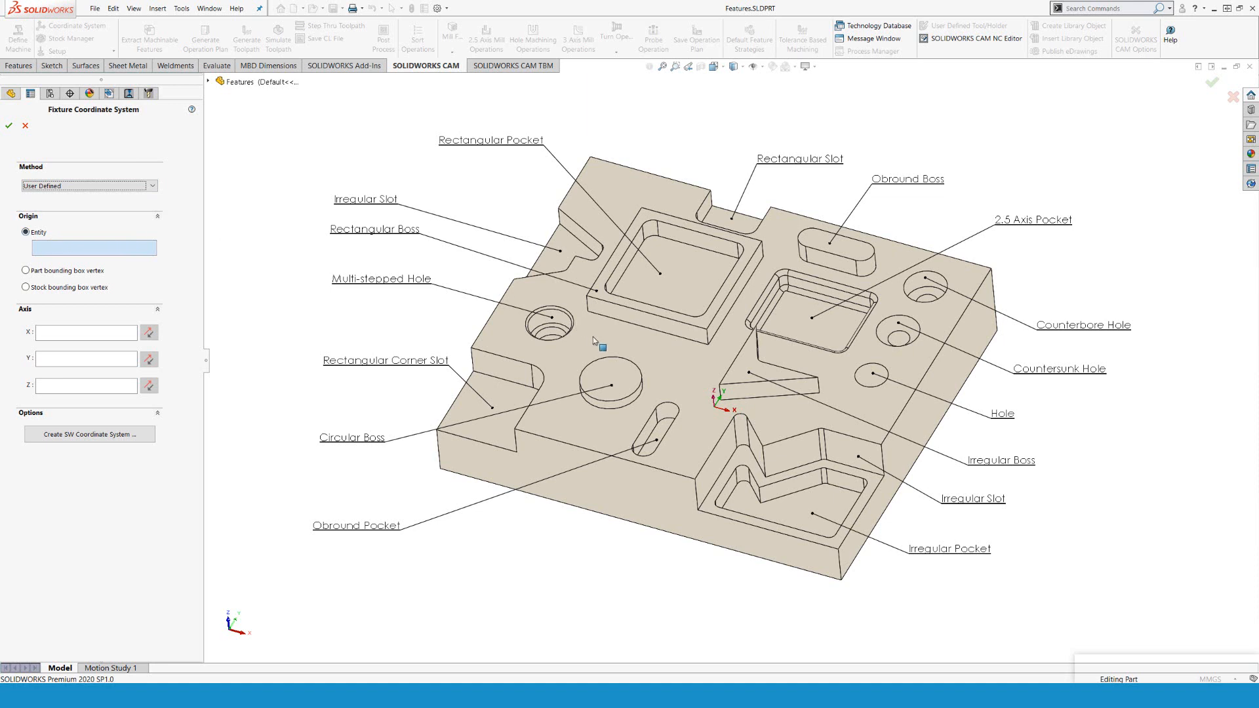
{"action": "left_click", "coordinate": [610, 395]}
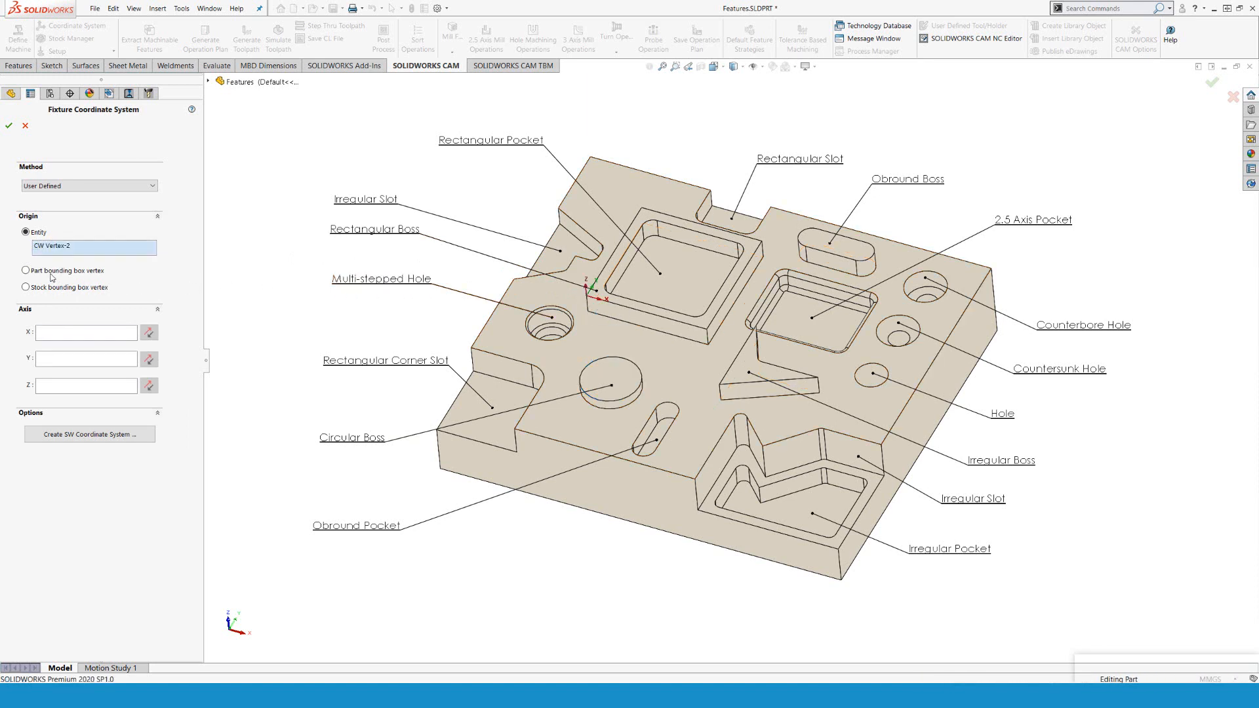
{"action": "mouse_move", "coordinate": [41, 275]}
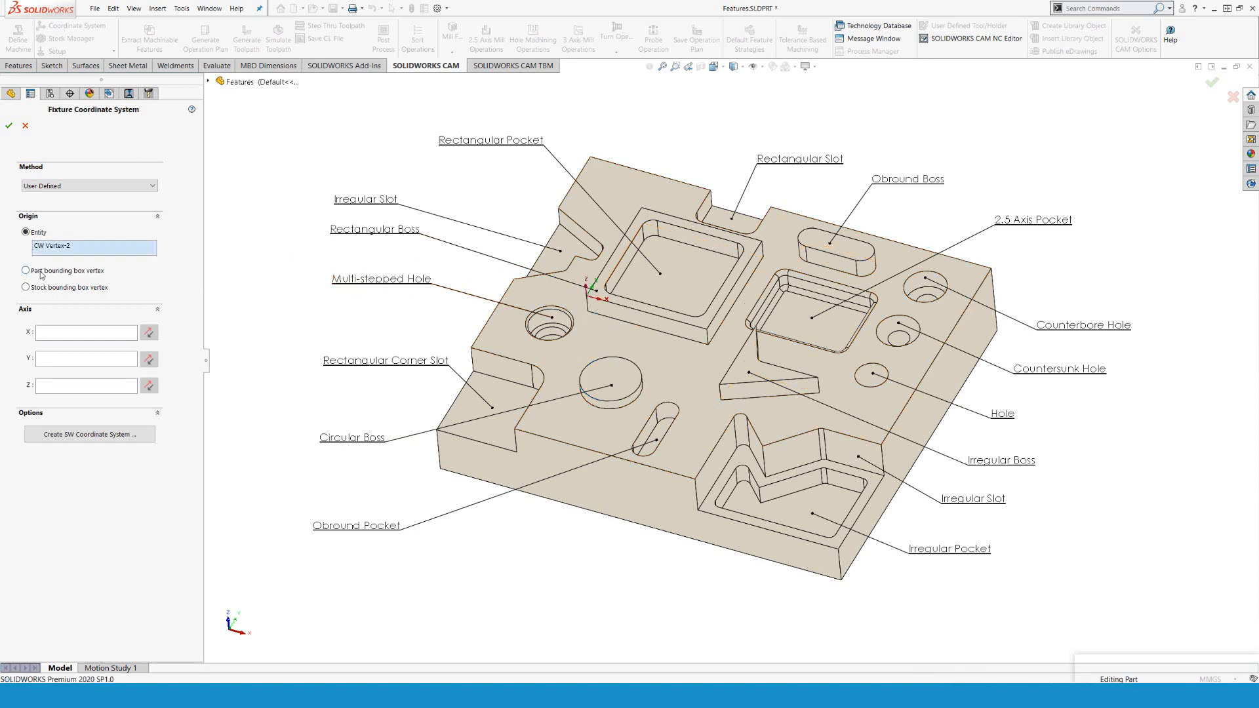
{"action": "left_click", "coordinate": [25, 270]}
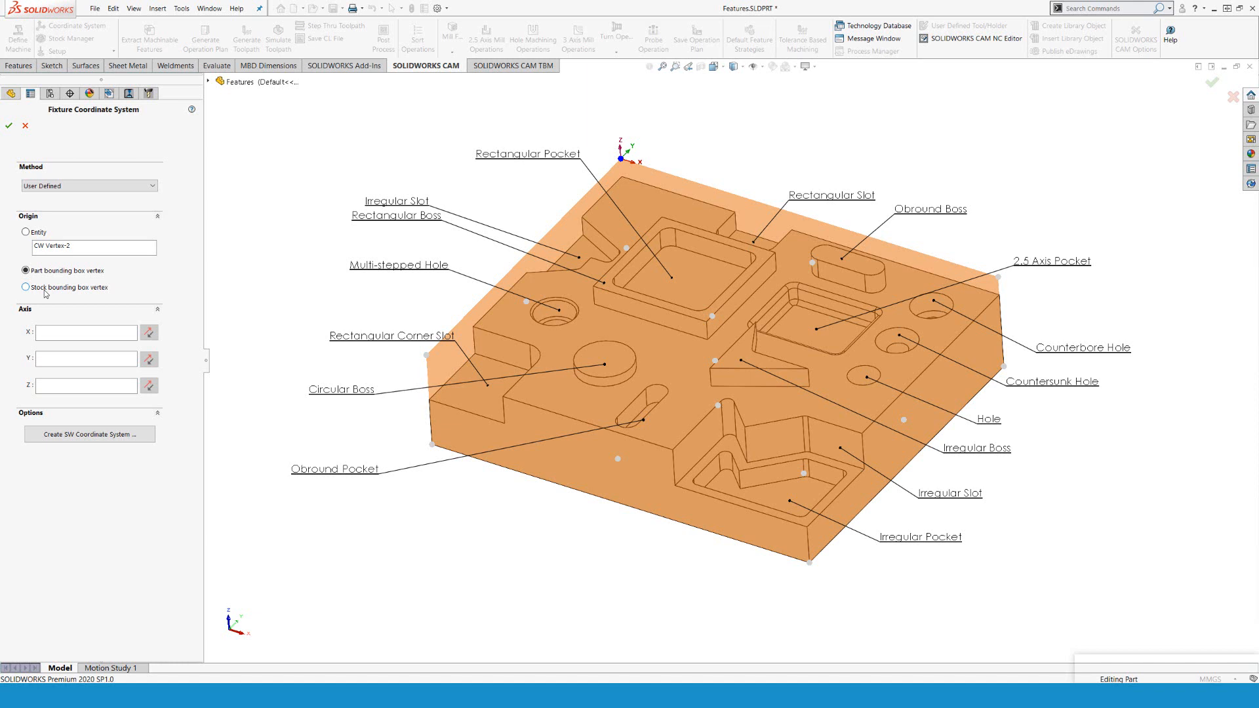
{"action": "left_click", "coordinate": [21, 287]}
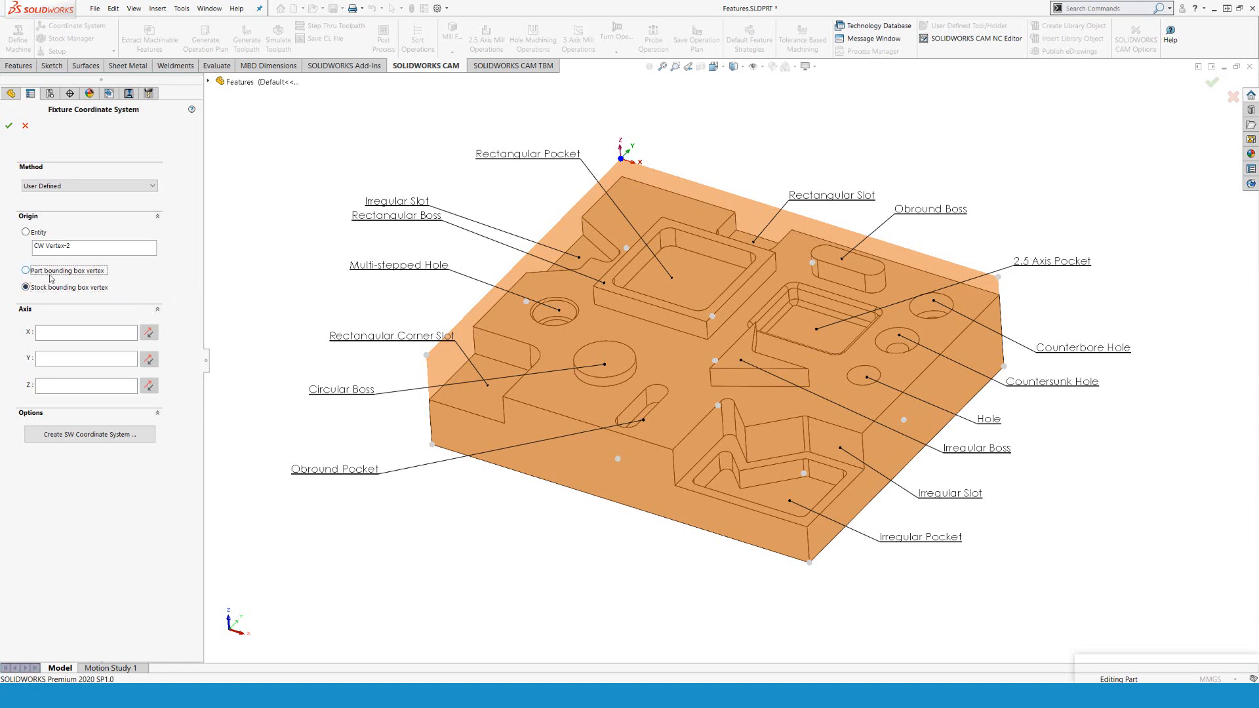
{"action": "left_click", "coordinate": [25, 270]}
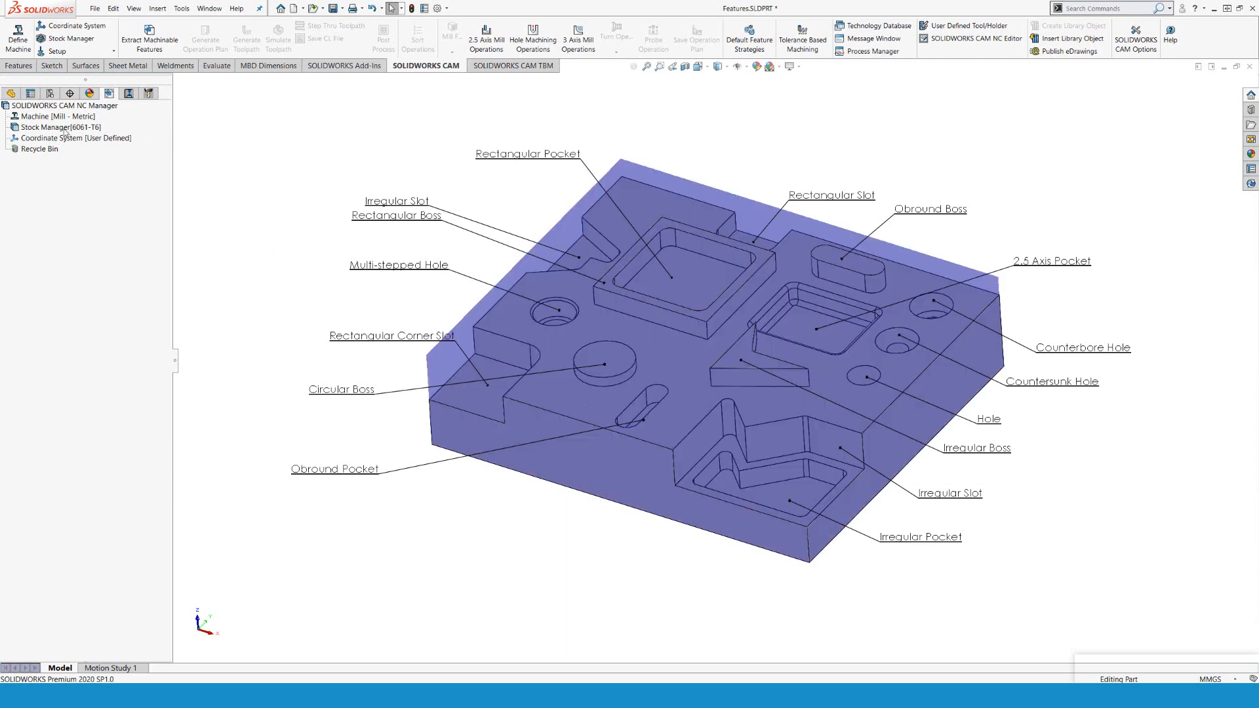
In Stock Manager, change the stock material from 6061-T6 to 303 stainless steel.
{"action": "left_click", "coordinate": [49, 127]}
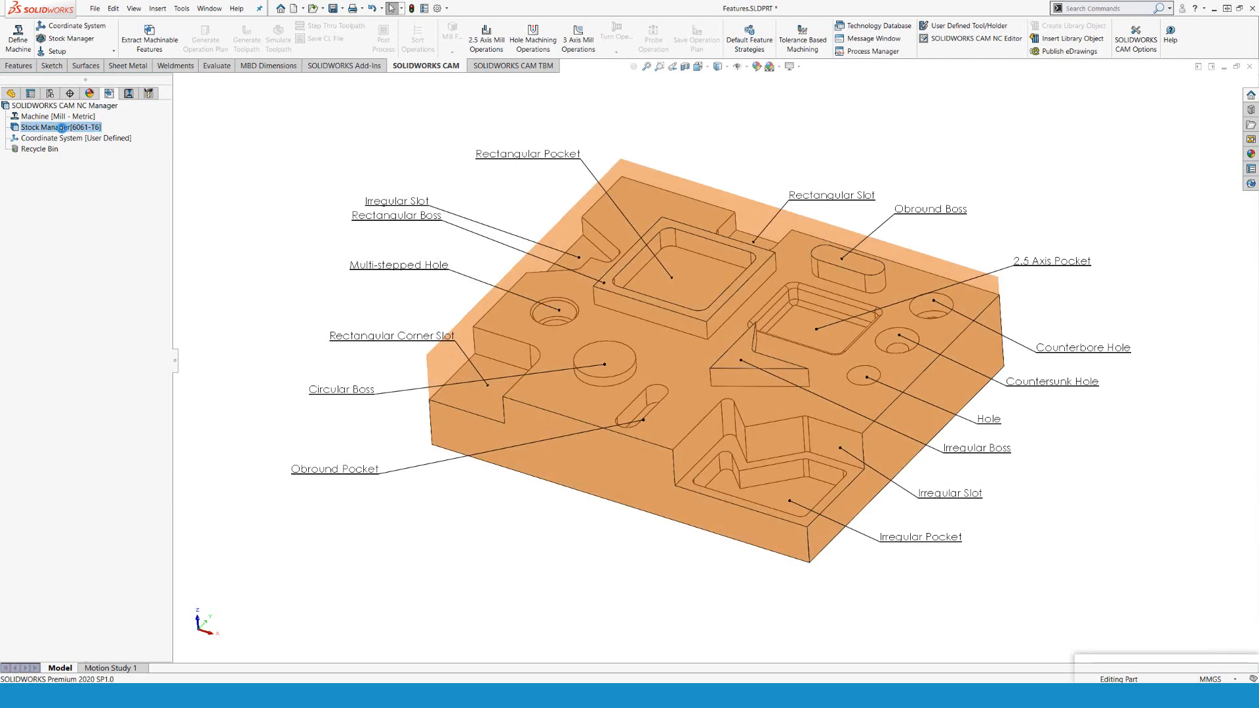
{"action": "double_click", "coordinate": [56, 127]}
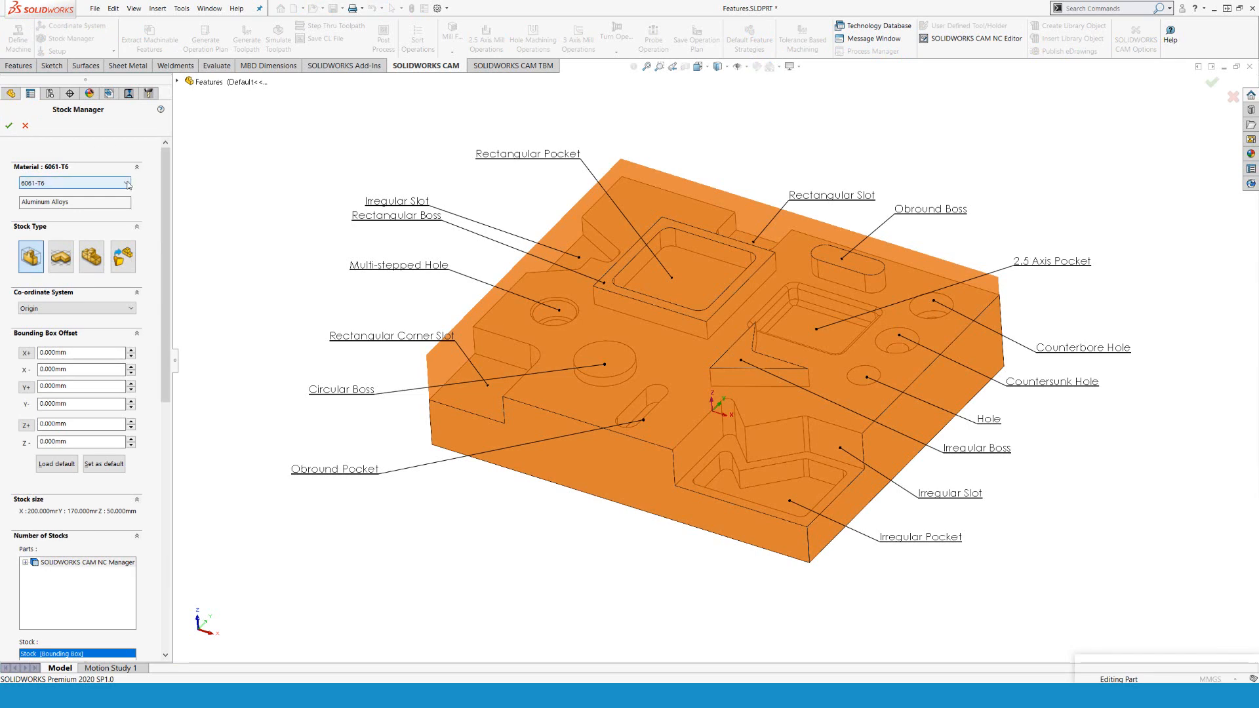
{"action": "left_click", "coordinate": [128, 182]}
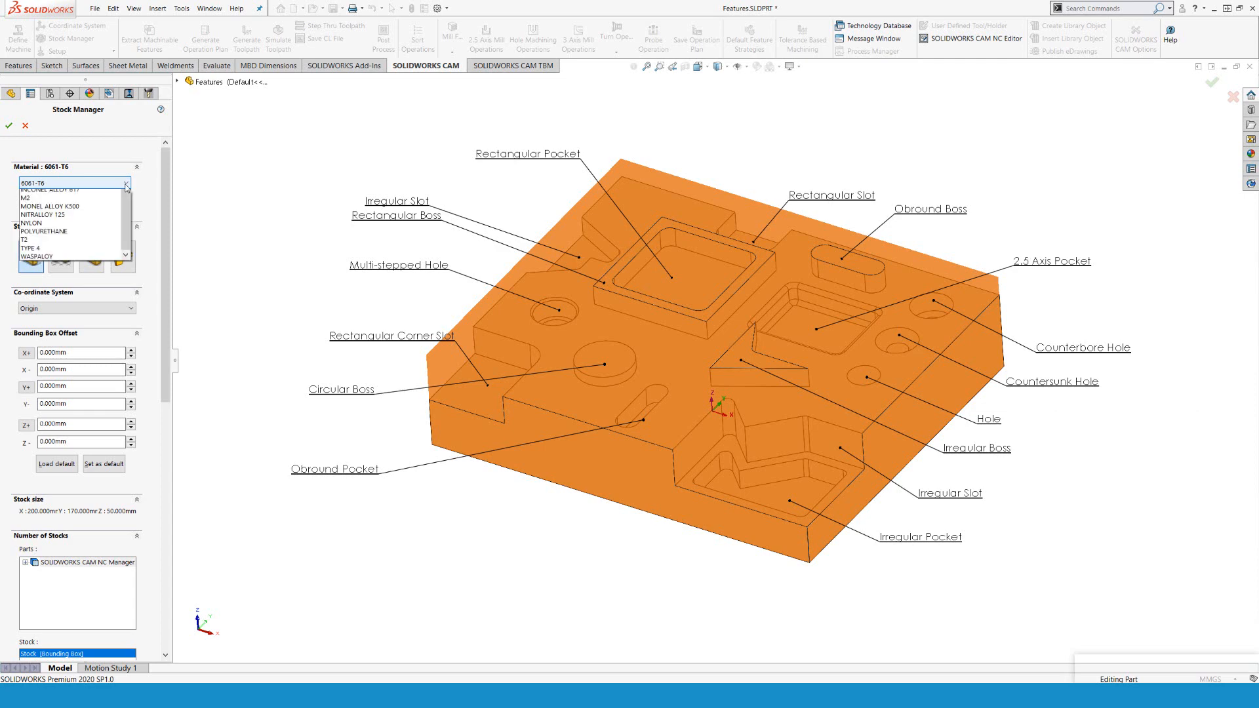
{"action": "left_click", "coordinate": [126, 183]}
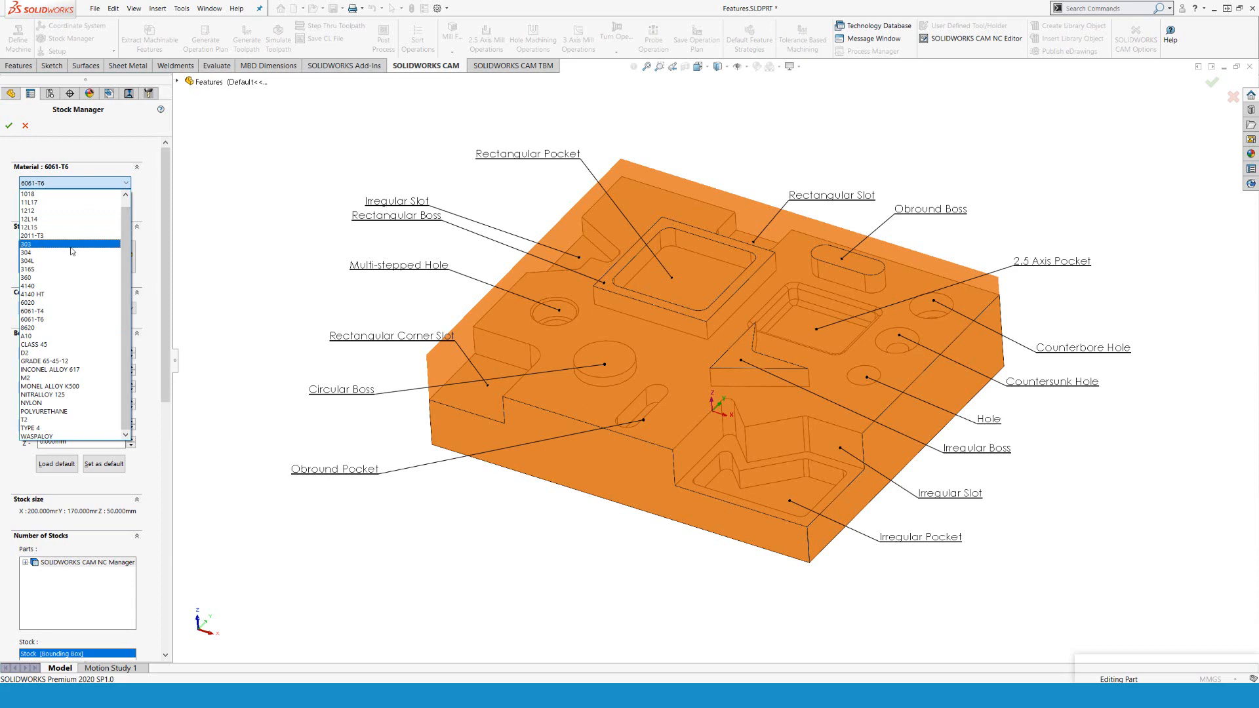
{"action": "left_click", "coordinate": [29, 244]}
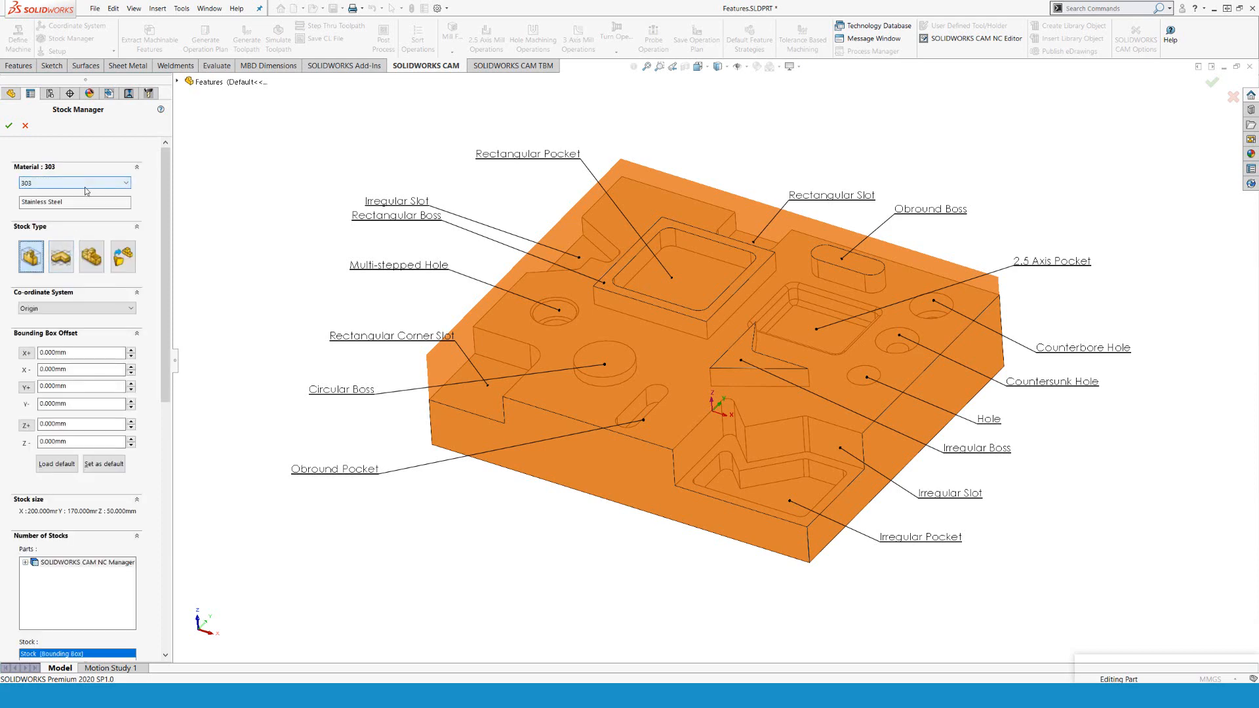
{"action": "mouse_move", "coordinate": [147, 220]}
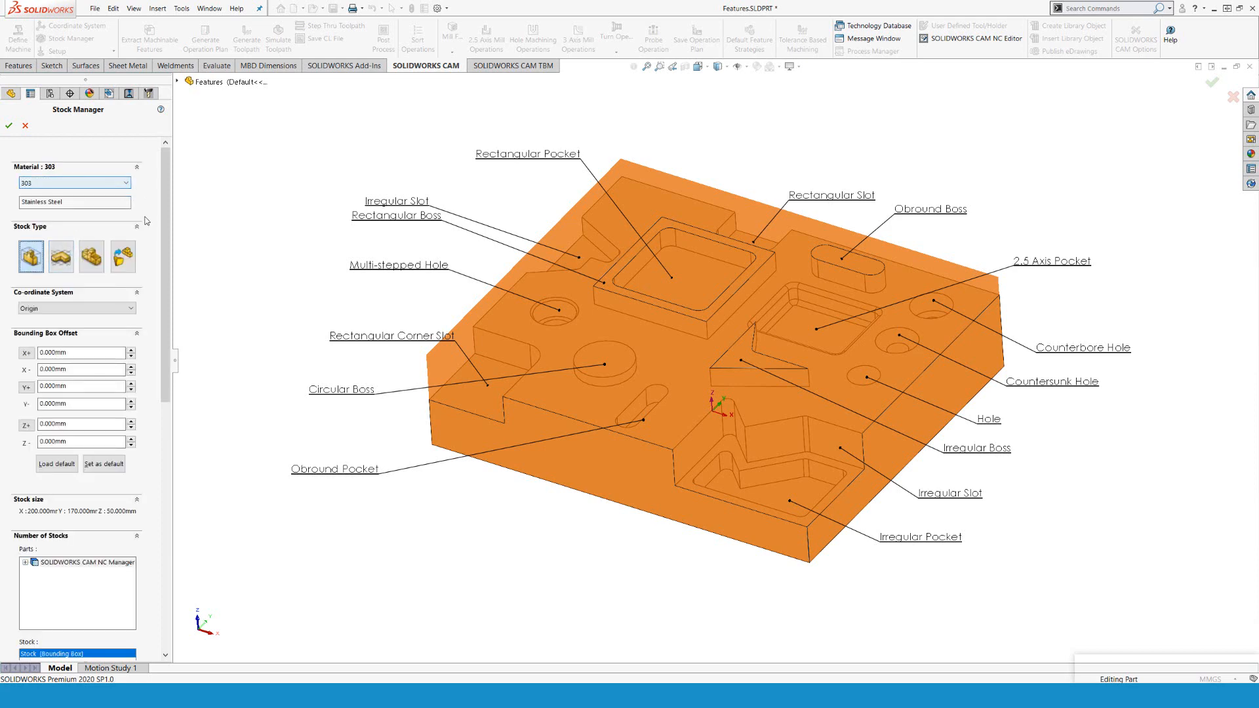
{"action": "mouse_move", "coordinate": [30, 257]}
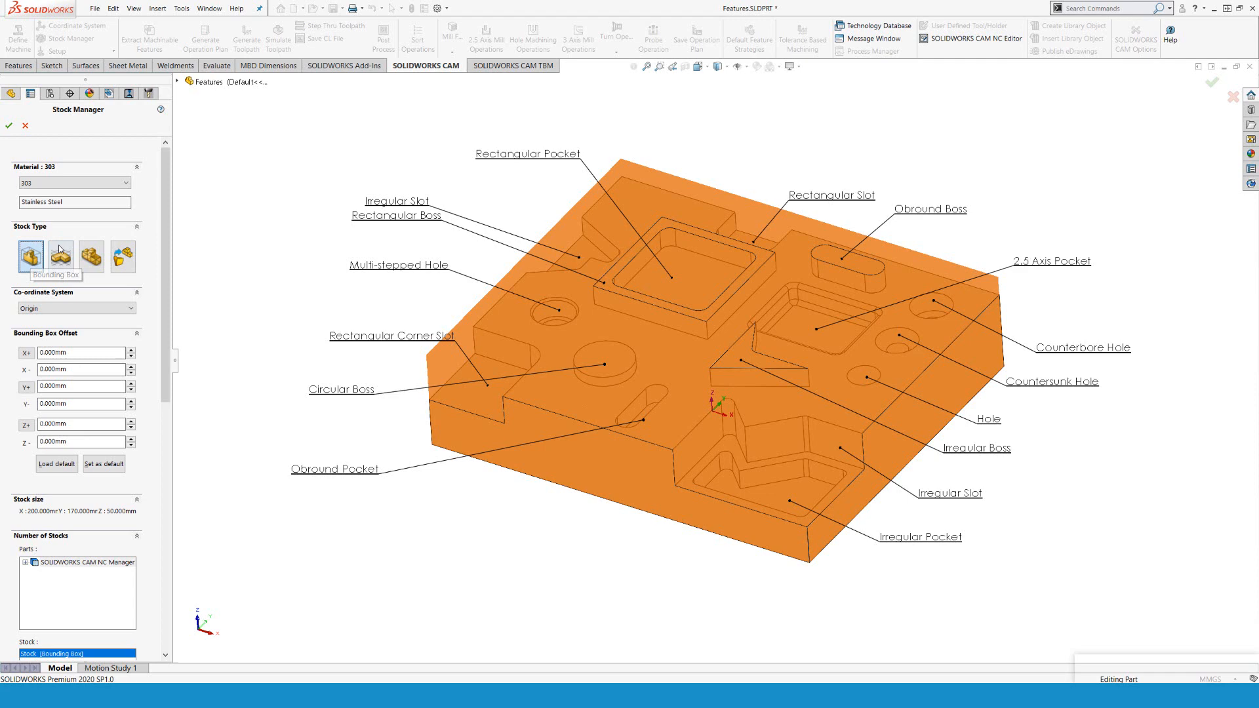
{"action": "mouse_move", "coordinate": [60, 254]}
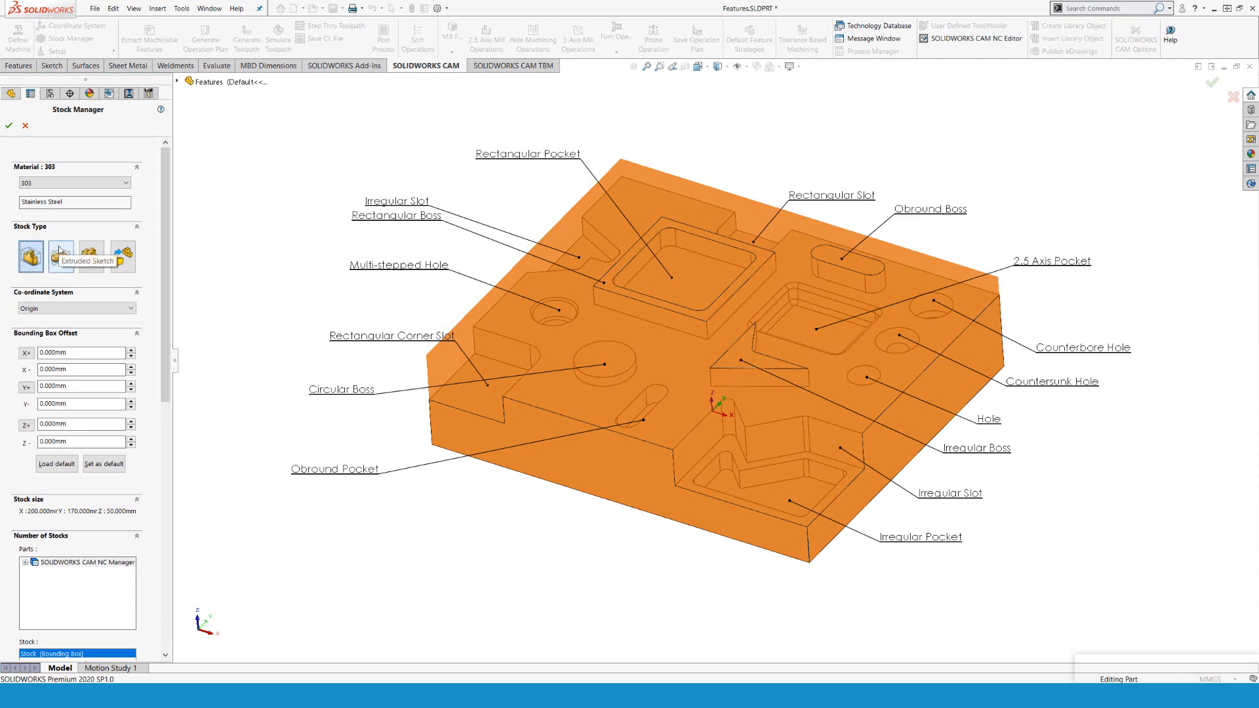
{"action": "mouse_move", "coordinate": [59, 250]}
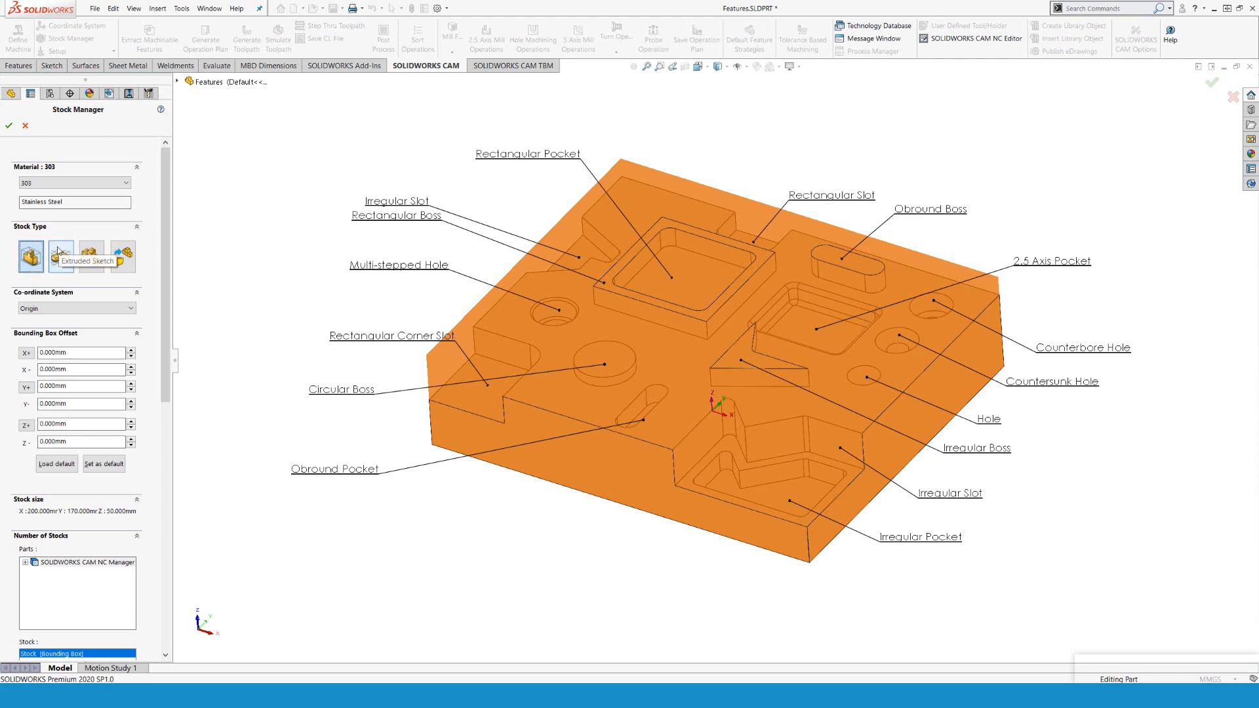
{"action": "mouse_move", "coordinate": [60, 252]}
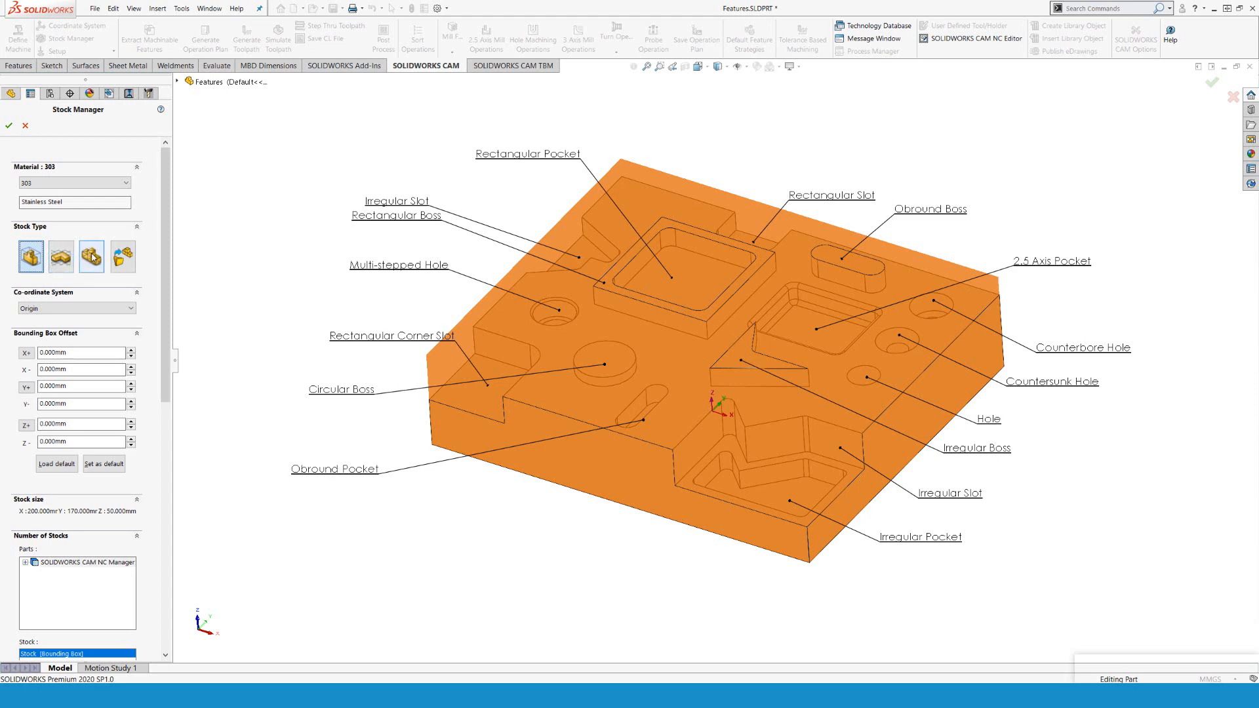
{"action": "mouse_move", "coordinate": [92, 256]}
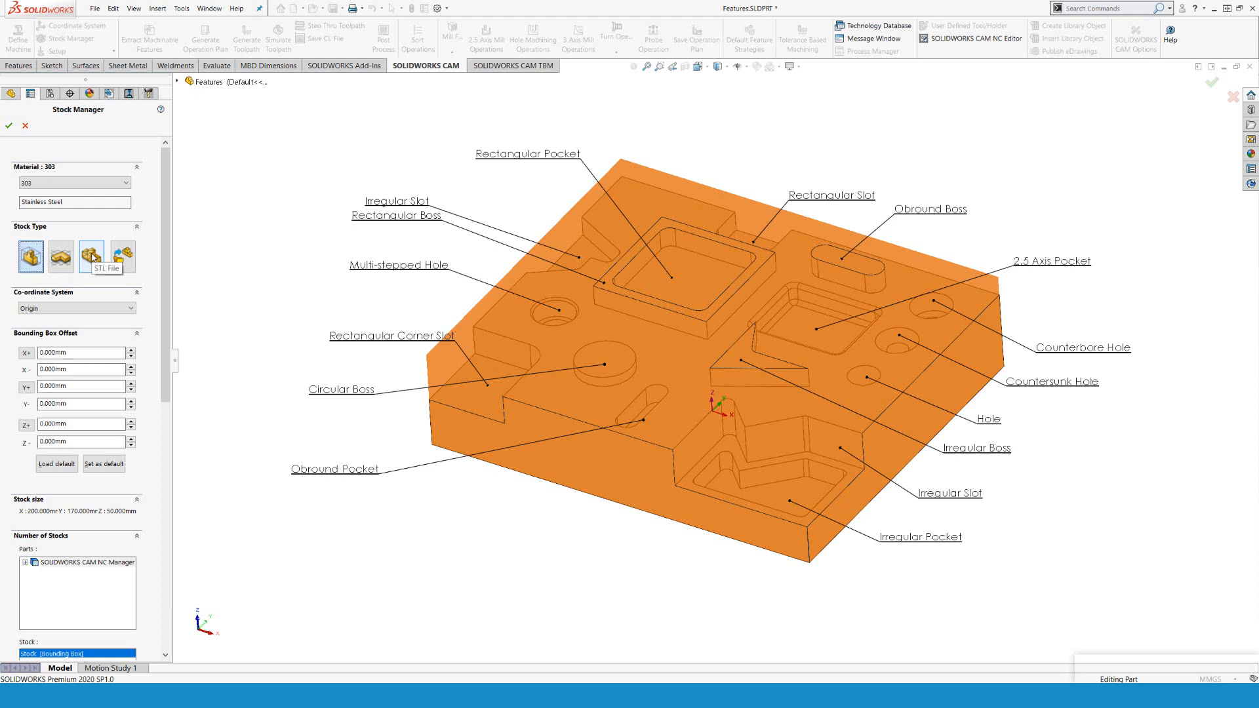
{"action": "mouse_move", "coordinate": [124, 255]}
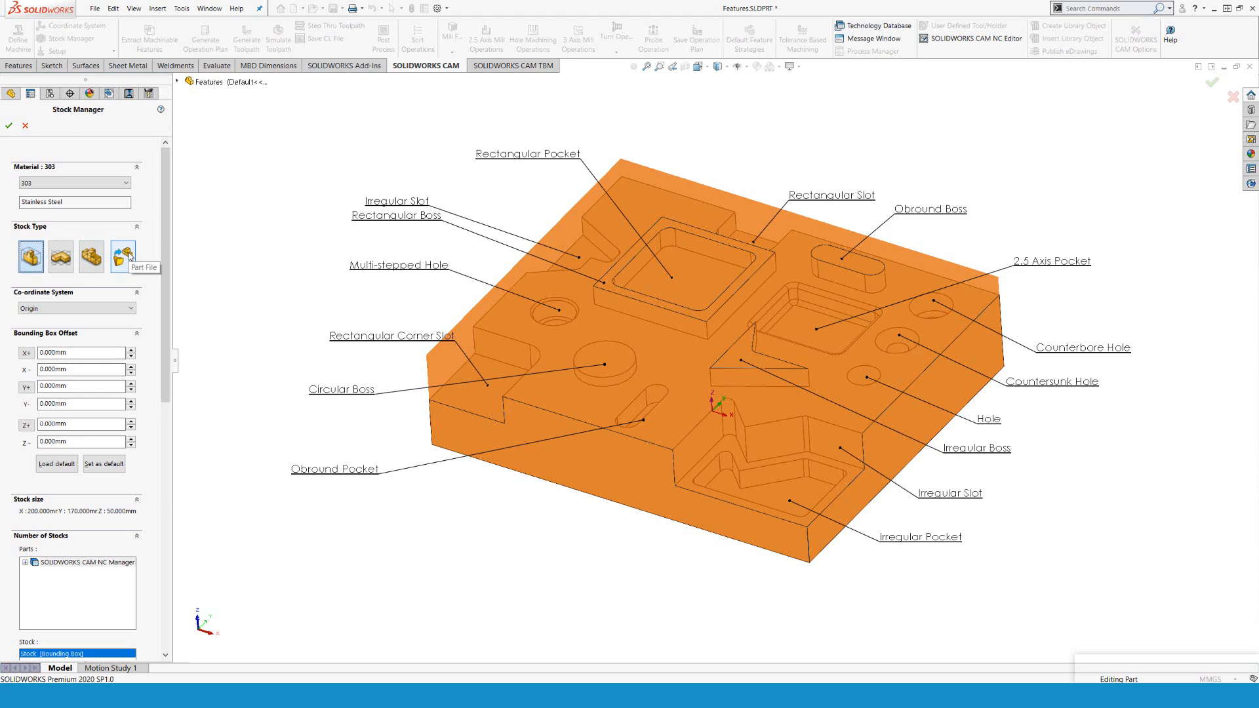
Set the stock type to Bounding Box and review the Origin/FCS coordinate system choices.
{"action": "left_click", "coordinate": [123, 257]}
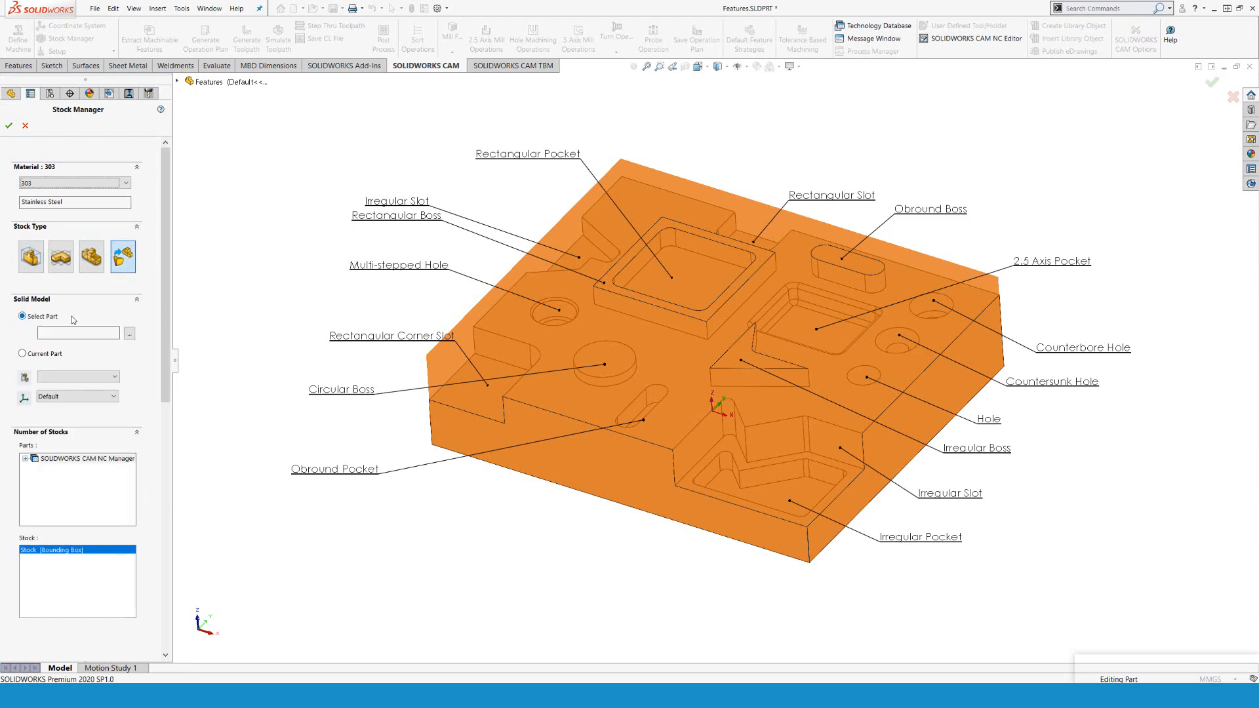
{"action": "mouse_move", "coordinate": [128, 334]}
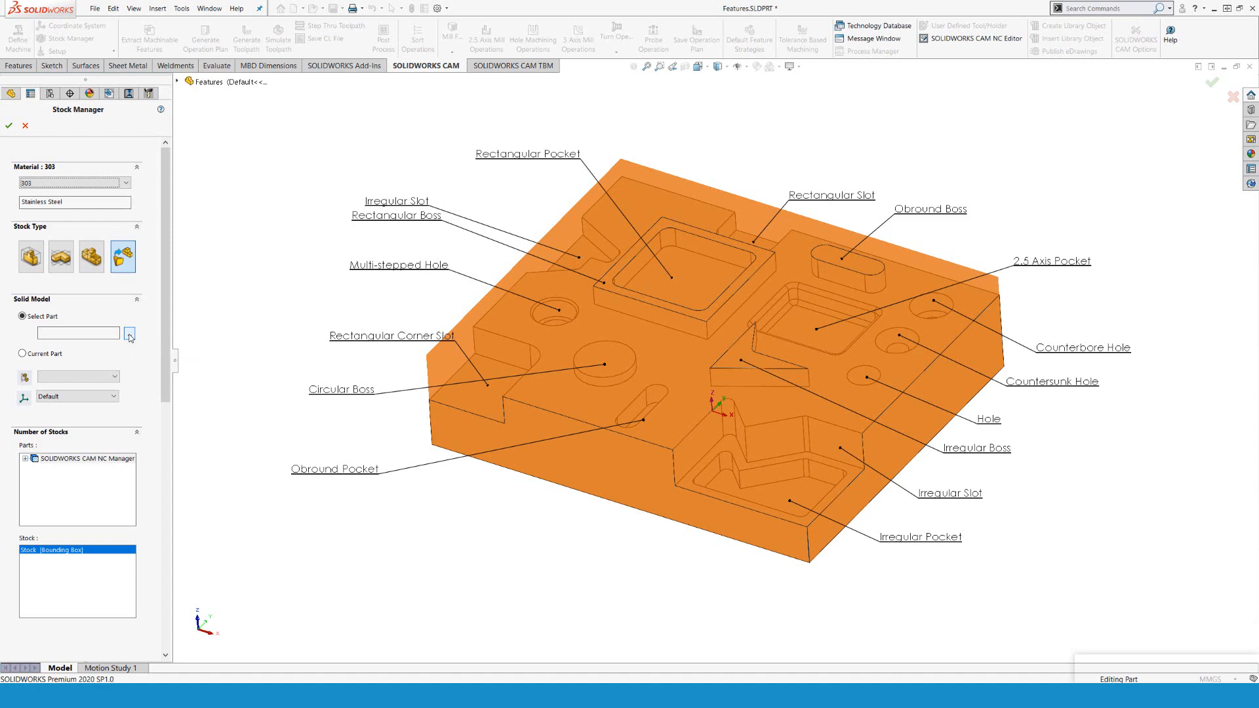
{"action": "left_click", "coordinate": [22, 354]}
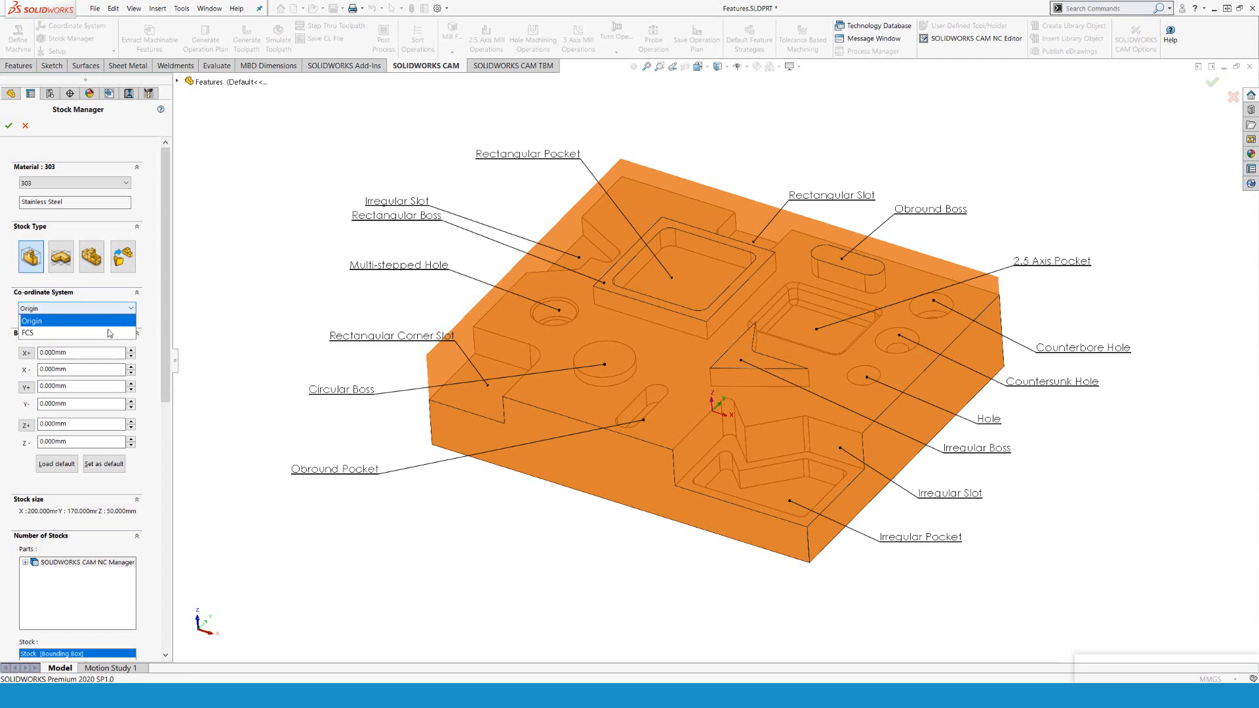
Base the stock on the FCS with 5 mm X/Y offsets and Z+ 1, Z- 5, giving 210 × 180 × 56 mm.
{"action": "left_click", "coordinate": [76, 333]}
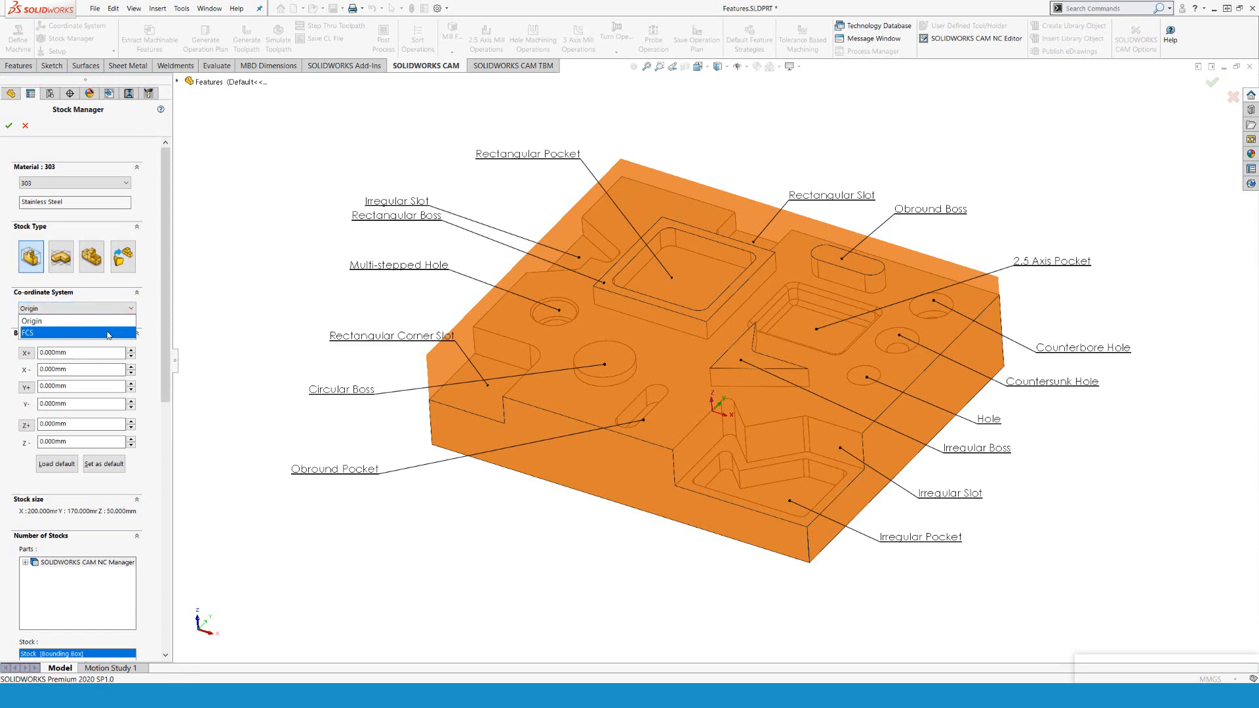
{"action": "left_click", "coordinate": [76, 333]}
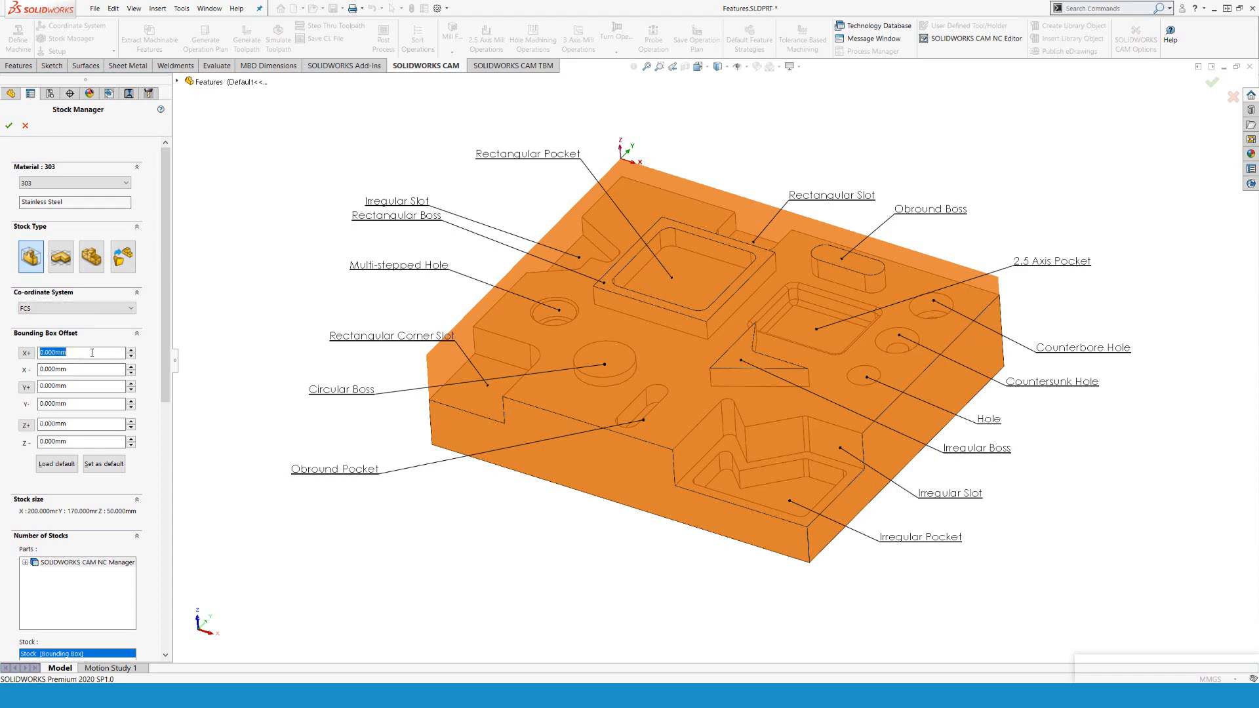
{"action": "type", "text": "5"}
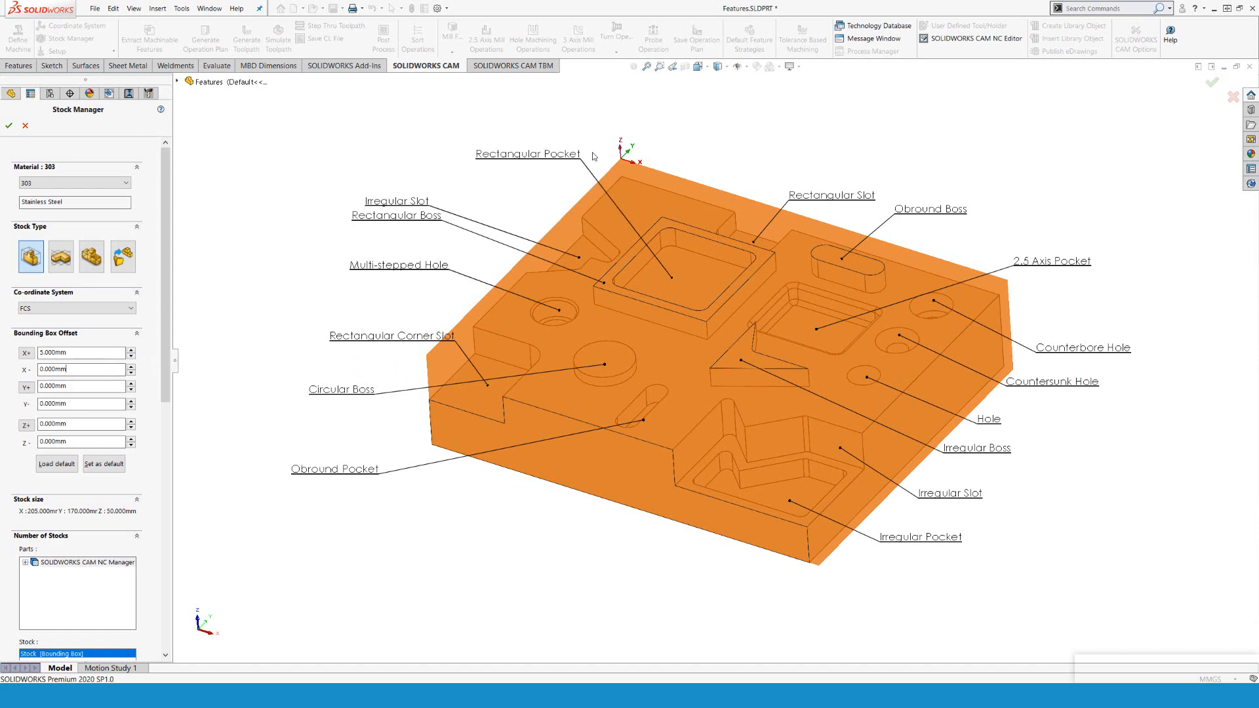
{"action": "left_click", "coordinate": [82, 370]}
{"action": "type", "text": "10.000"}
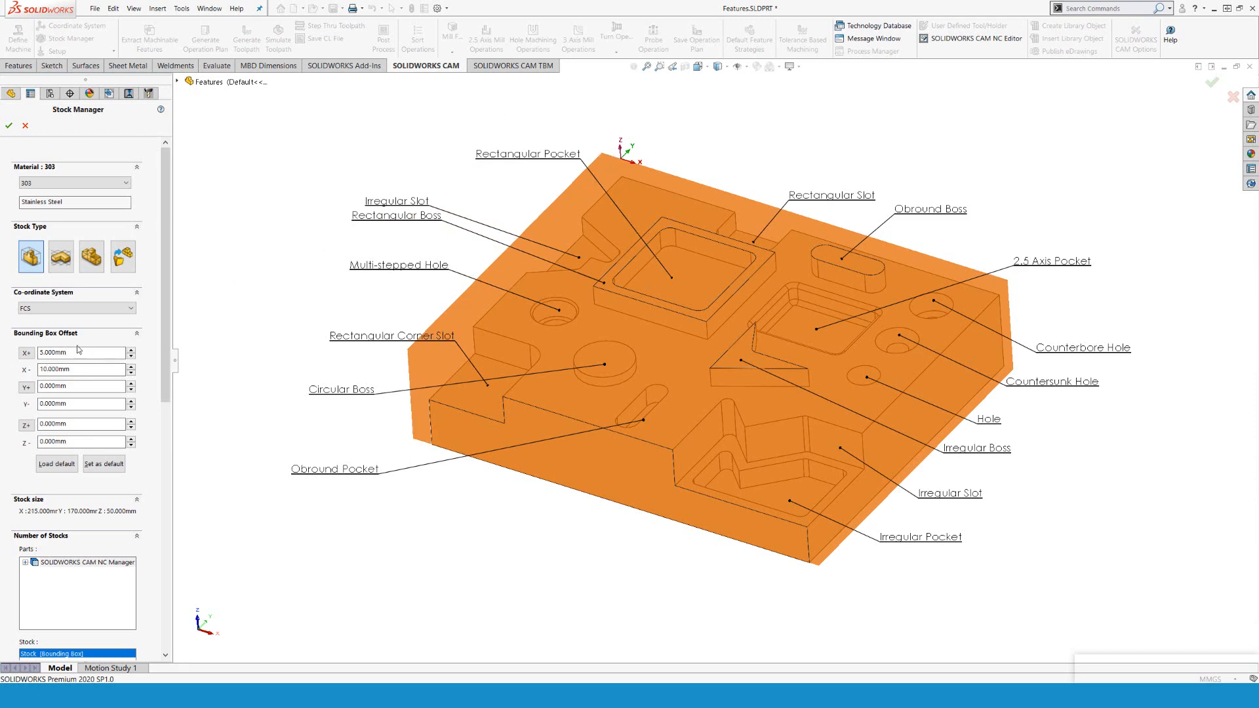
{"action": "mouse_move", "coordinate": [26, 352]}
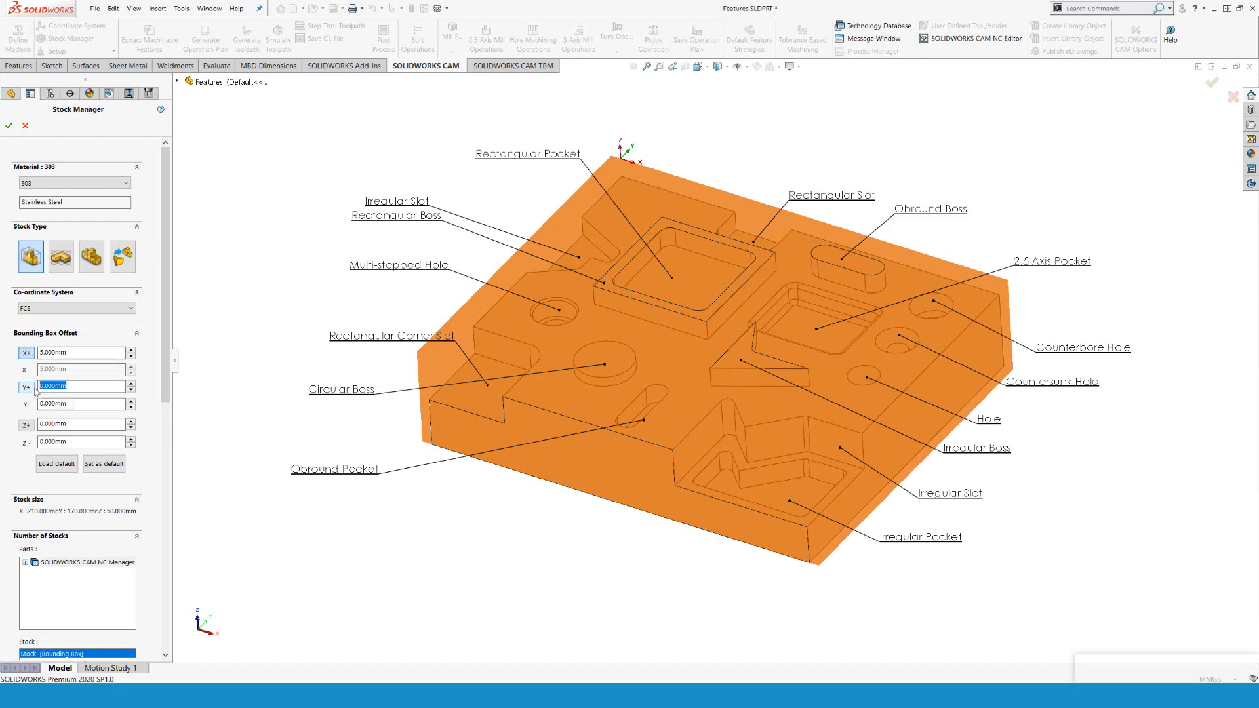
{"action": "type", "text": "5.000mm"}
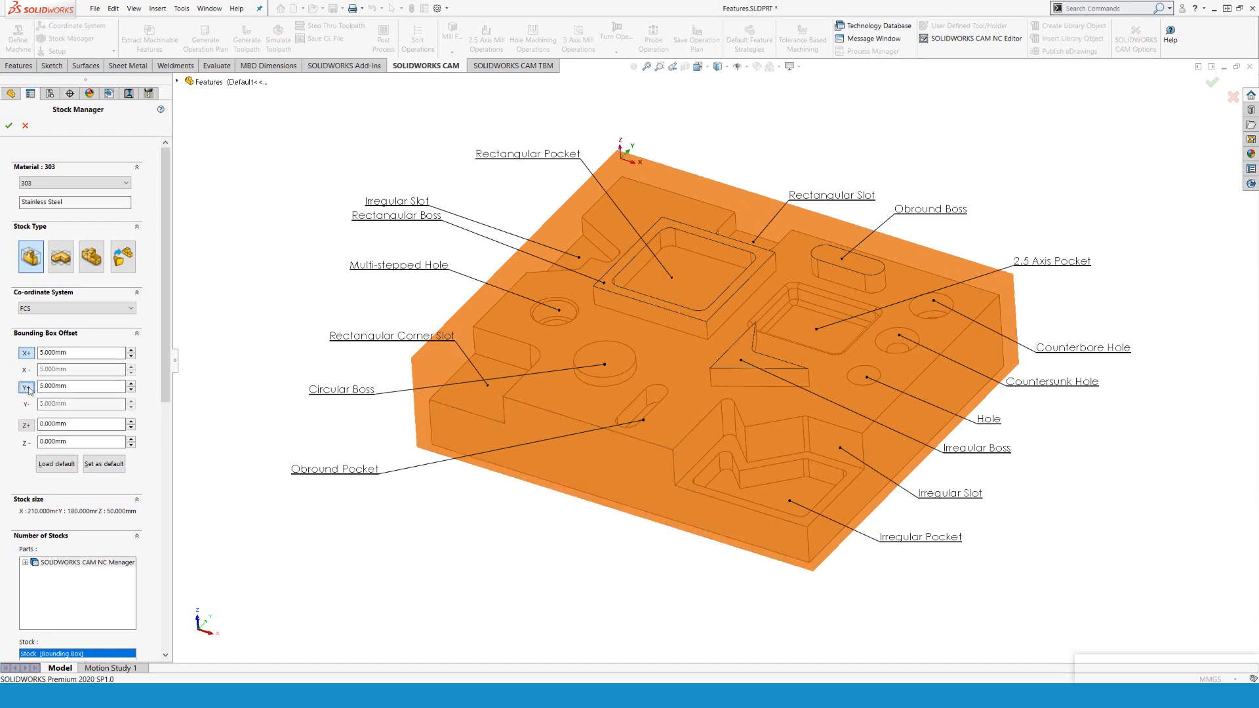
{"action": "left_click", "coordinate": [25, 423]}
{"action": "type", "text": "1.000"}
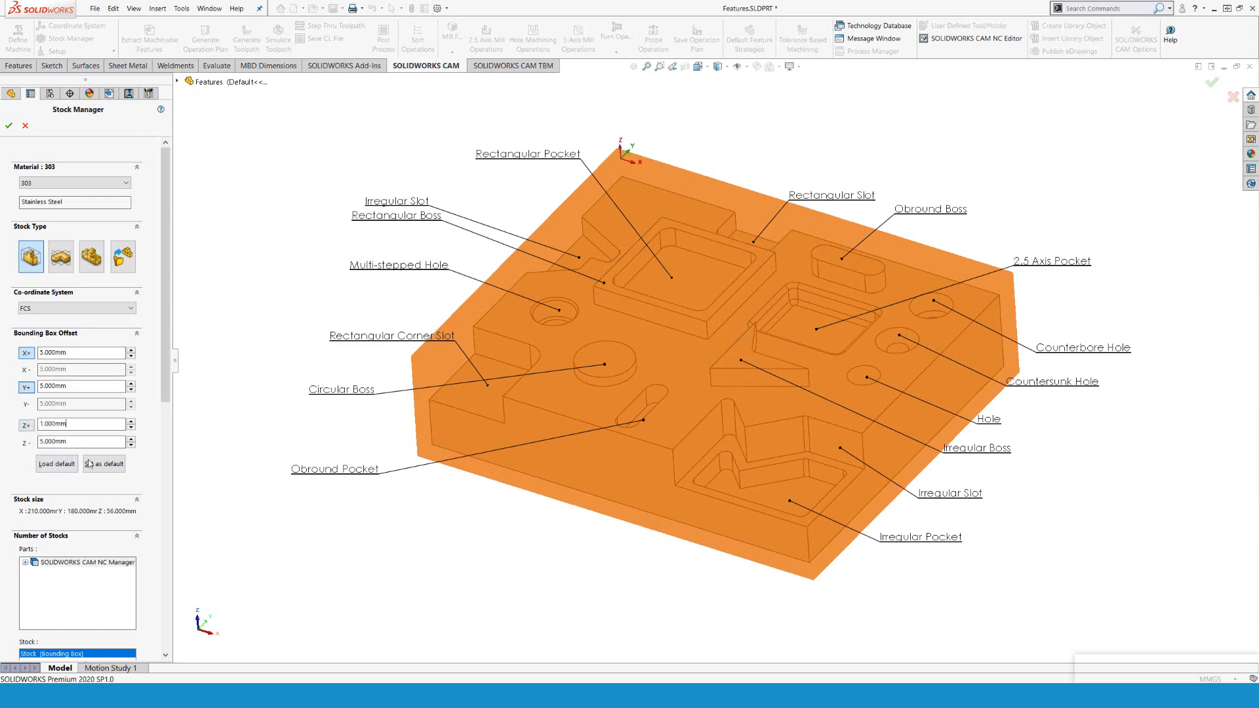
{"action": "mouse_move", "coordinate": [104, 465]}
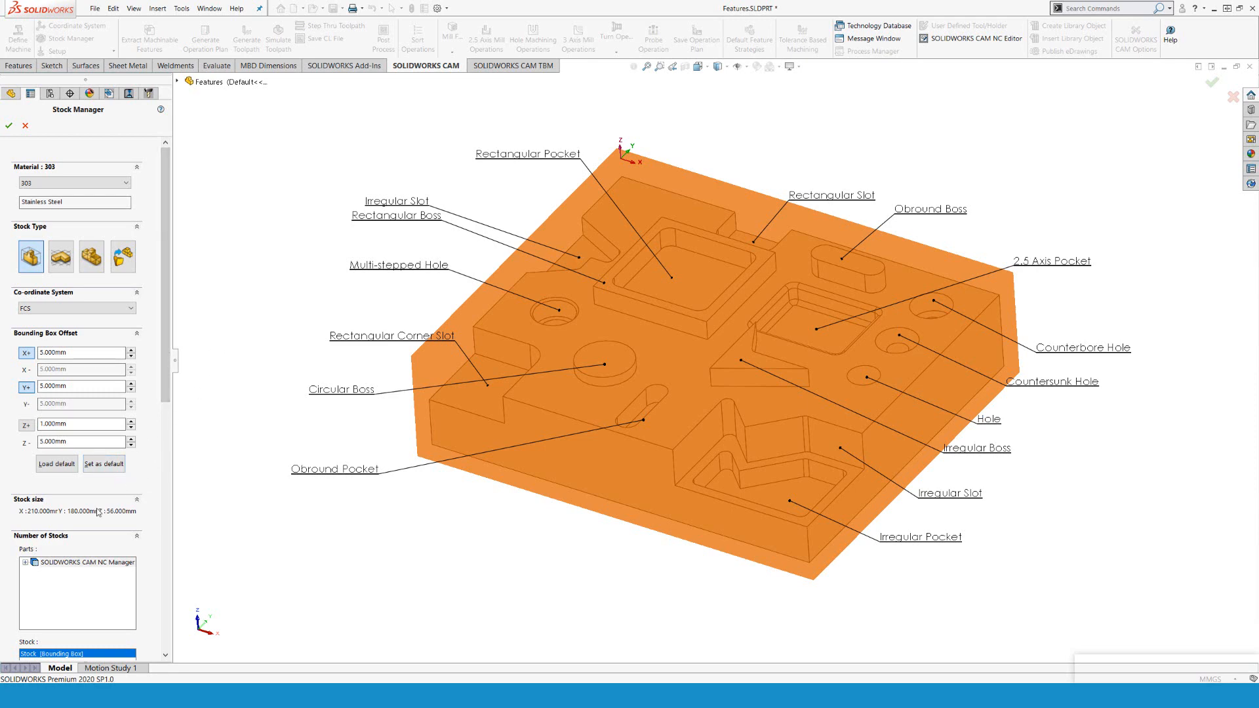
{"action": "mouse_move", "coordinate": [95, 519]}
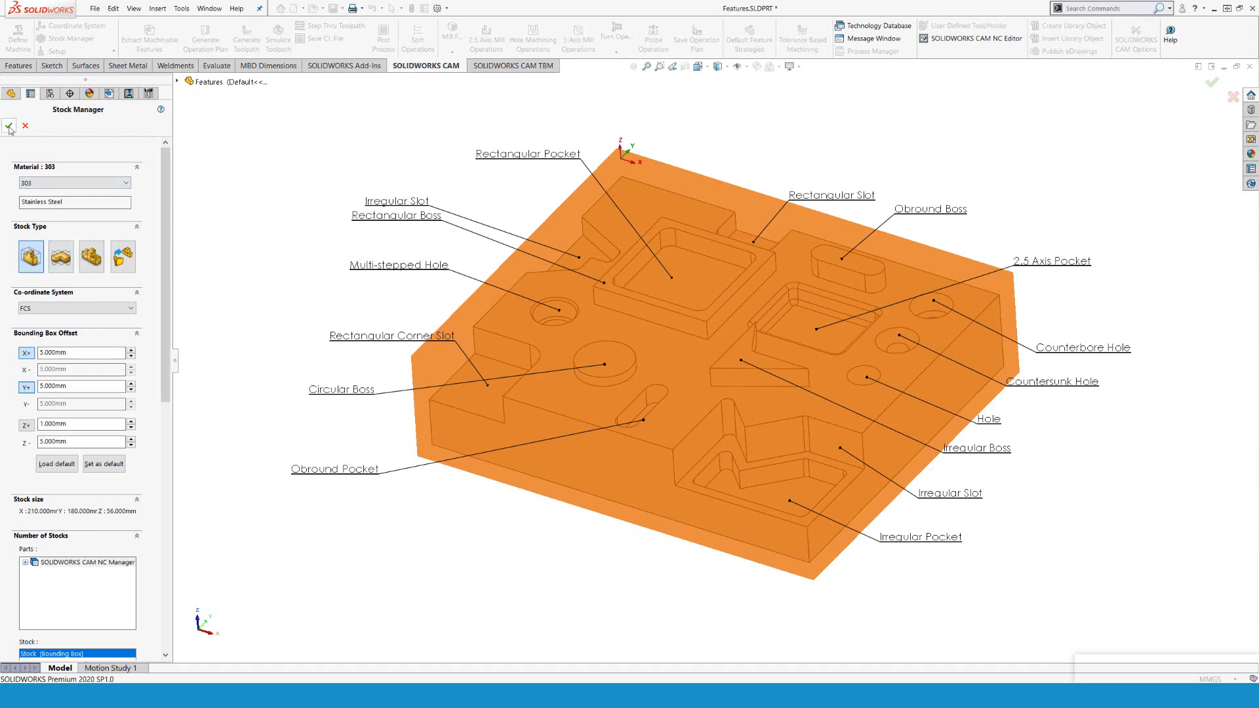
{"action": "left_click", "coordinate": [8, 127]}
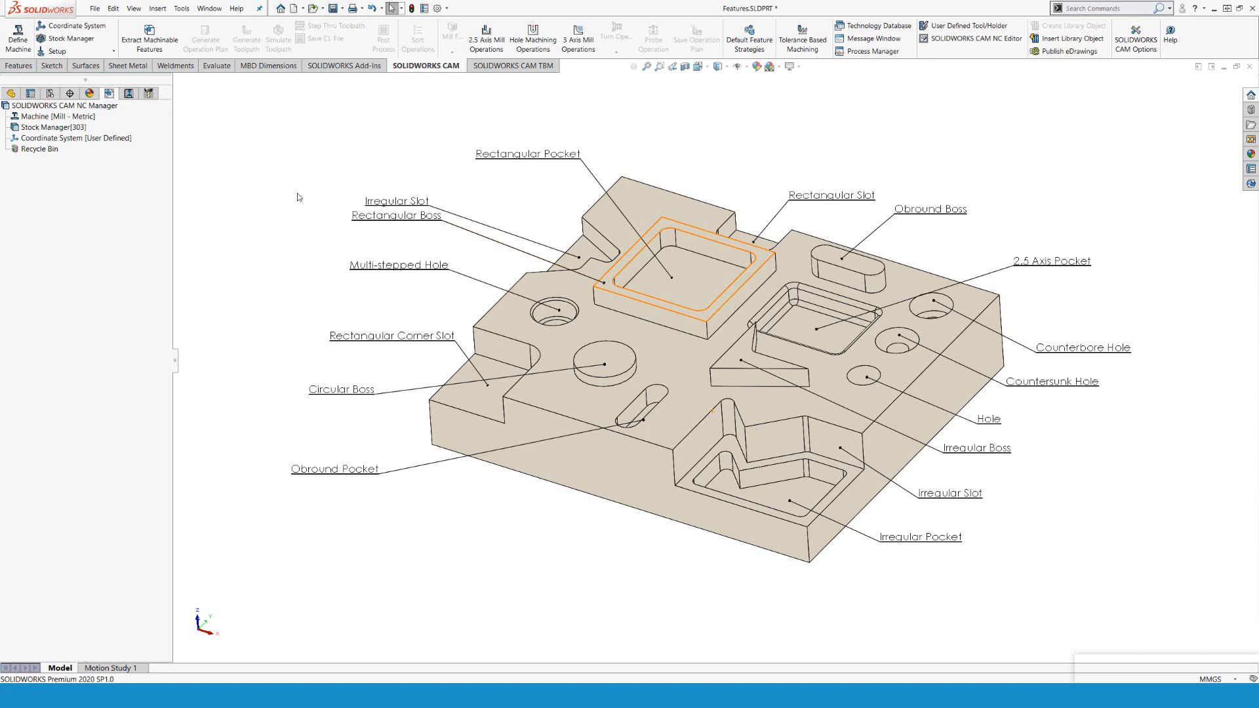
{"action": "mouse_move", "coordinate": [269, 141]}
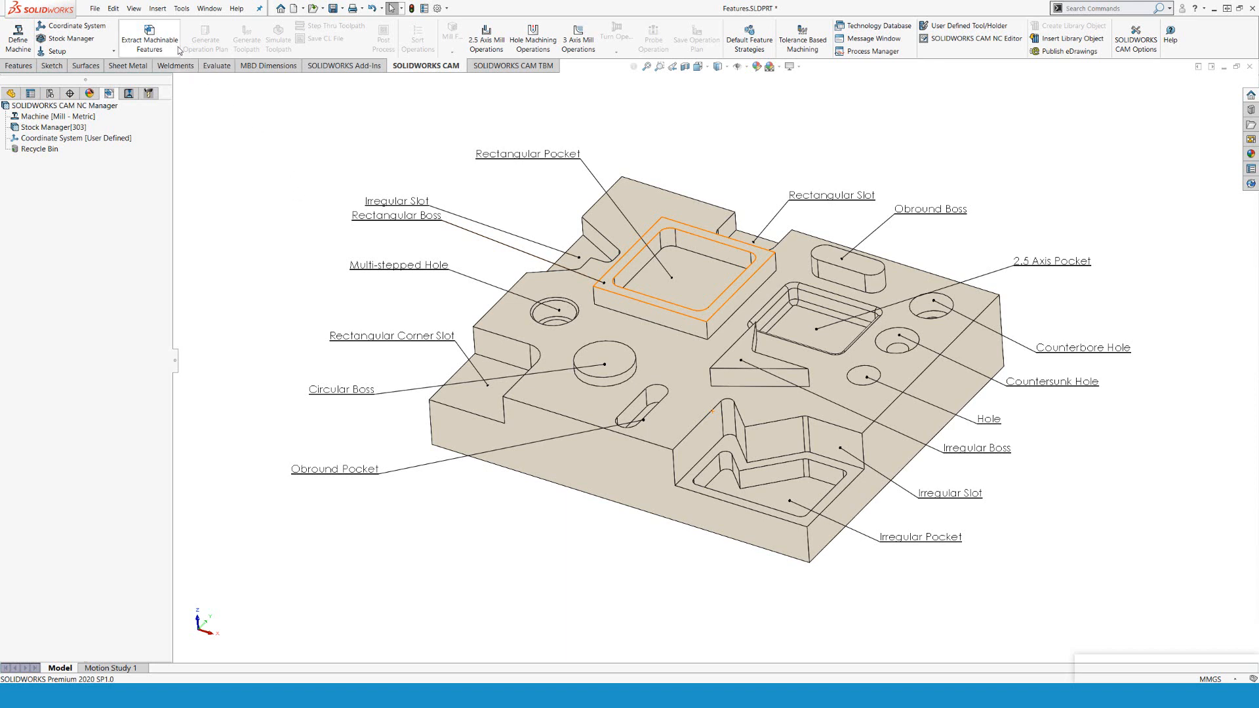
{"action": "mouse_move", "coordinate": [179, 41]}
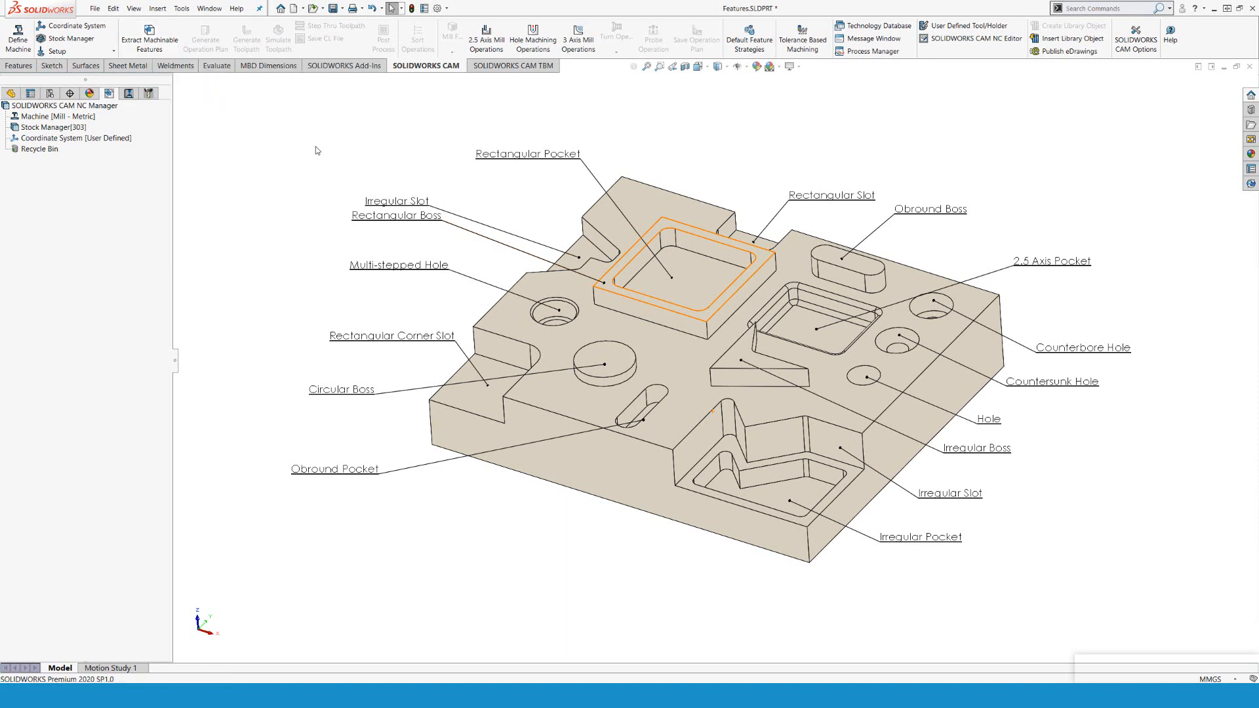
{"action": "mouse_move", "coordinate": [462, 171]}
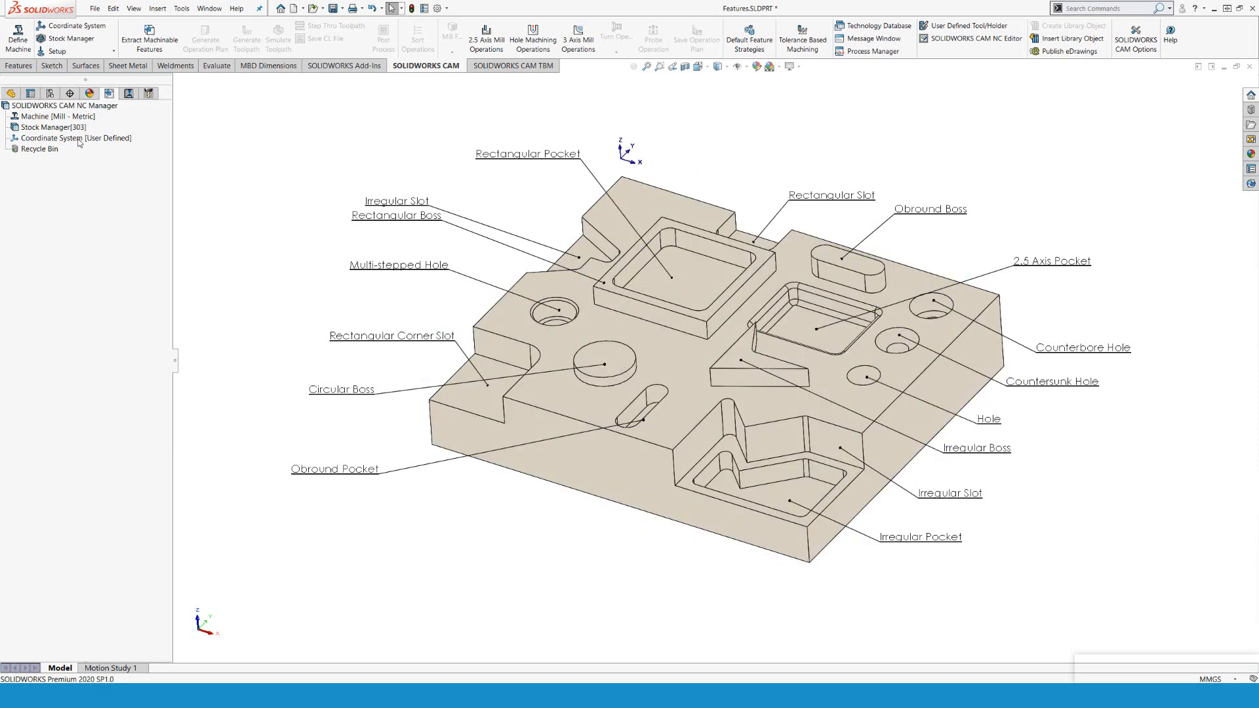
{"action": "right_click", "coordinate": [72, 137]}
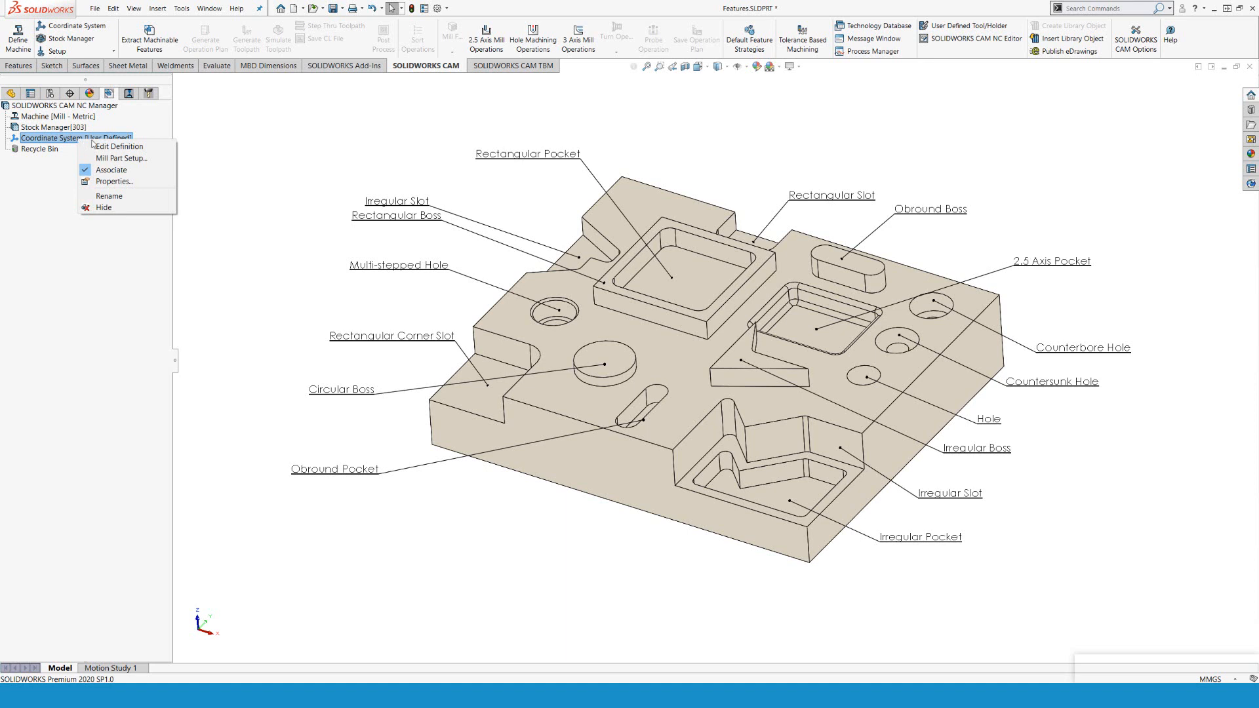
{"action": "mouse_move", "coordinate": [120, 158]}
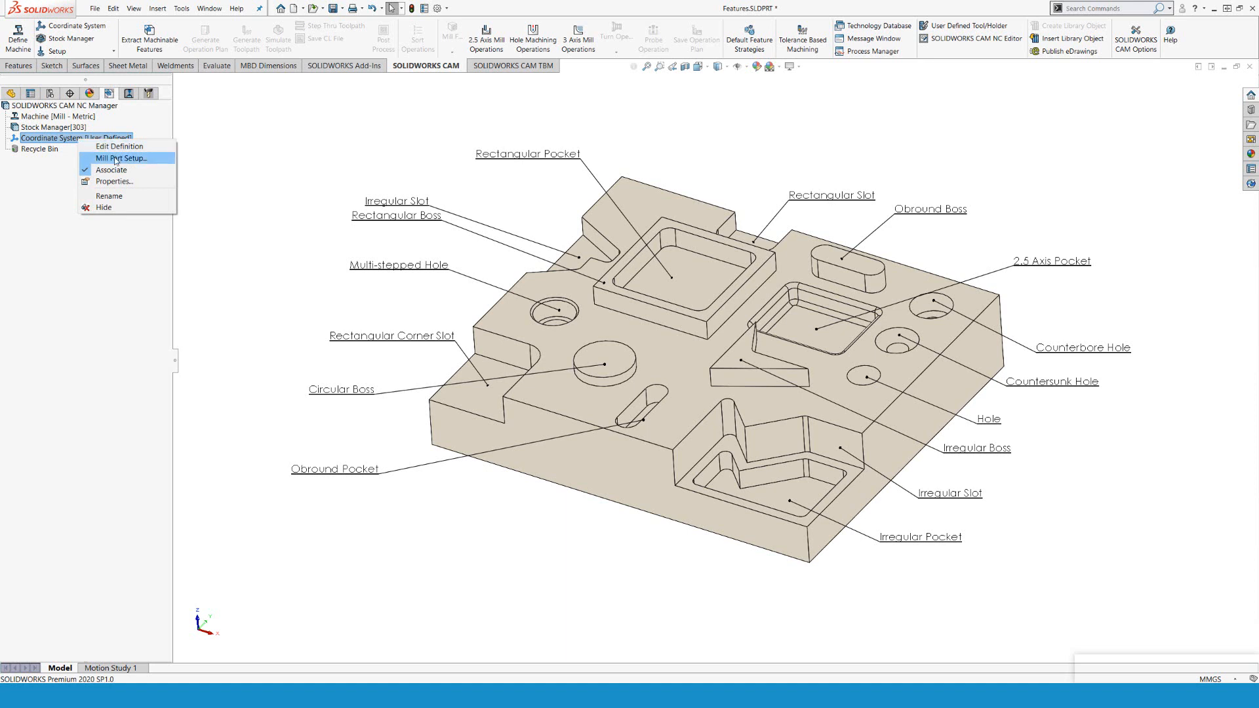
Start a Mill Part Setup on the coordinate system using the top face, direction reversed.
{"action": "left_click", "coordinate": [123, 157]}
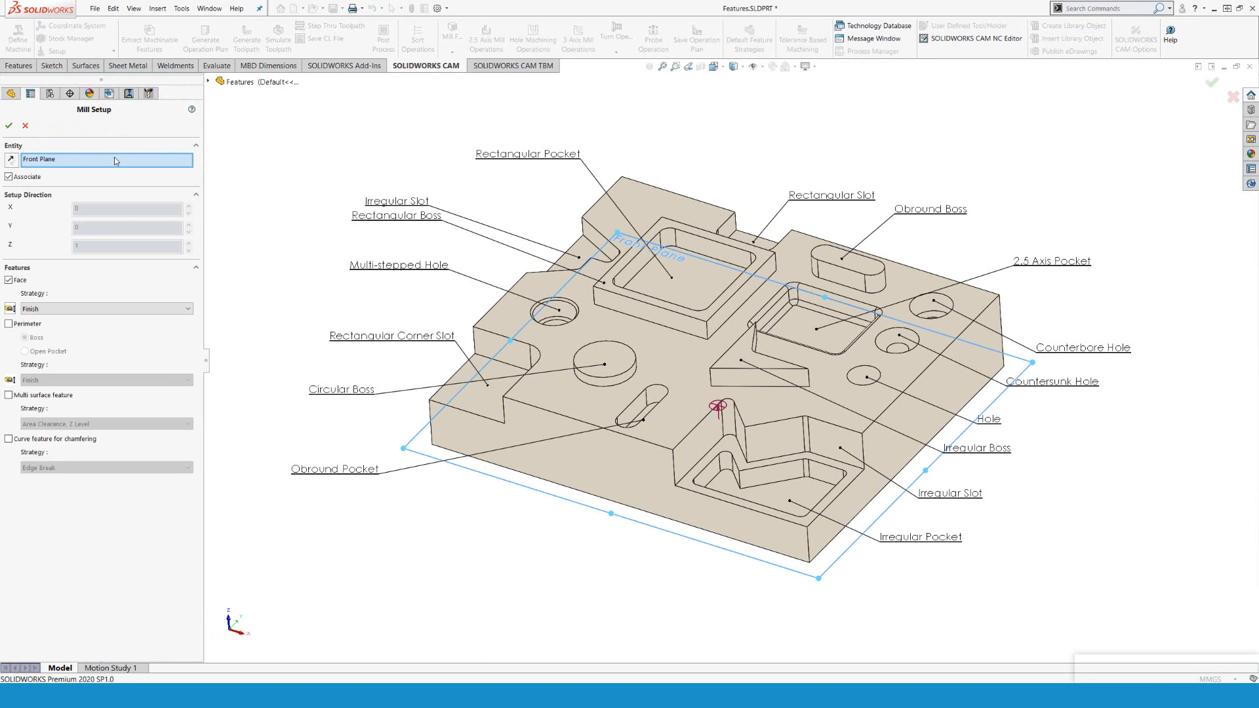
{"action": "mouse_move", "coordinate": [61, 158]}
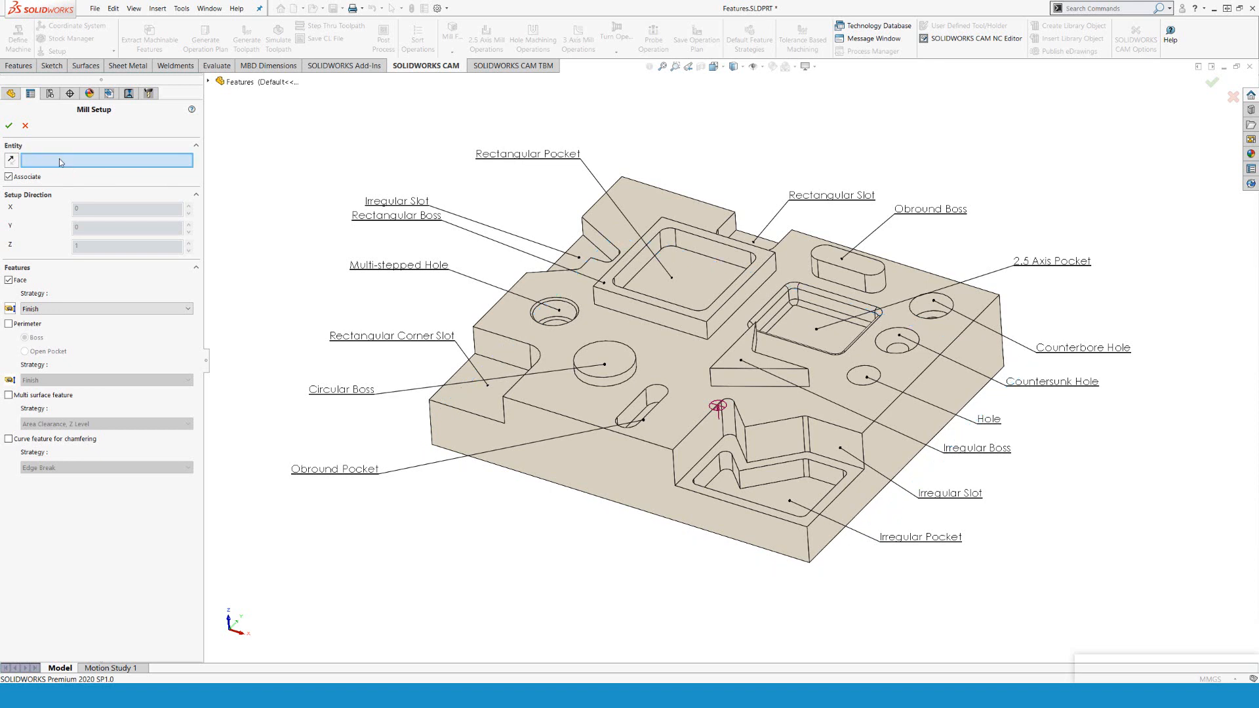
{"action": "mouse_move", "coordinate": [60, 164]}
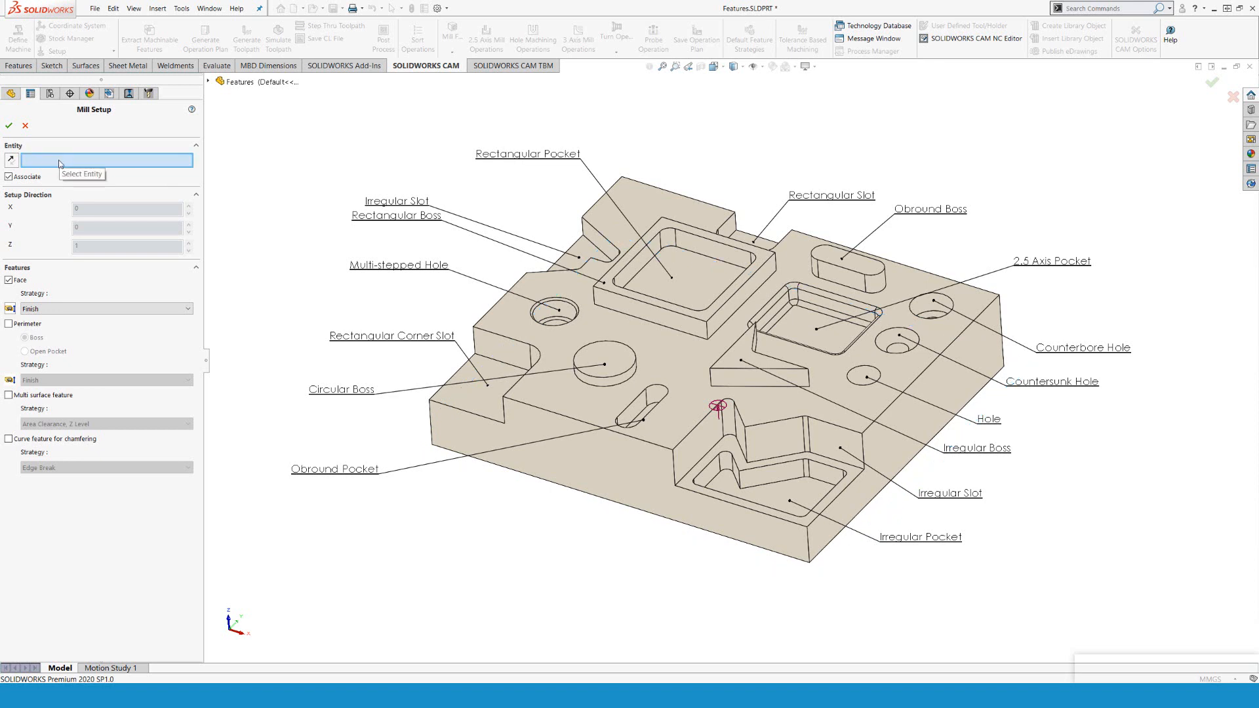
{"action": "mouse_move", "coordinate": [299, 152]}
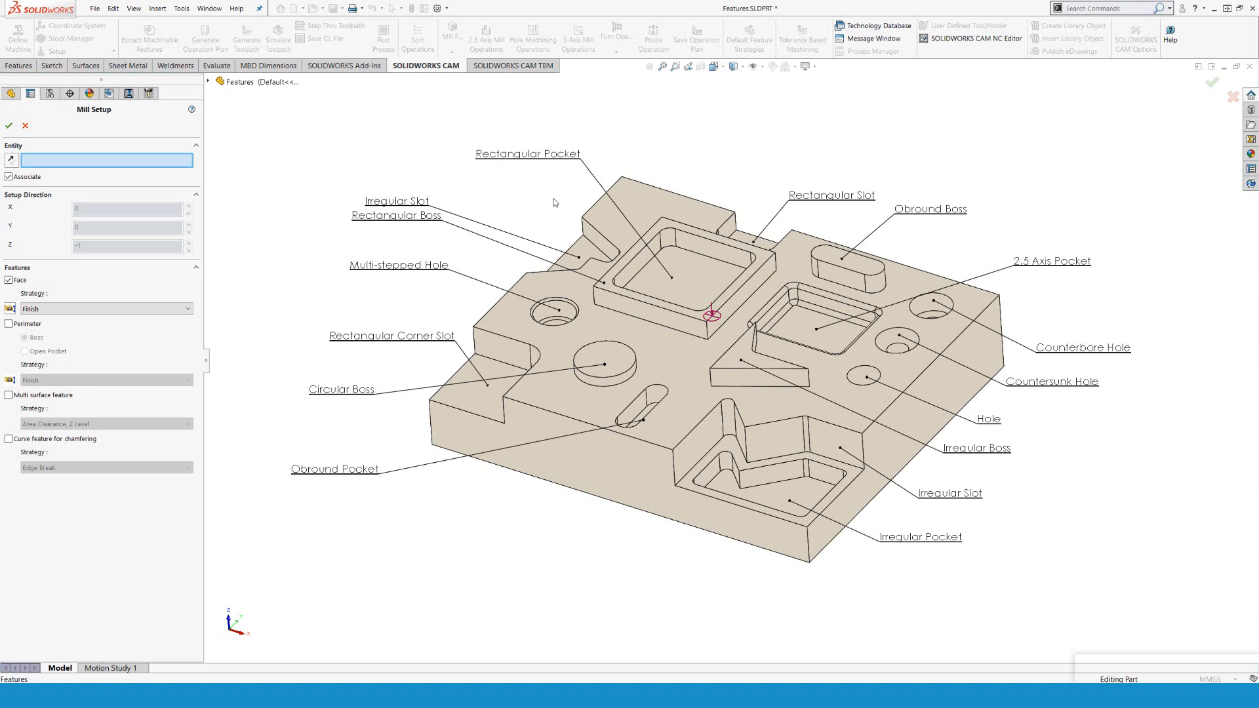
{"action": "mouse_move", "coordinate": [785, 134]}
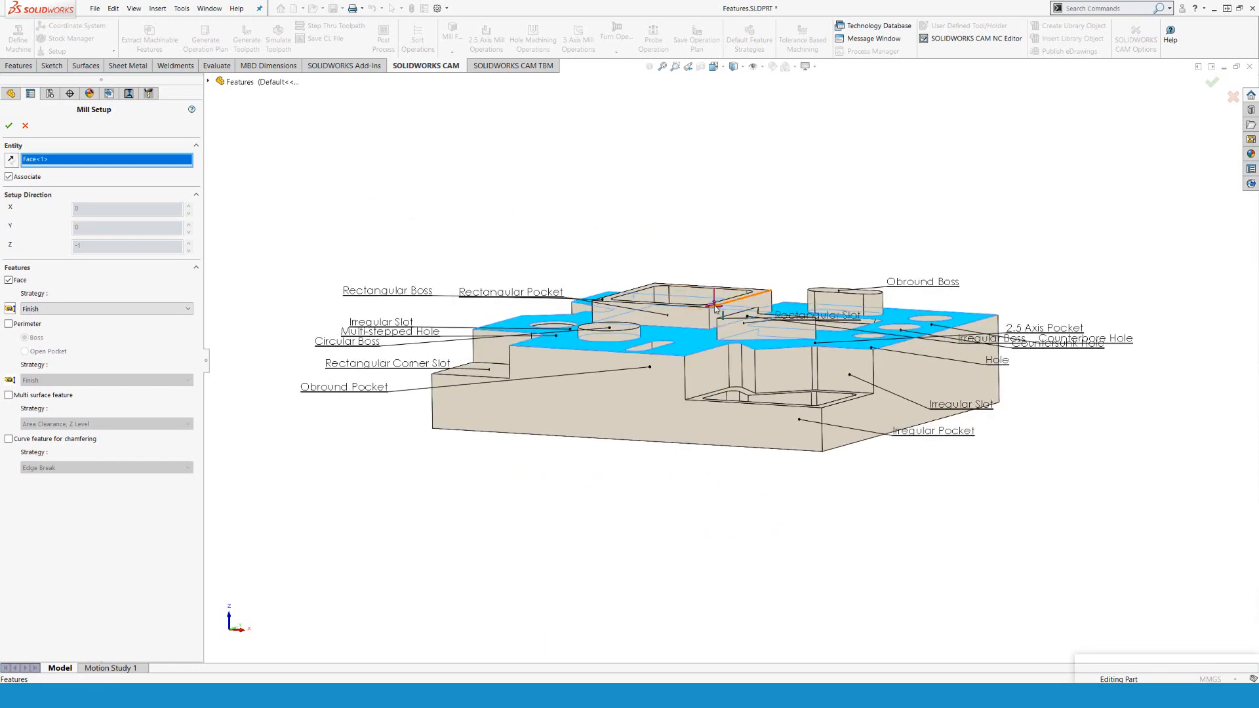
{"action": "mouse_move", "coordinate": [8, 159]}
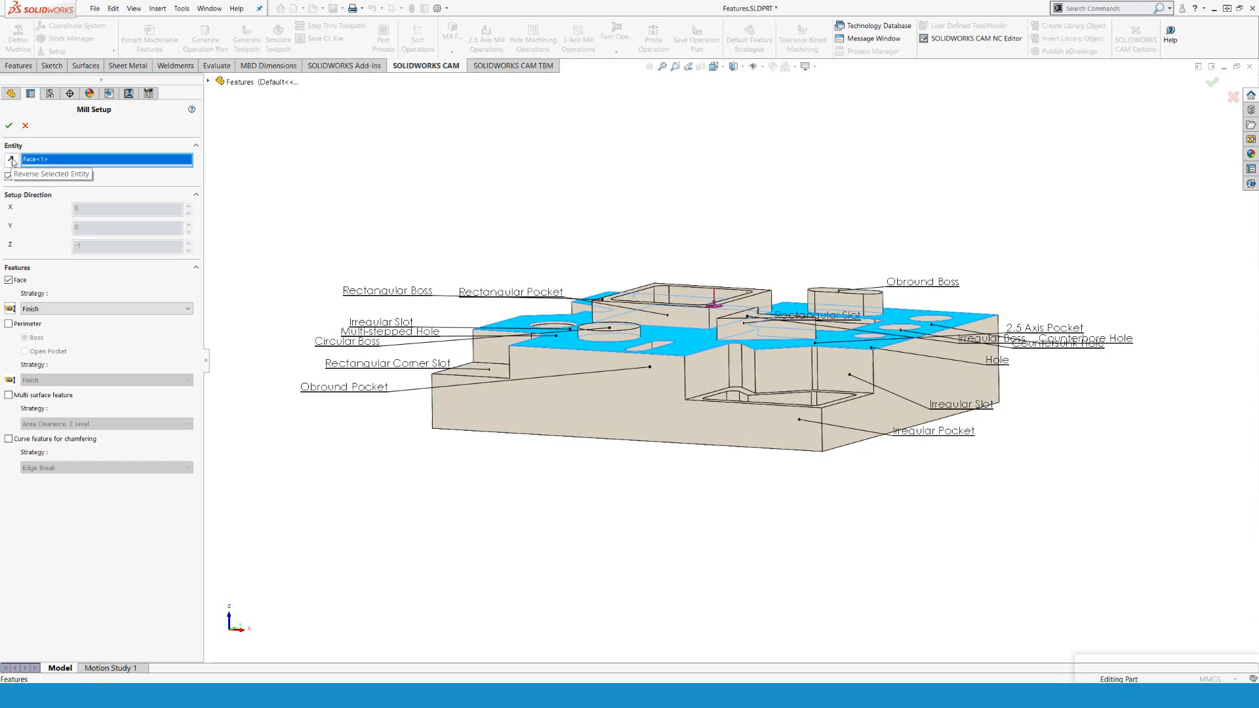
{"action": "left_click", "coordinate": [10, 160]}
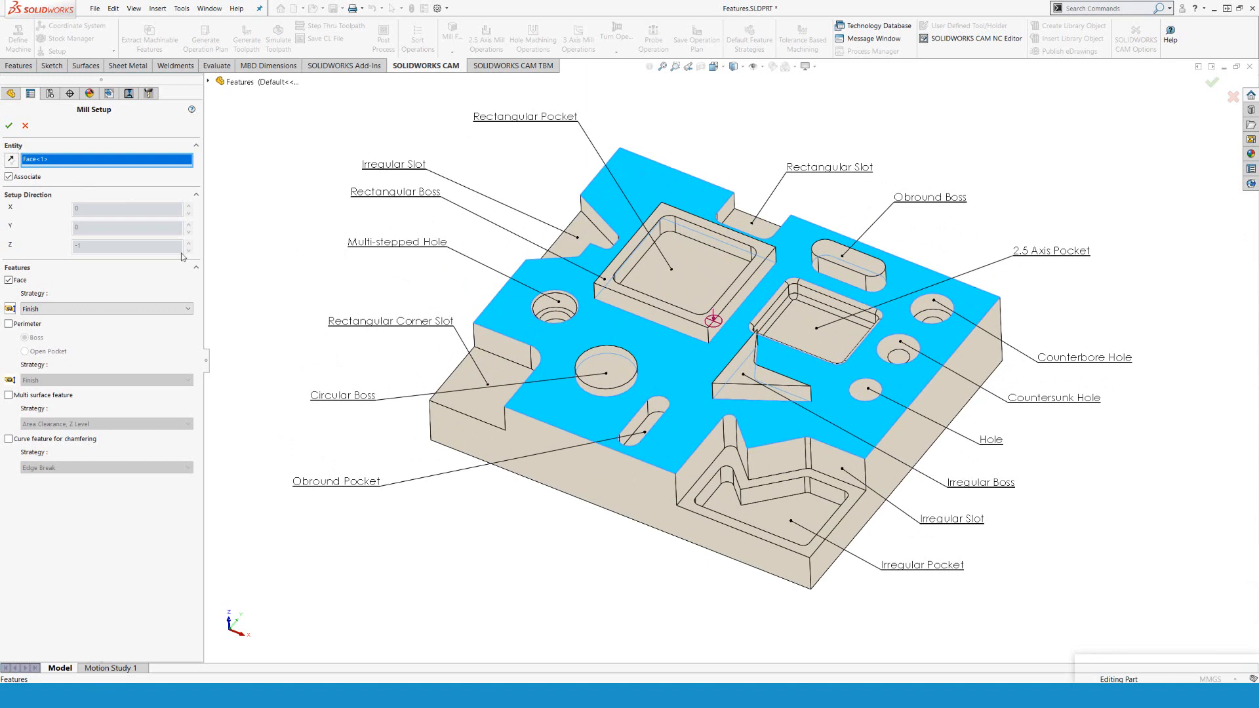
{"action": "mouse_move", "coordinate": [30, 276]}
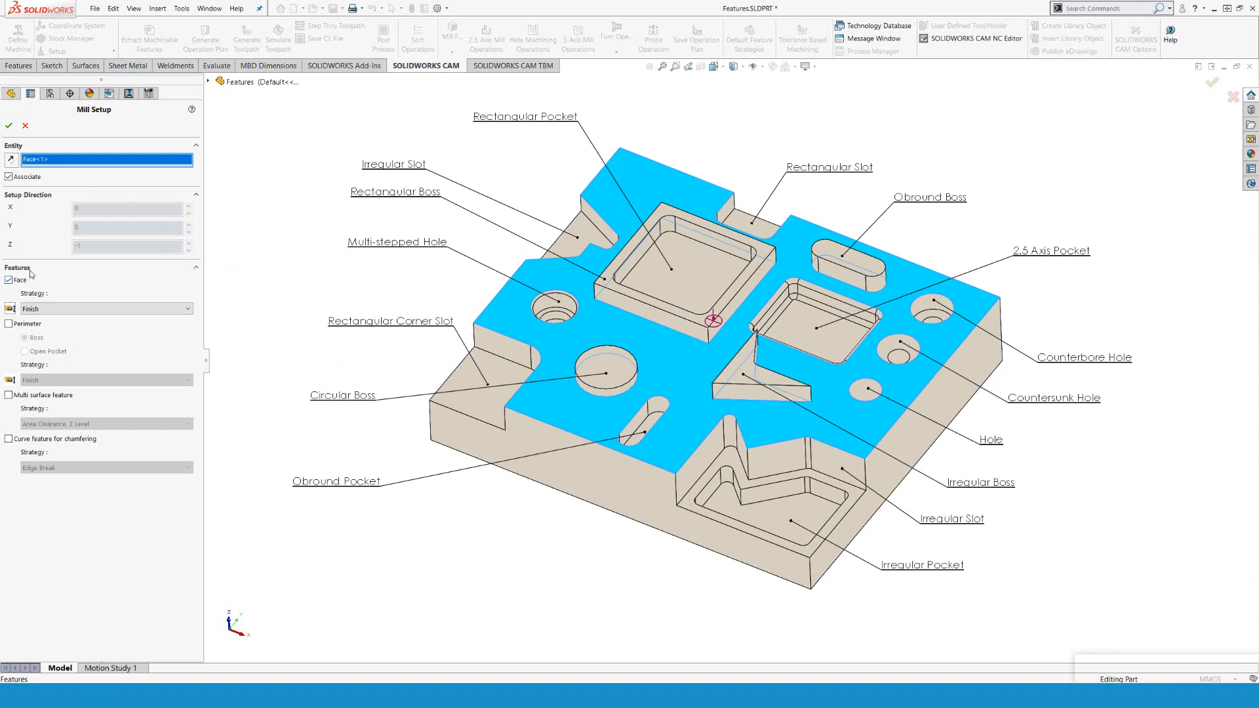
{"action": "mouse_move", "coordinate": [15, 286]}
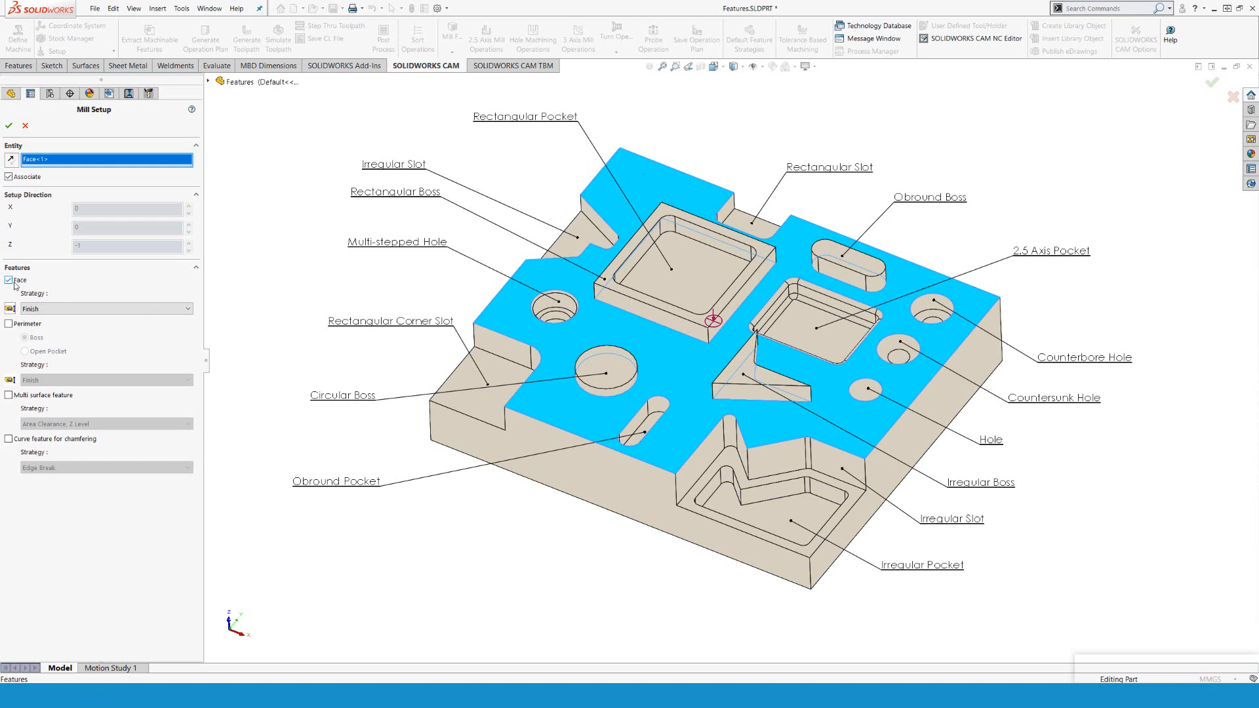
{"action": "mouse_move", "coordinate": [9, 280]}
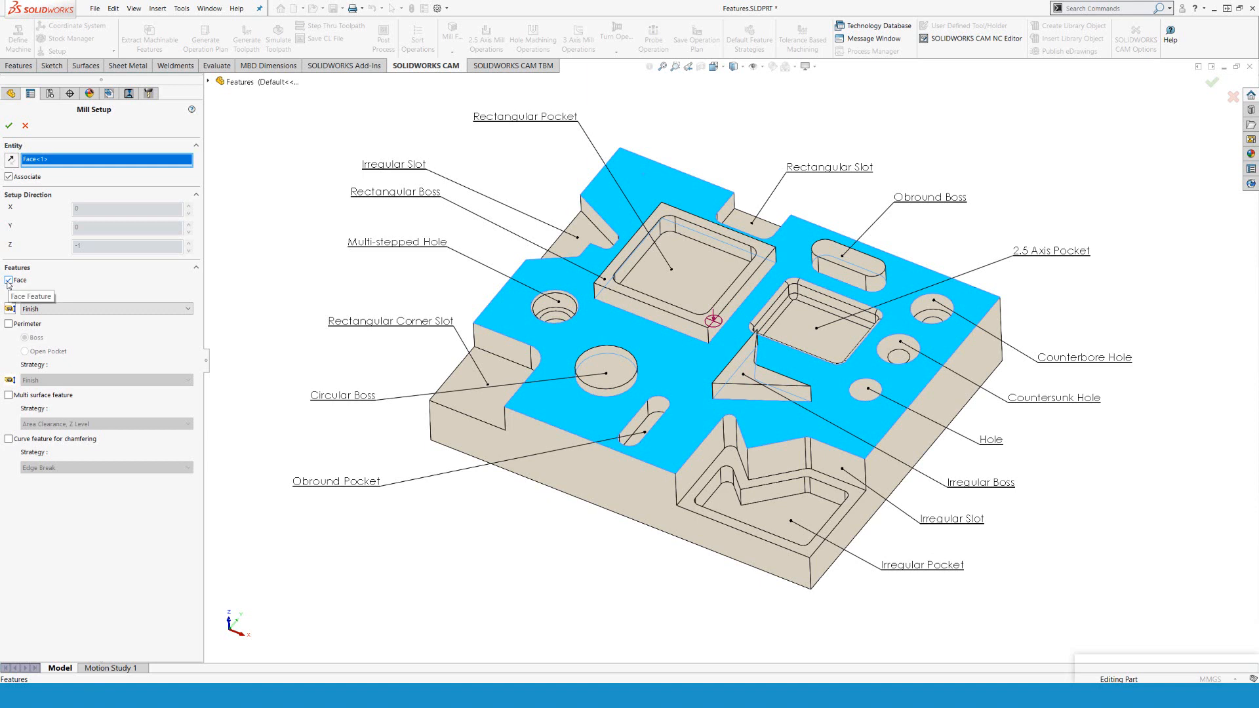
Uncheck the Face feature option and confirm Mill Part Setup1.
{"action": "left_click", "coordinate": [8, 279]}
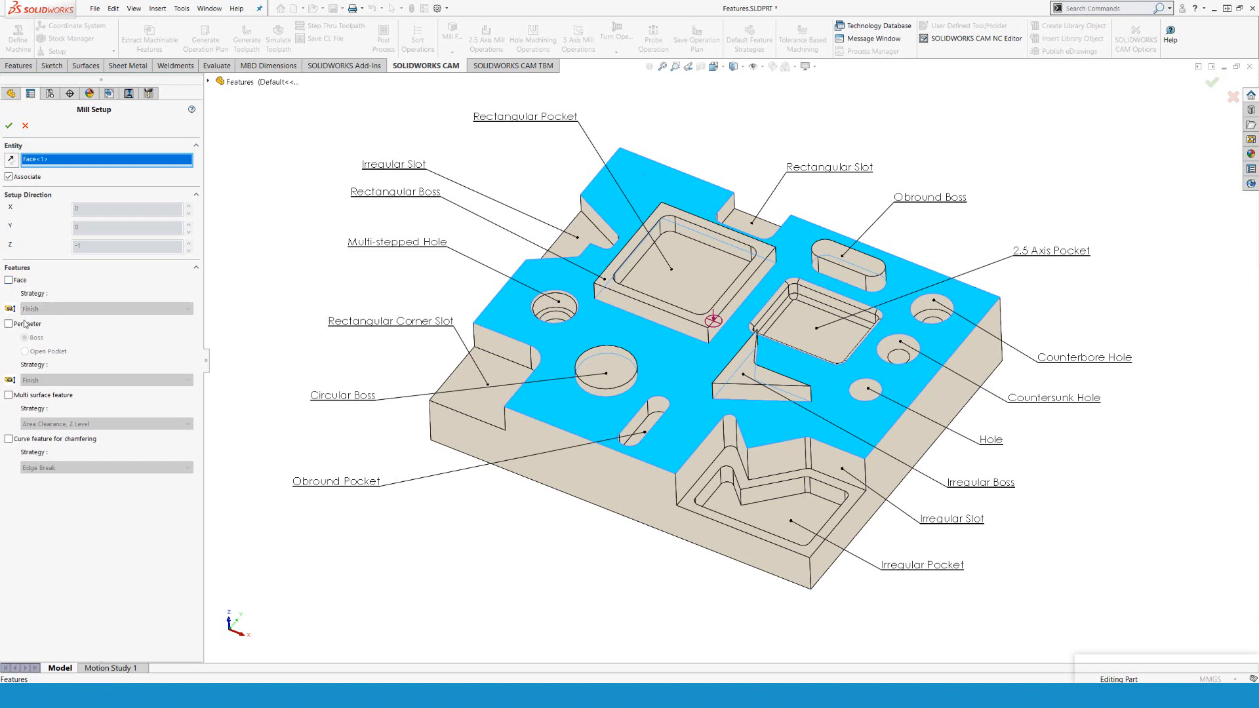
{"action": "mouse_move", "coordinate": [27, 323]}
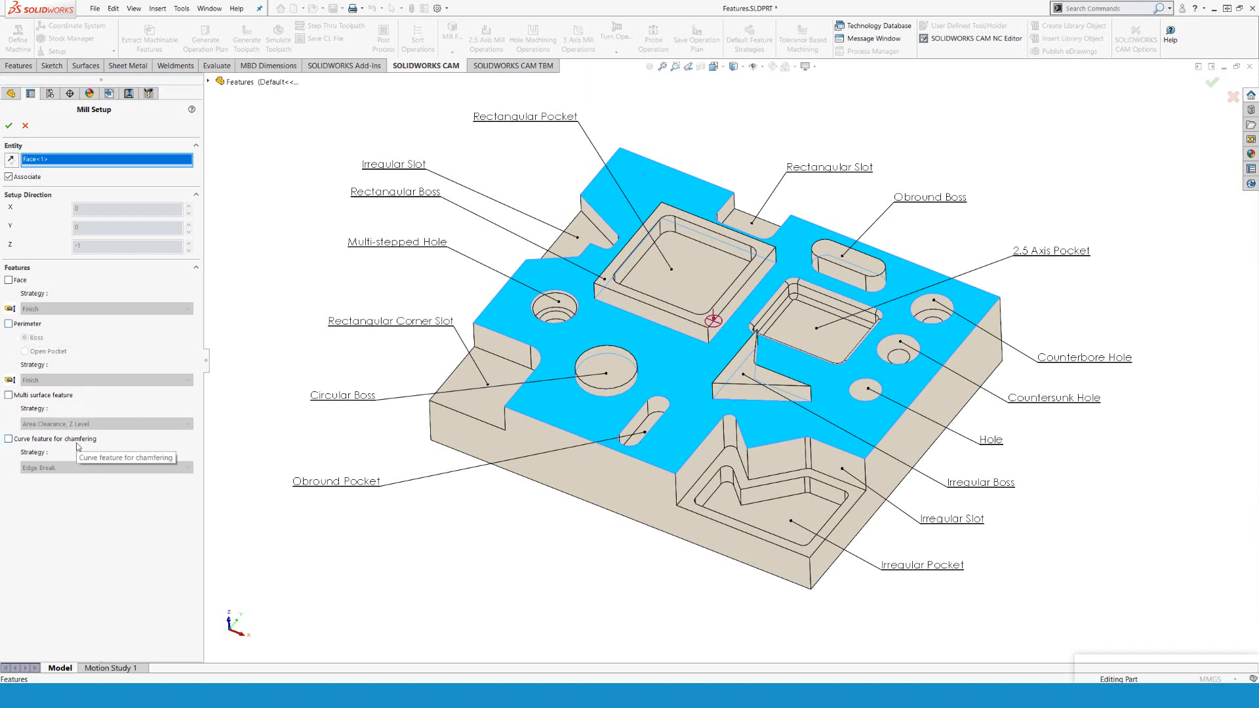
{"action": "mouse_move", "coordinate": [75, 282]}
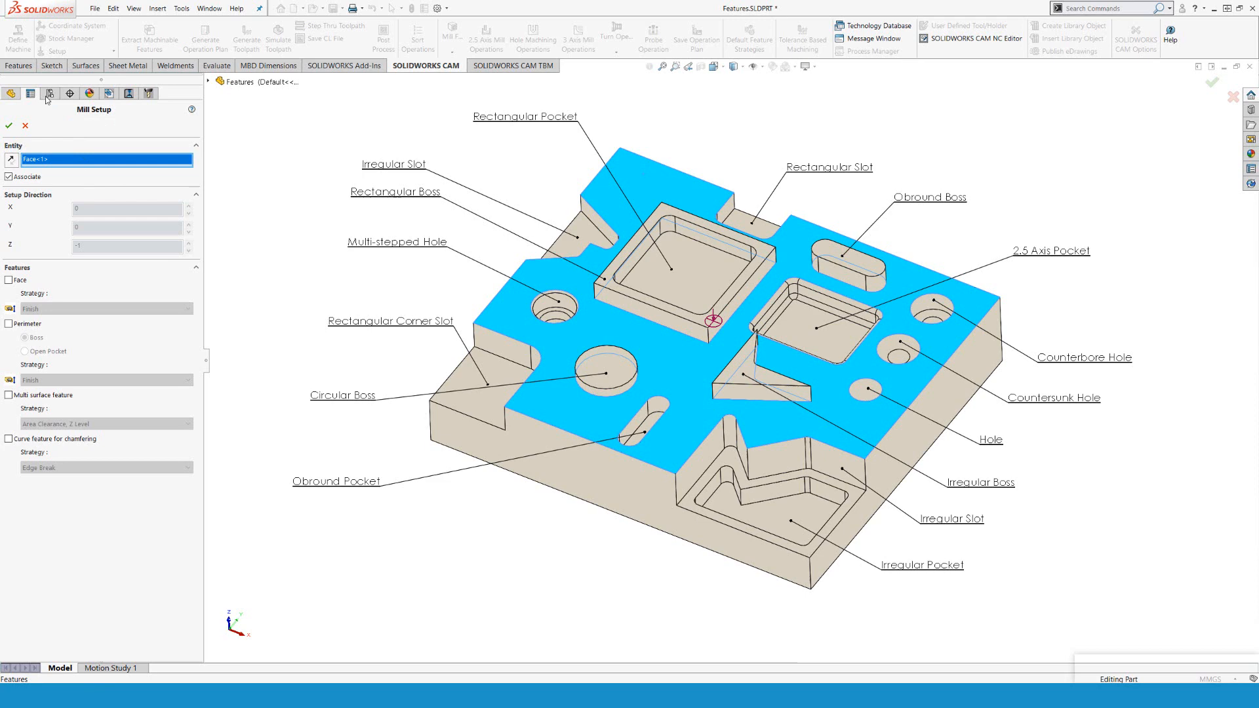
{"action": "left_click", "coordinate": [8, 126]}
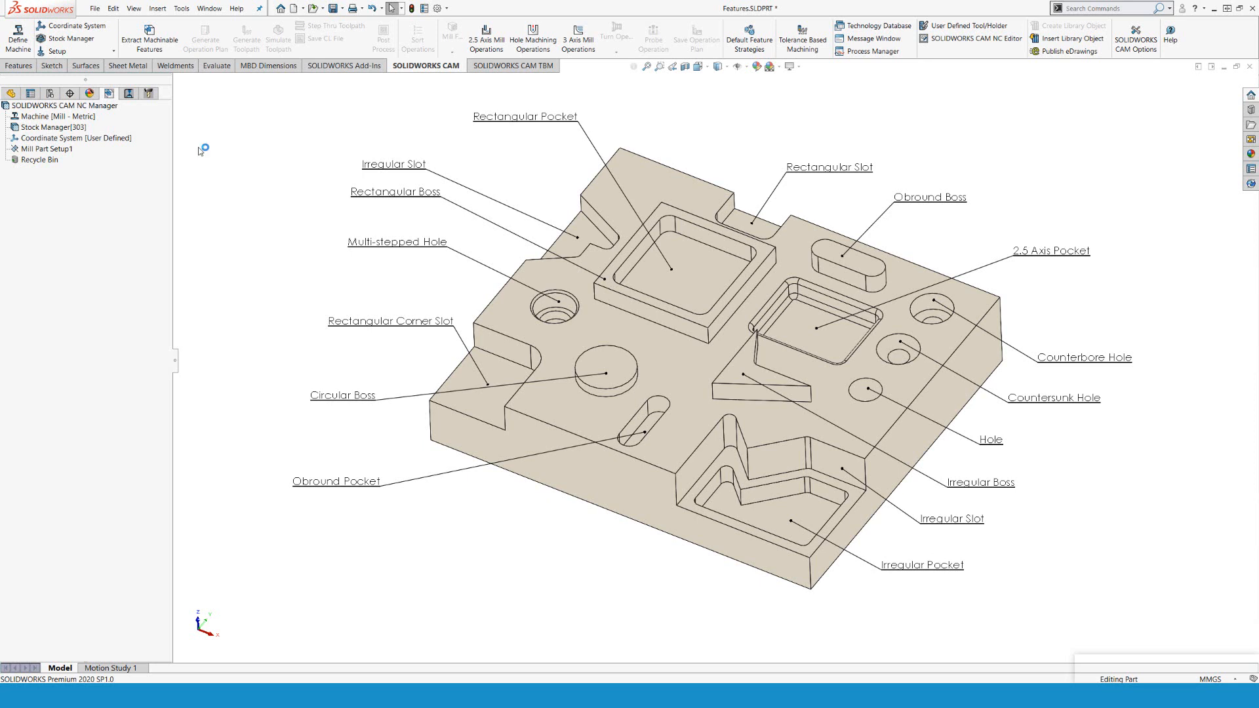
{"action": "mouse_move", "coordinate": [192, 153]}
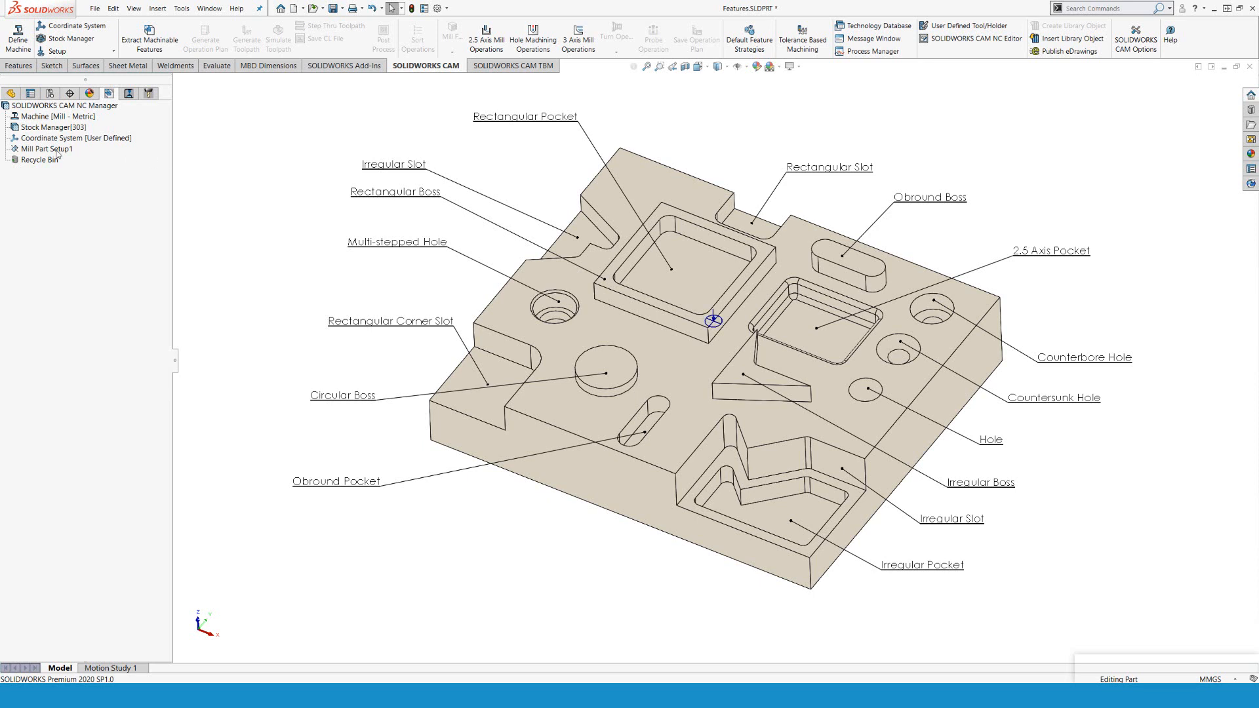
Bring up the context menu for Mill Part Setup1 in the NC Manager tree.
{"action": "right_click", "coordinate": [37, 148]}
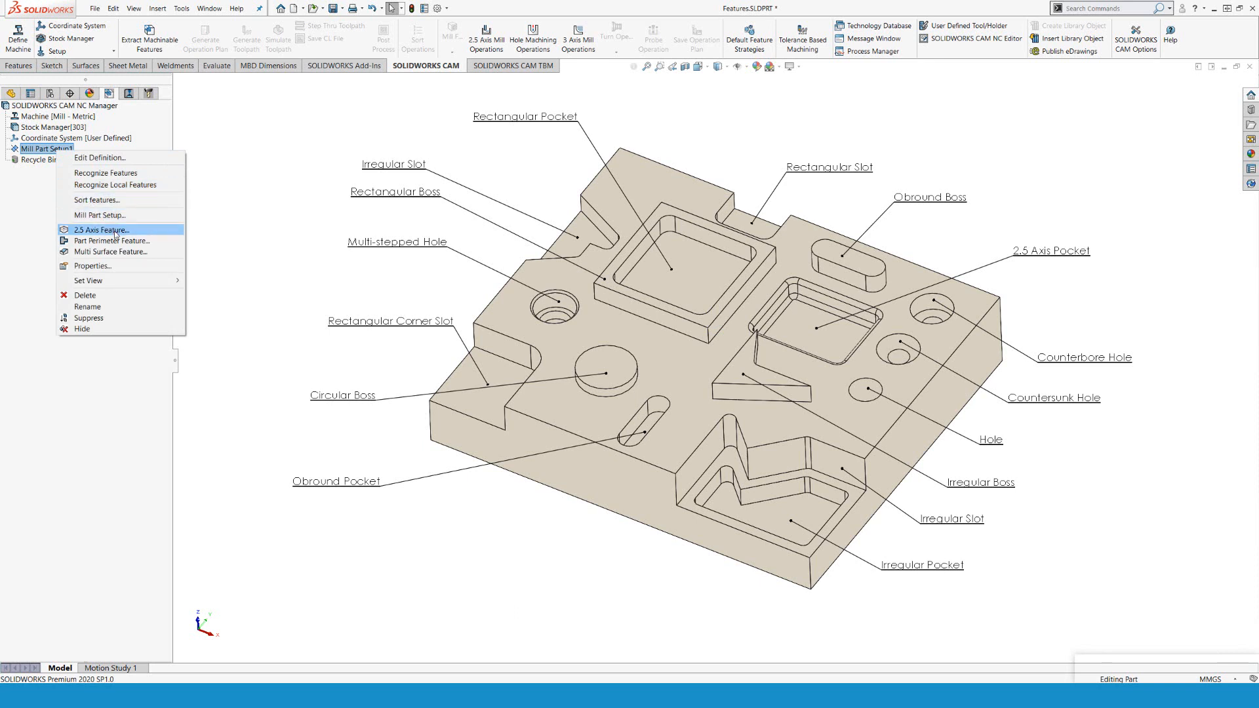
Begin a new 2.5 Axis Feature, keeping Pocket as its type.
{"action": "left_click", "coordinate": [101, 230]}
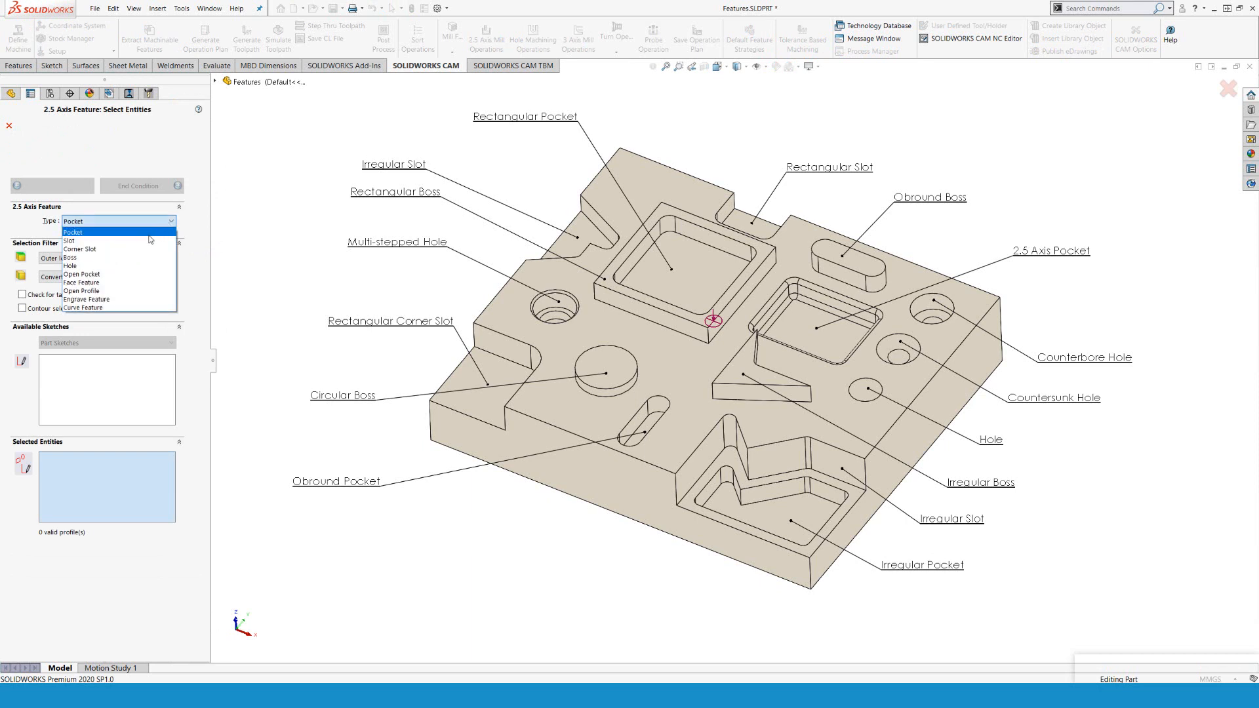
{"action": "mouse_move", "coordinate": [135, 257]}
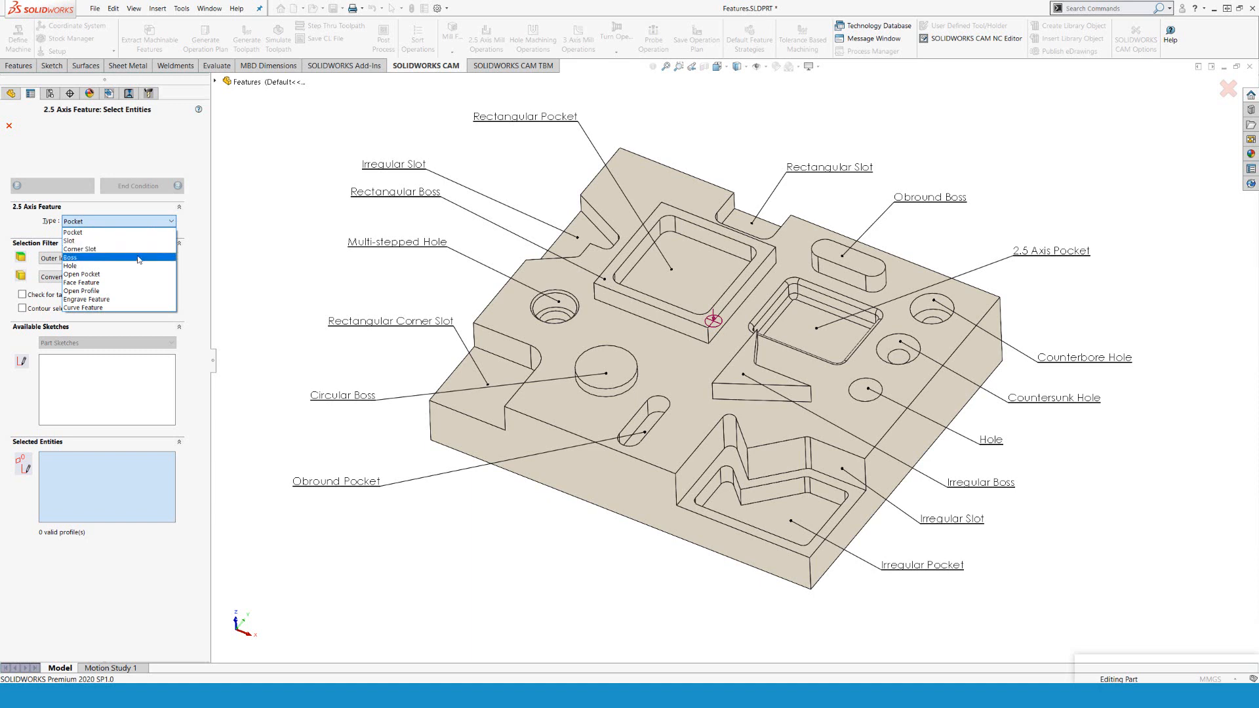
{"action": "mouse_move", "coordinate": [144, 282]}
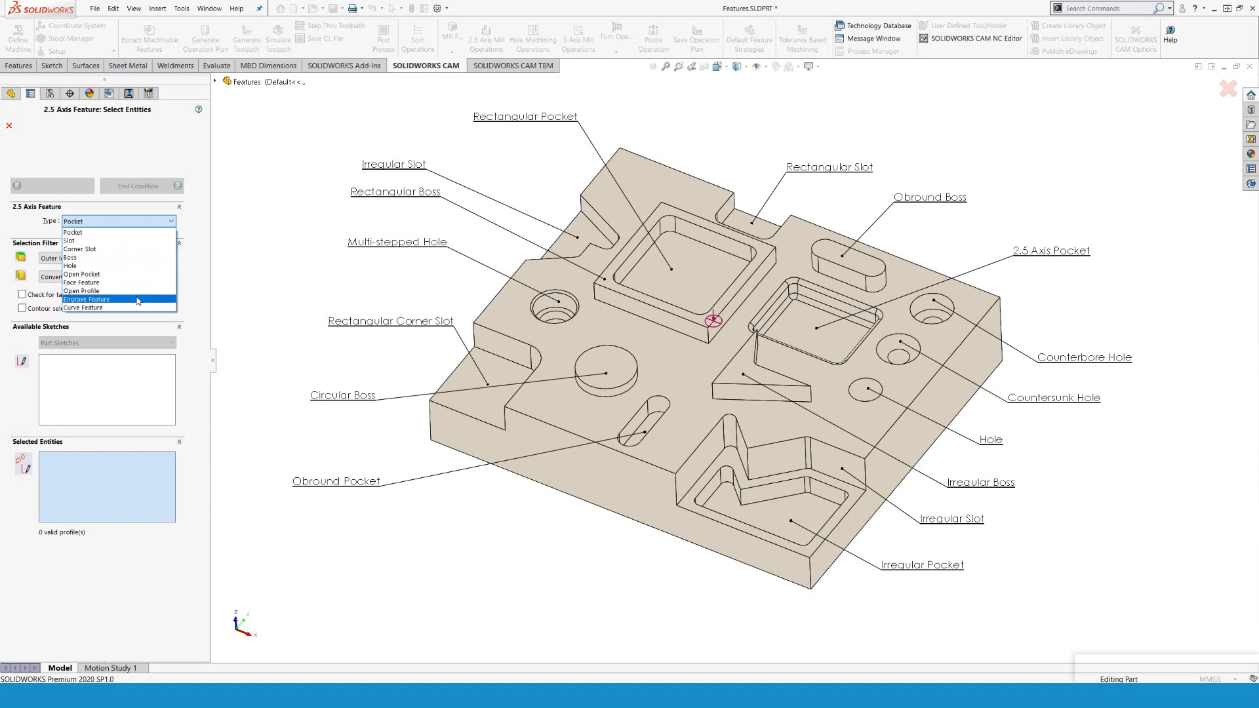
{"action": "mouse_move", "coordinate": [138, 307]}
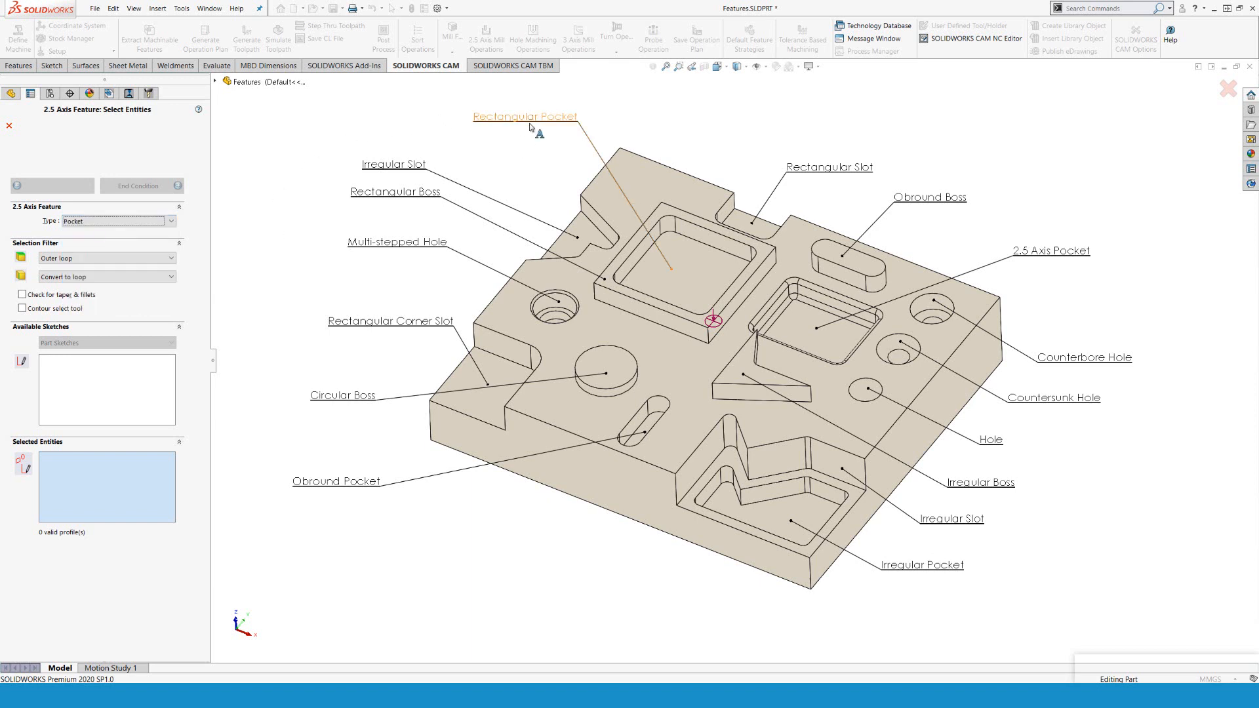
{"action": "mouse_move", "coordinate": [417, 173]}
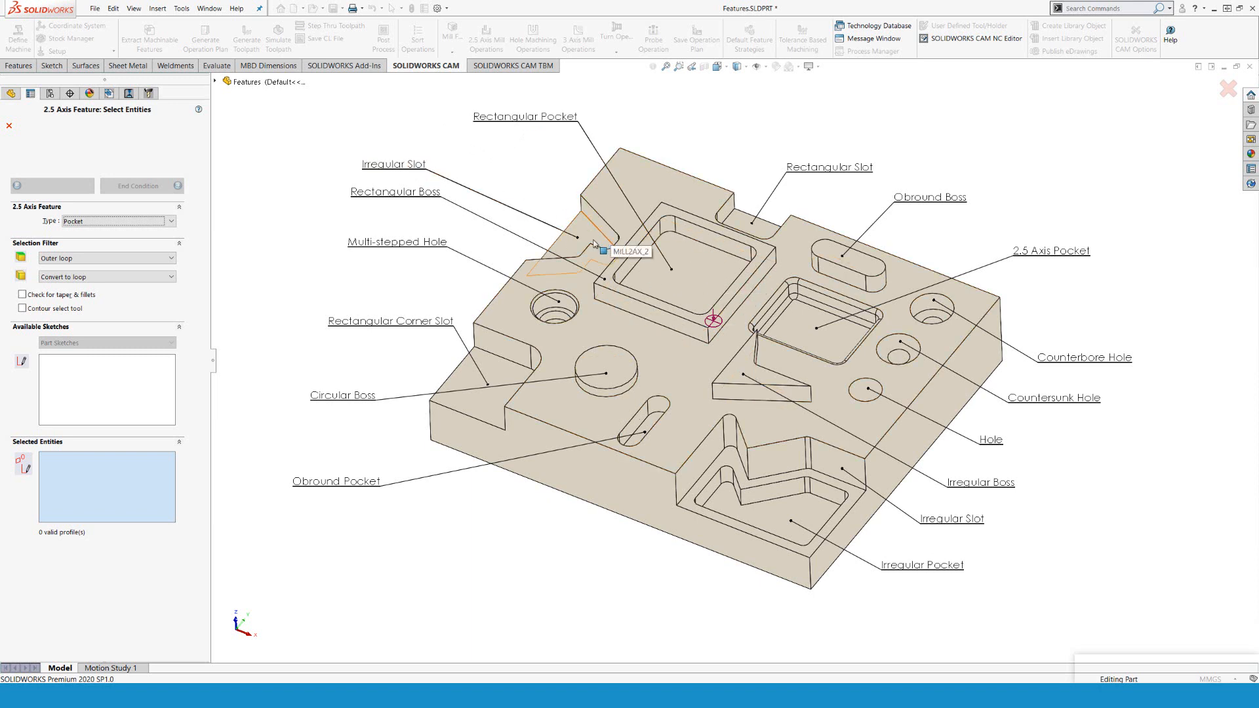
{"action": "mouse_move", "coordinate": [421, 202]}
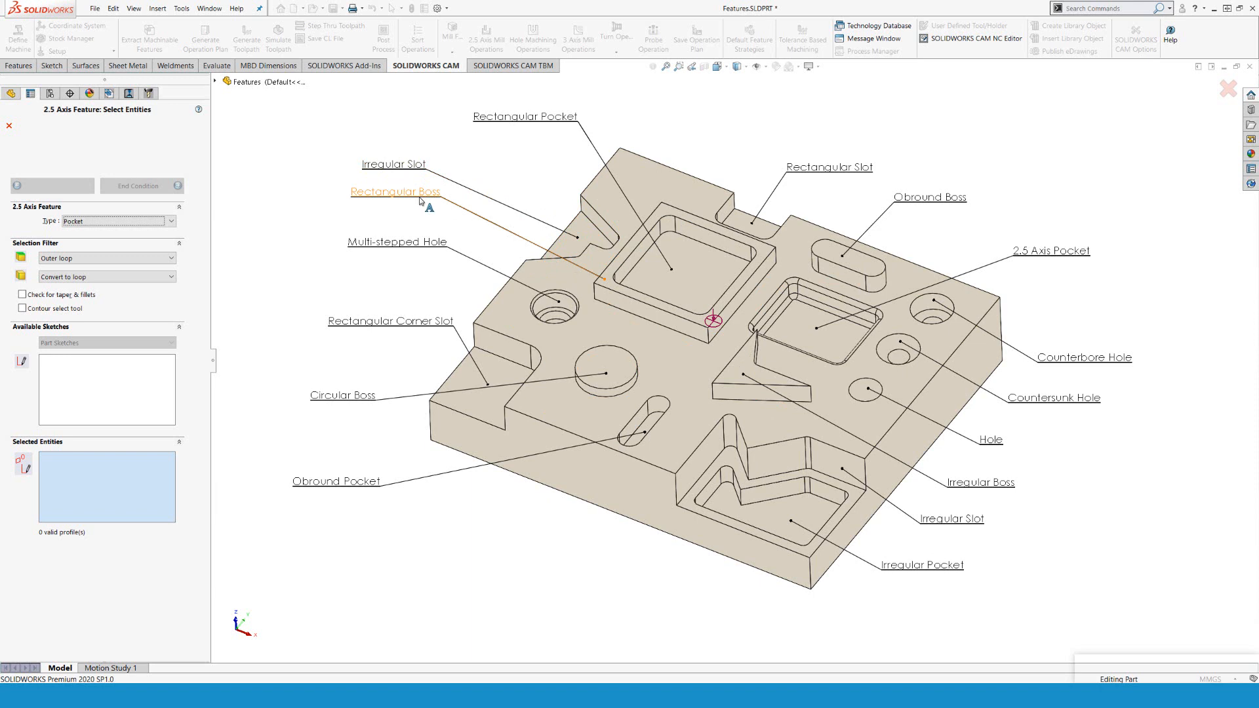
{"action": "mouse_move", "coordinate": [733, 336]}
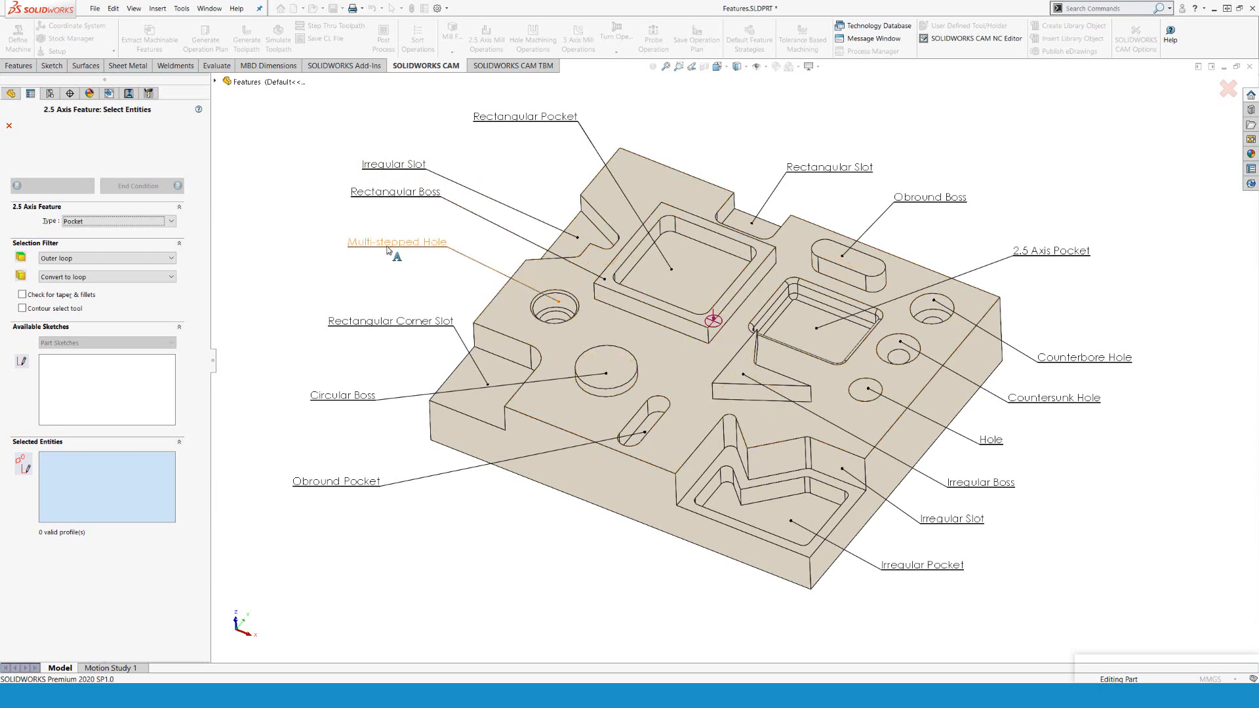
{"action": "mouse_move", "coordinate": [393, 268]}
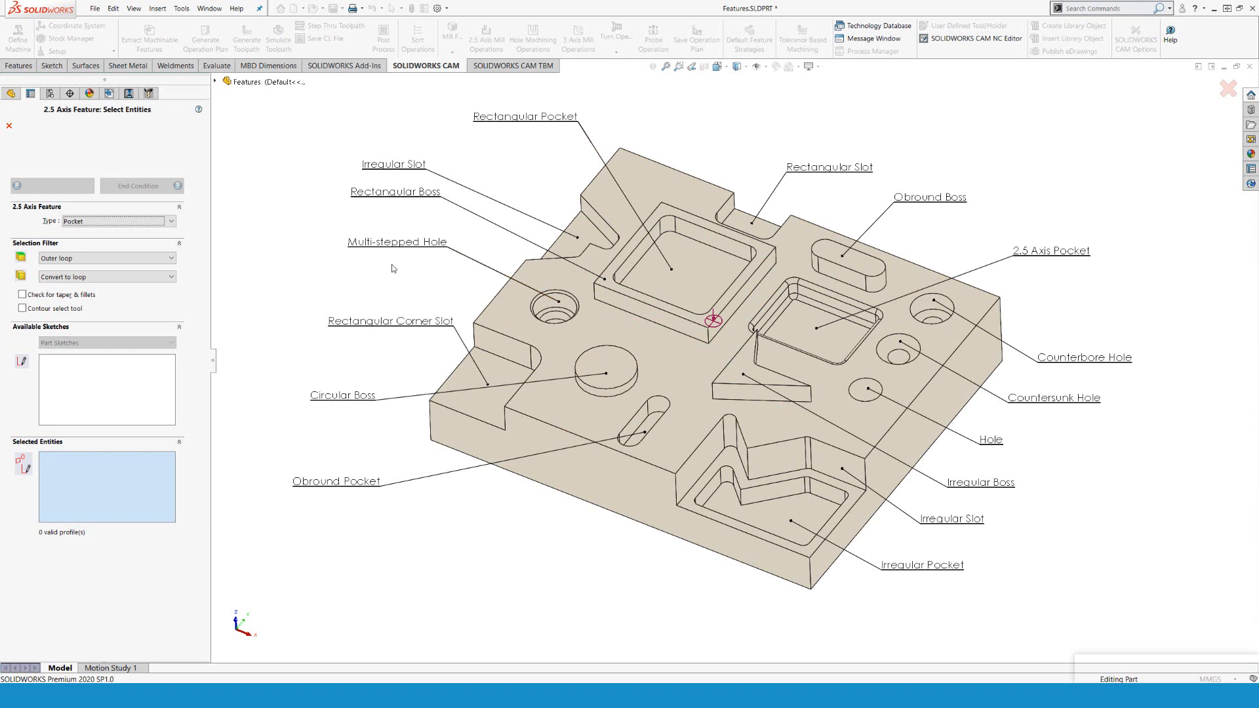
{"action": "mouse_move", "coordinate": [528, 367]}
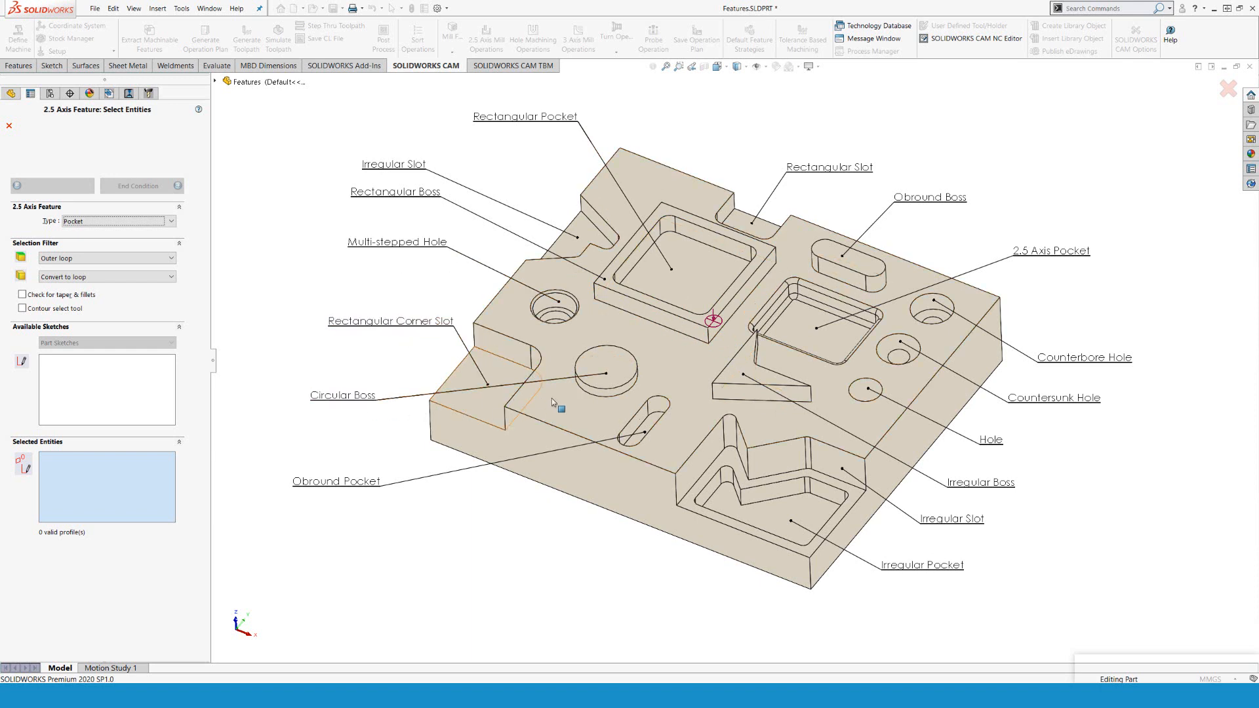
{"action": "mouse_move", "coordinate": [646, 431]}
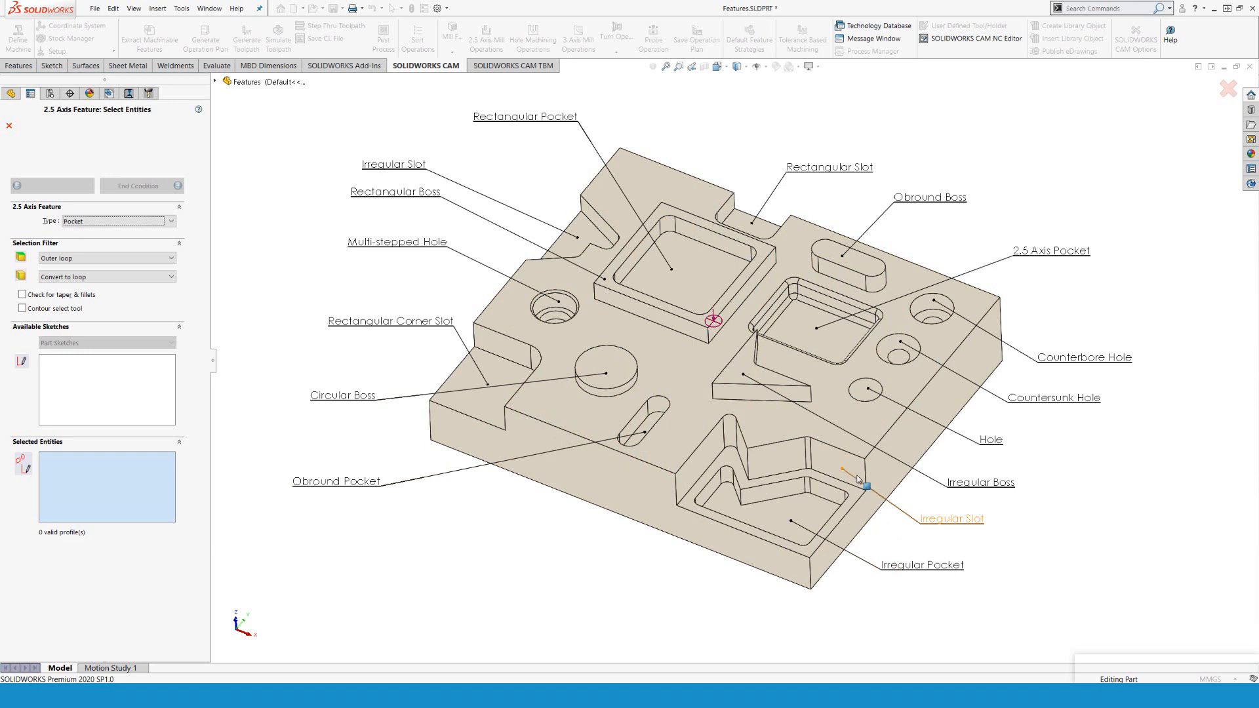
{"action": "mouse_move", "coordinate": [603, 229]}
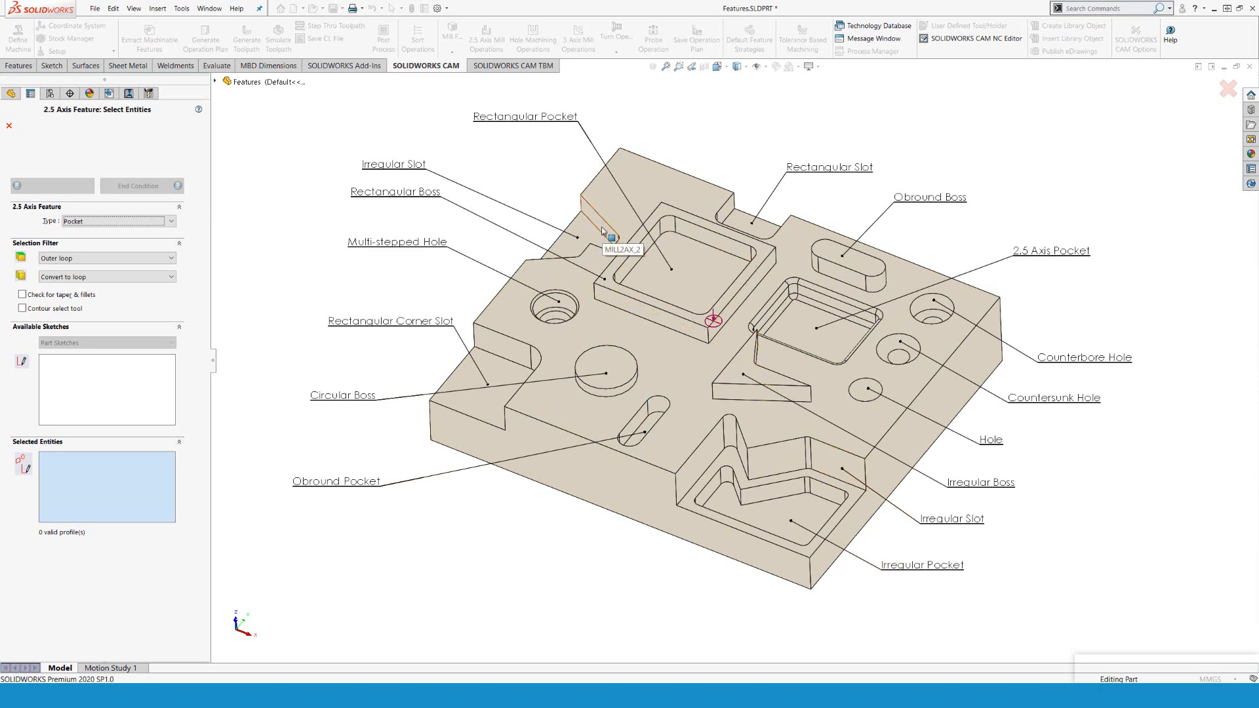
{"action": "mouse_move", "coordinate": [1044, 404]}
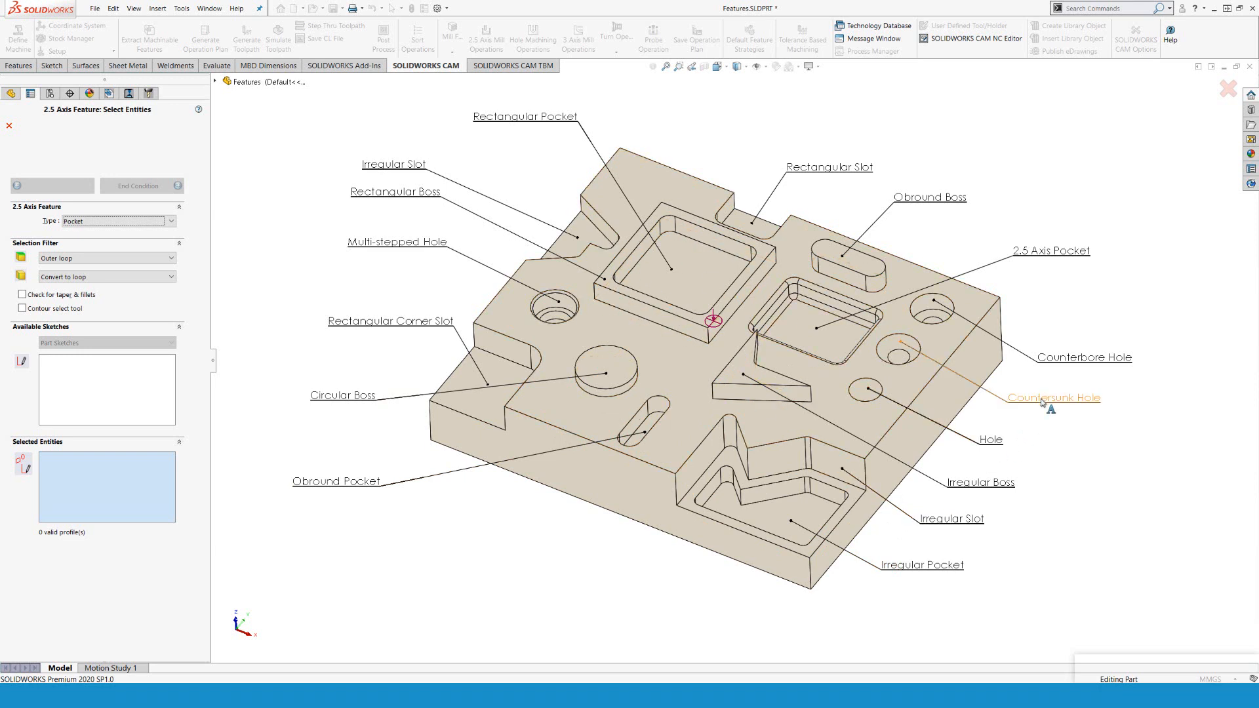
{"action": "mouse_move", "coordinate": [1083, 370]}
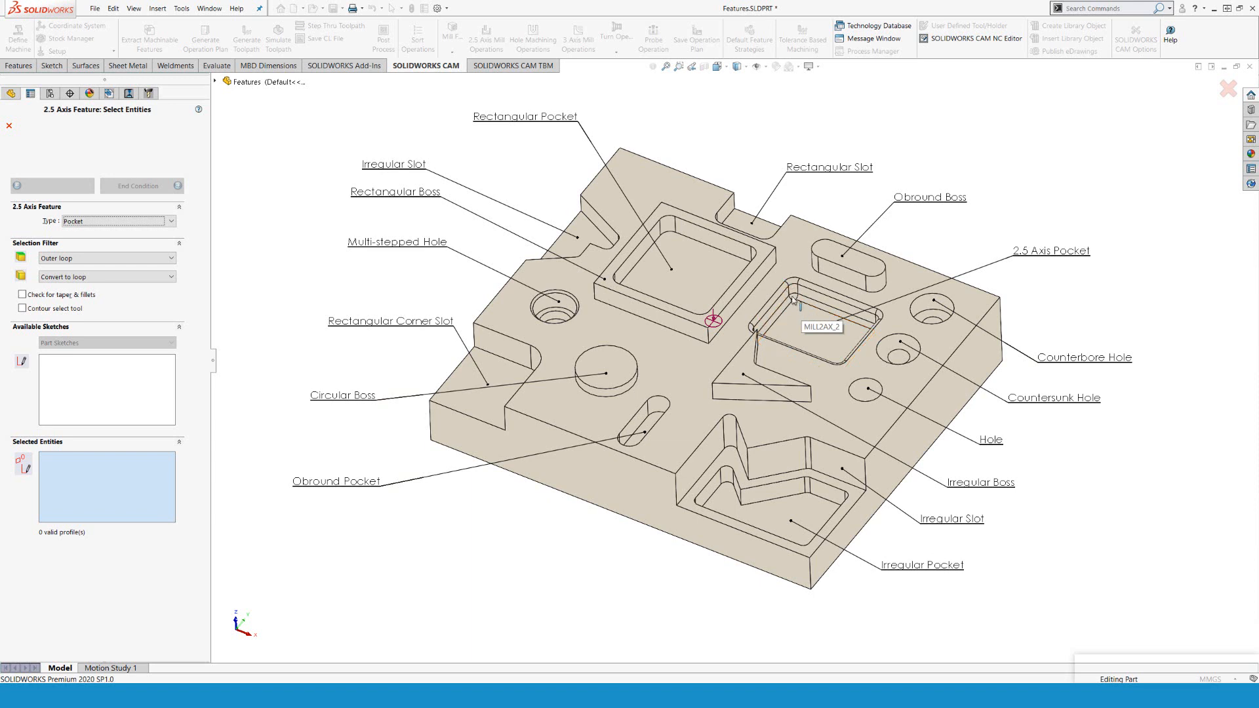
{"action": "mouse_move", "coordinate": [1028, 292]}
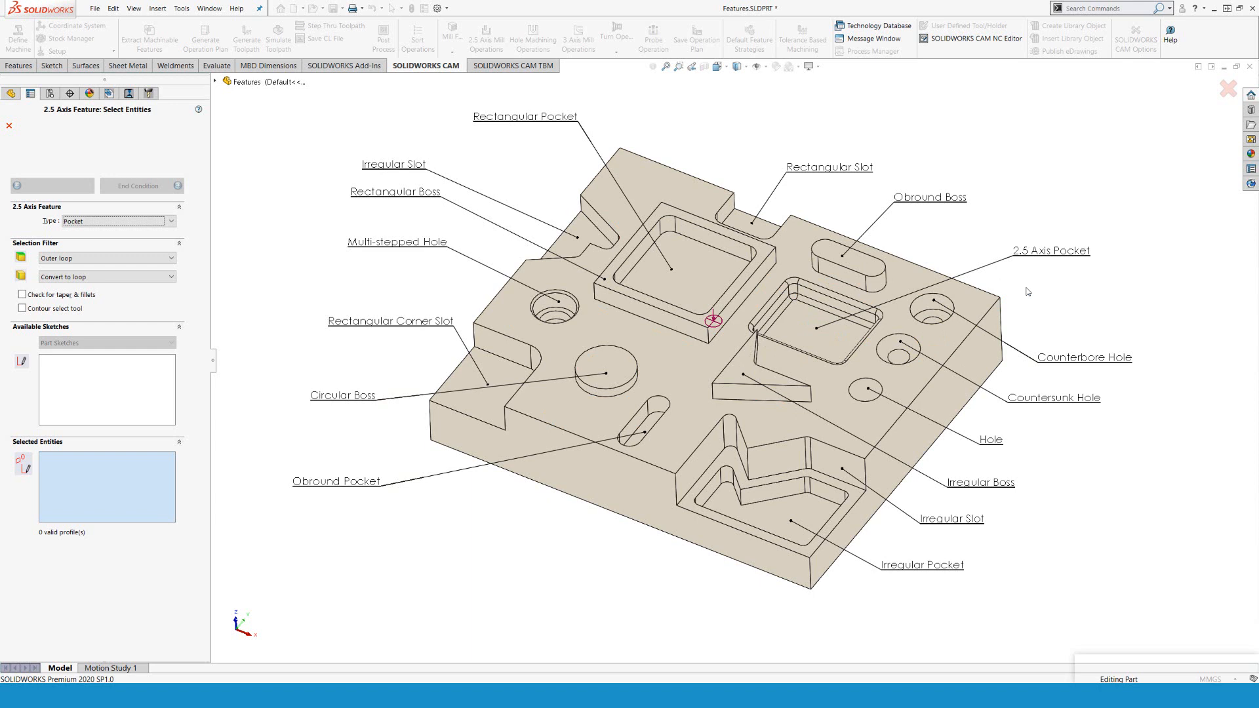
{"action": "mouse_move", "coordinate": [947, 203]}
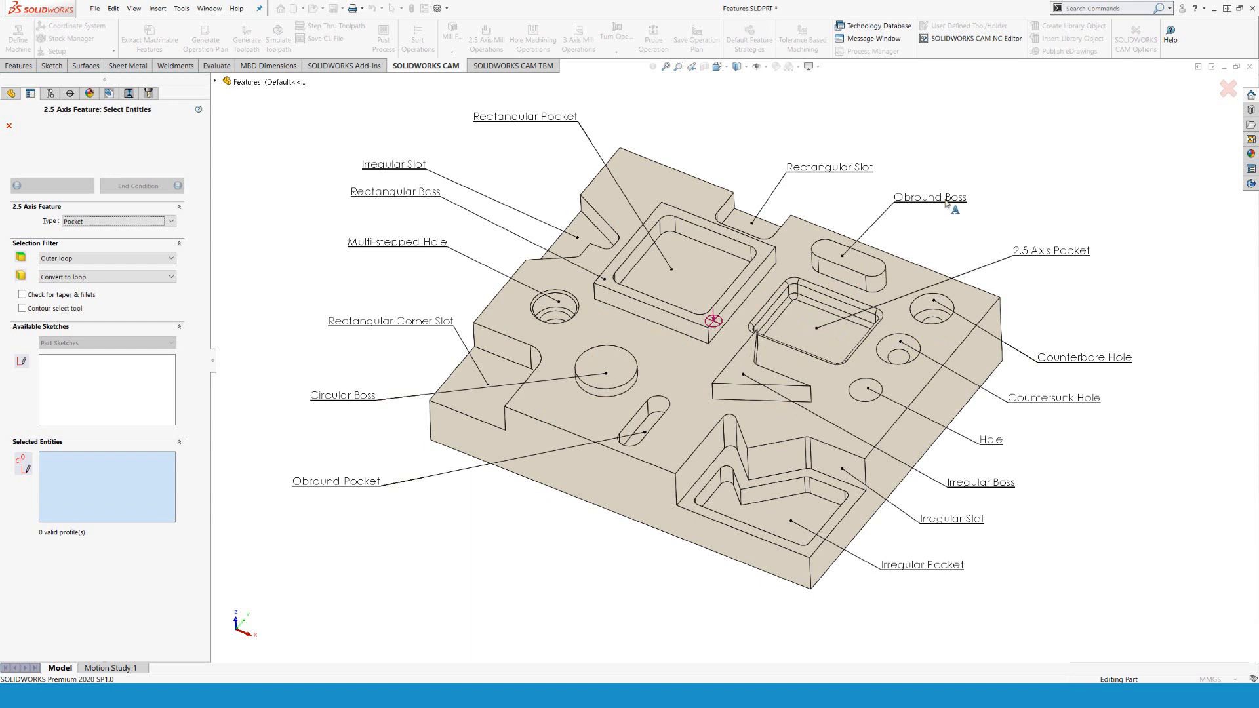
{"action": "mouse_move", "coordinate": [830, 178]}
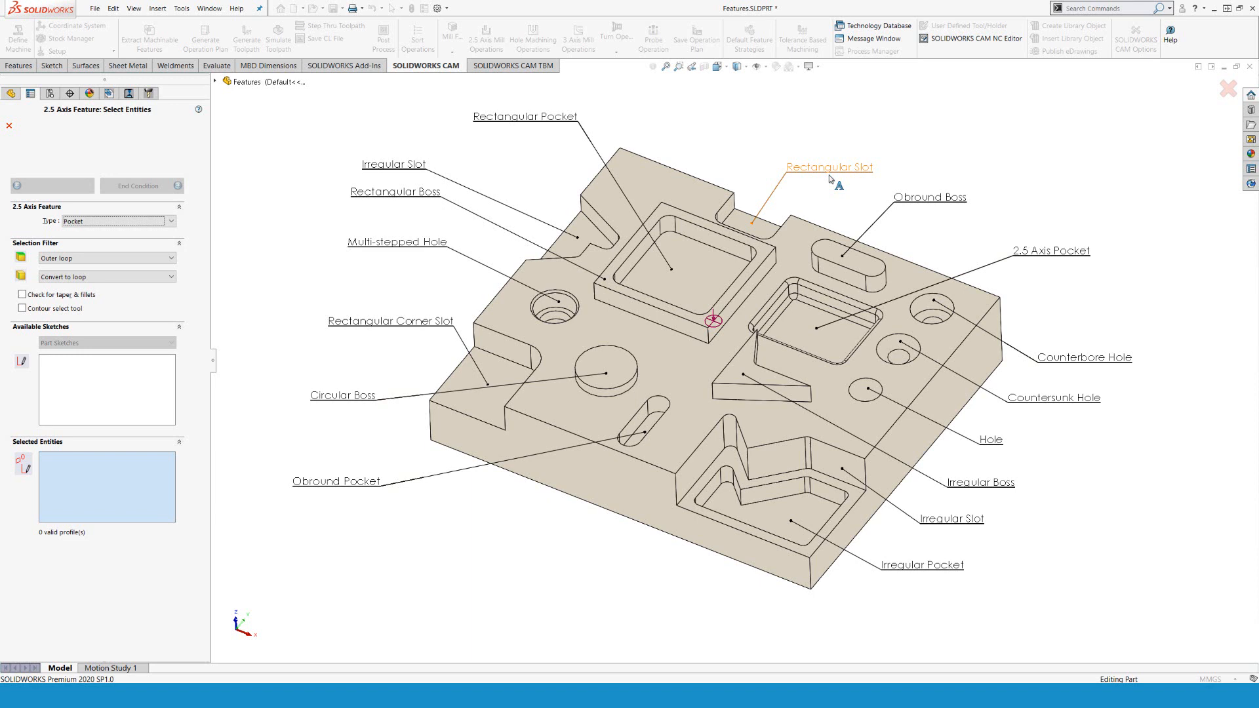
{"action": "mouse_move", "coordinate": [328, 199]}
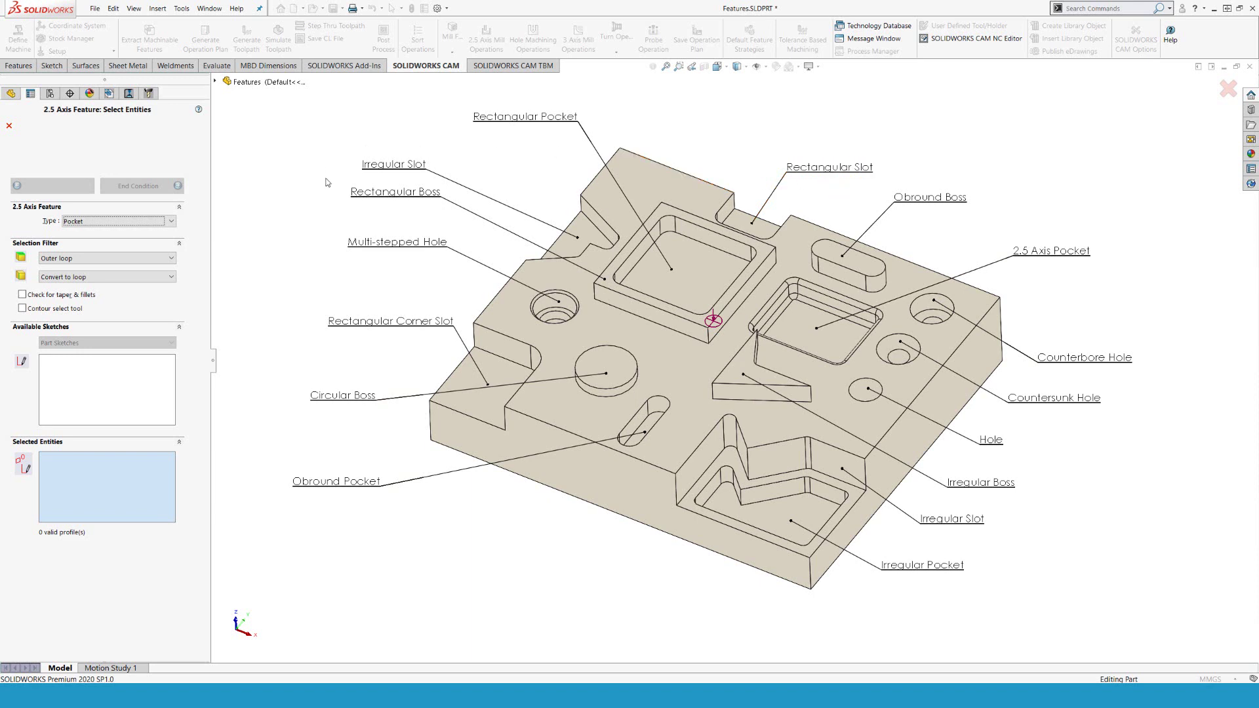
{"action": "mouse_move", "coordinate": [682, 265]}
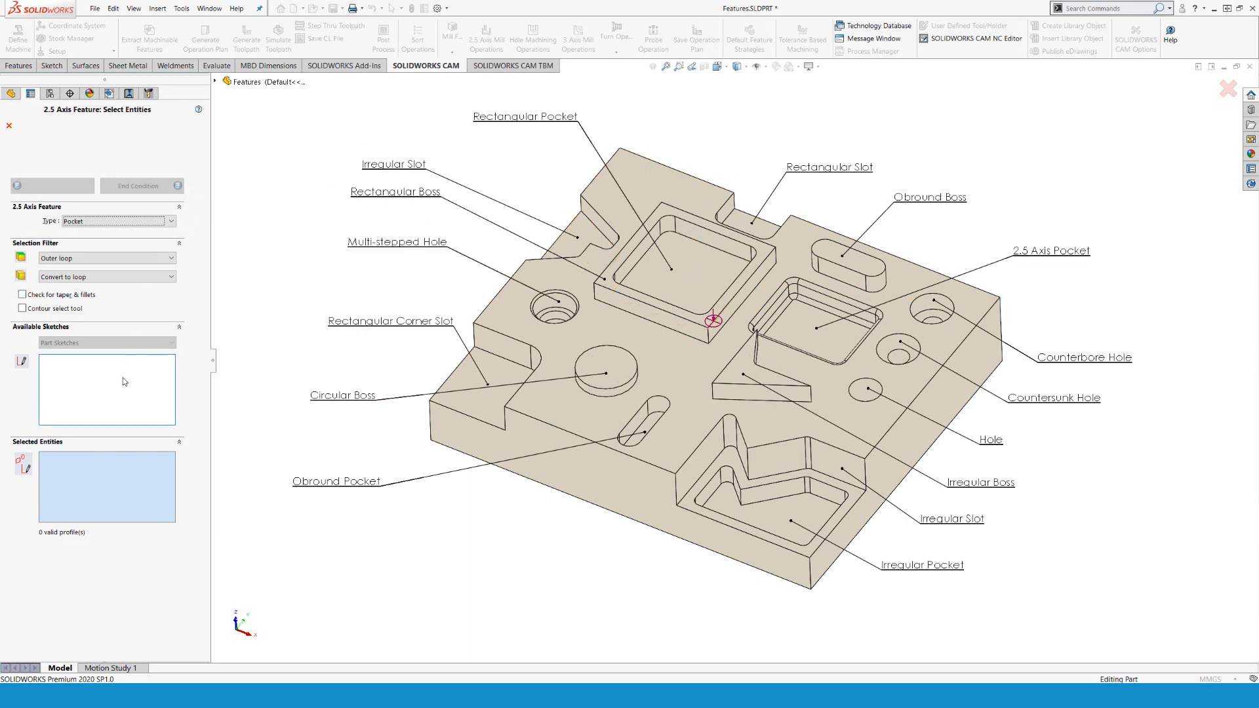
{"action": "mouse_move", "coordinate": [697, 279]}
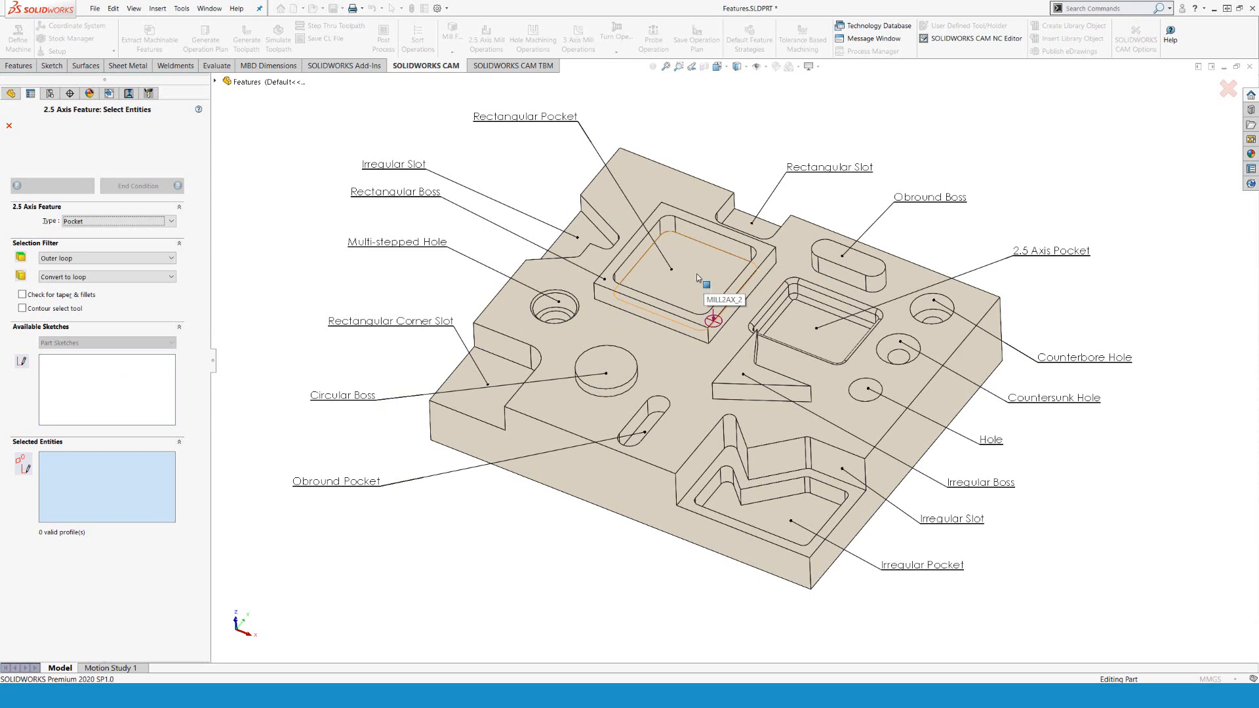
Define Rectangular Pocket1 from the pocket floor face with a Rough-Finish strategy.
{"action": "left_click", "coordinate": [686, 273]}
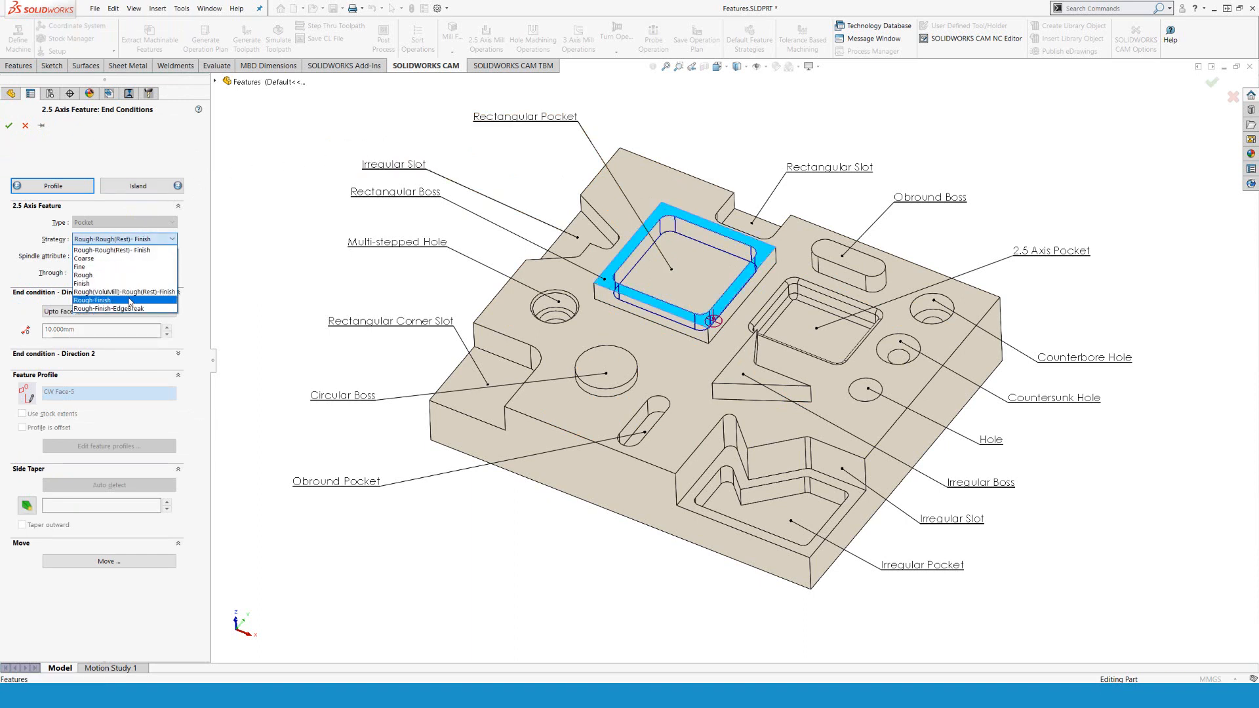
{"action": "left_click", "coordinate": [94, 299]}
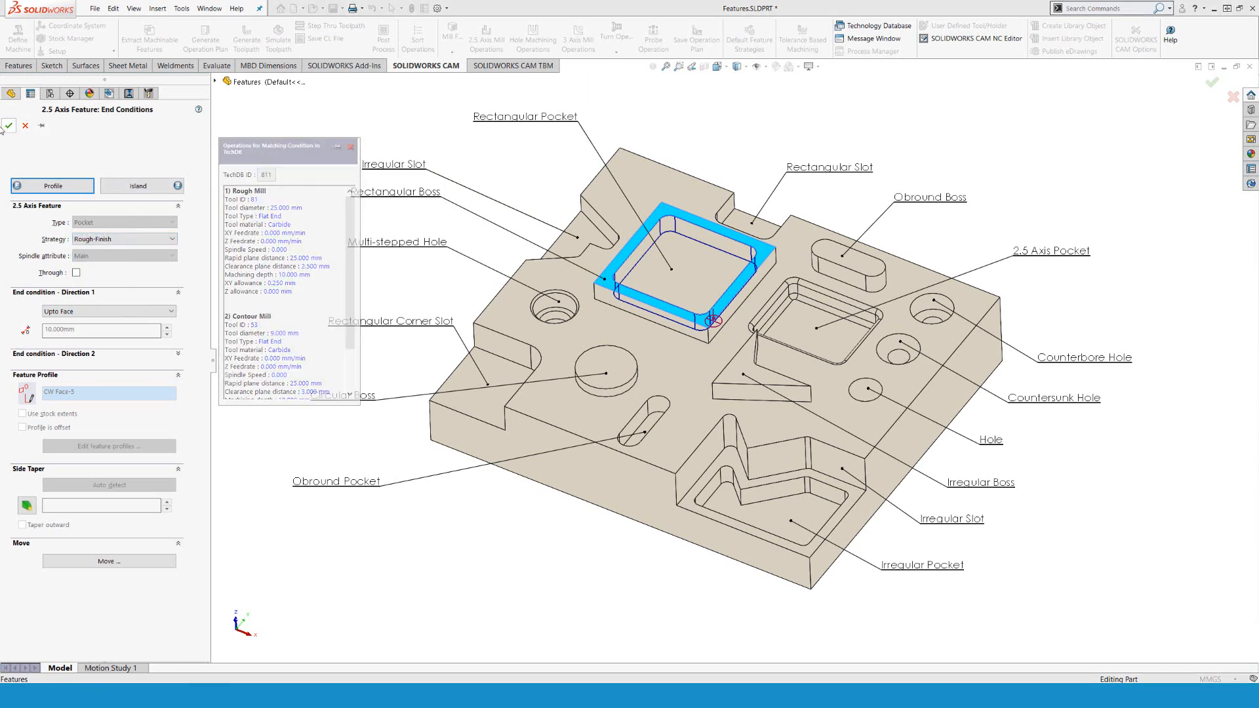
{"action": "left_click", "coordinate": [8, 125]}
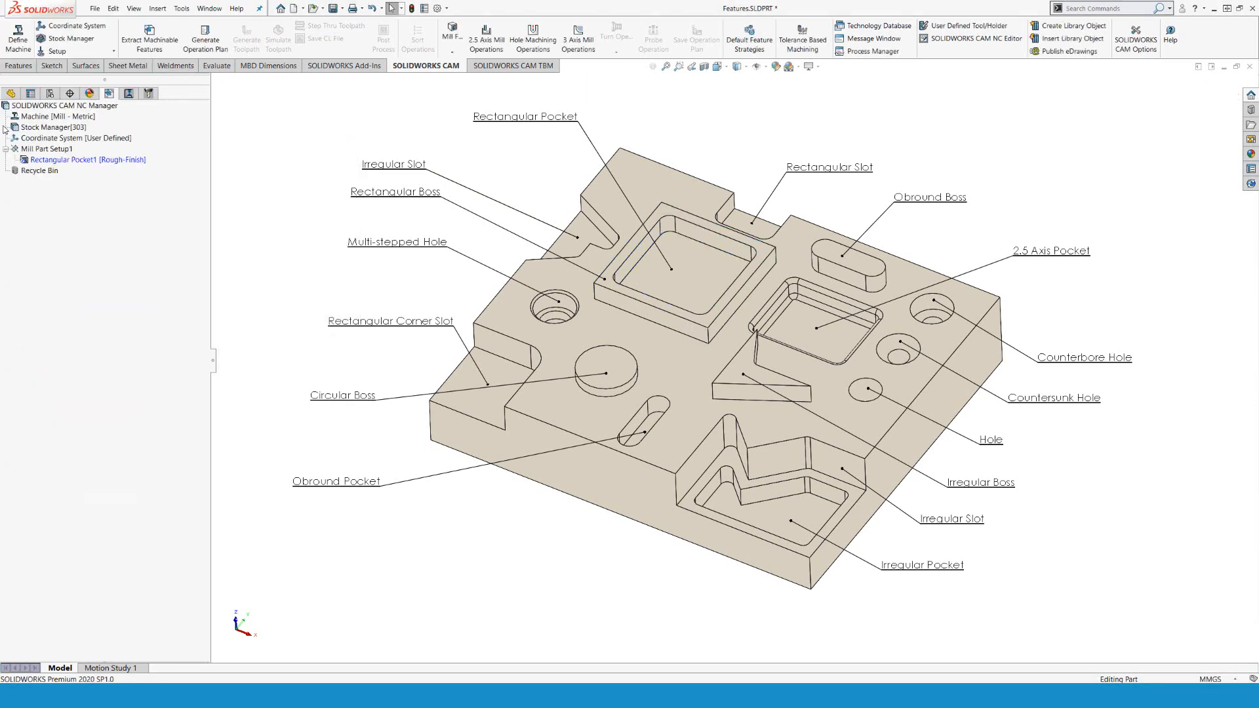
Generate the operation plan and display the Rough Mill1 and Contour Mill1 toolpaths.
{"action": "left_click", "coordinate": [86, 159]}
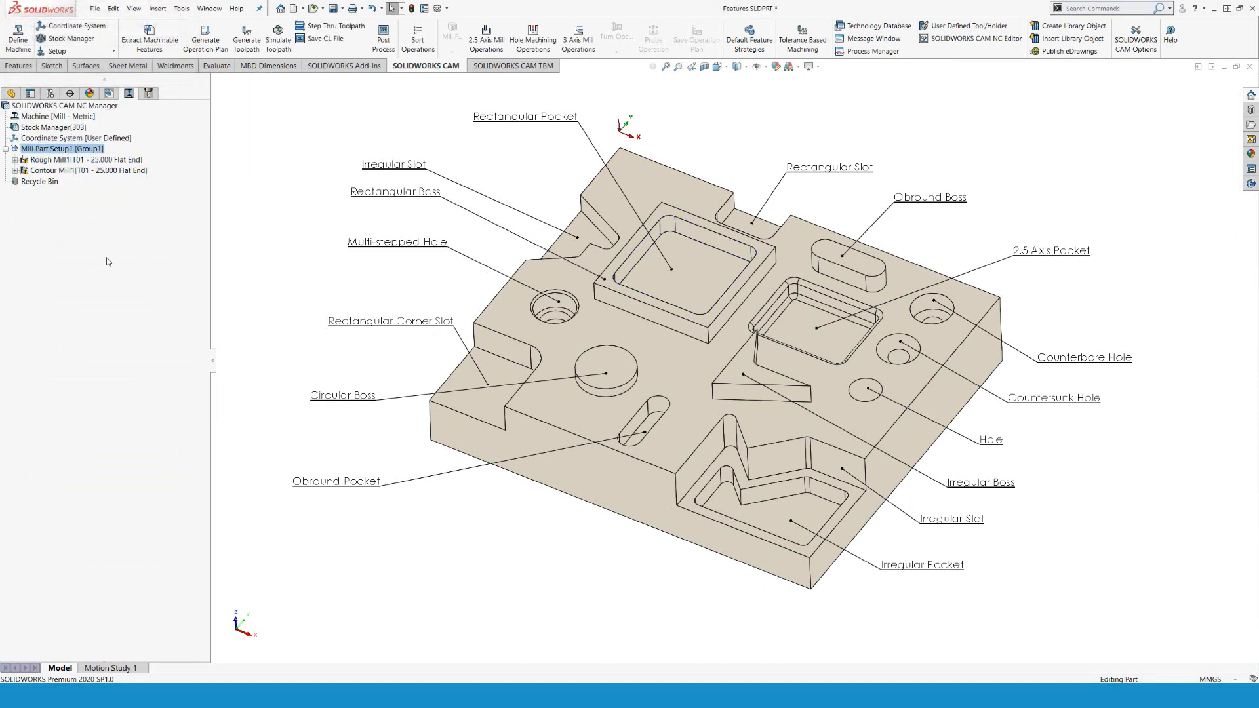
{"action": "left_click", "coordinate": [73, 158]}
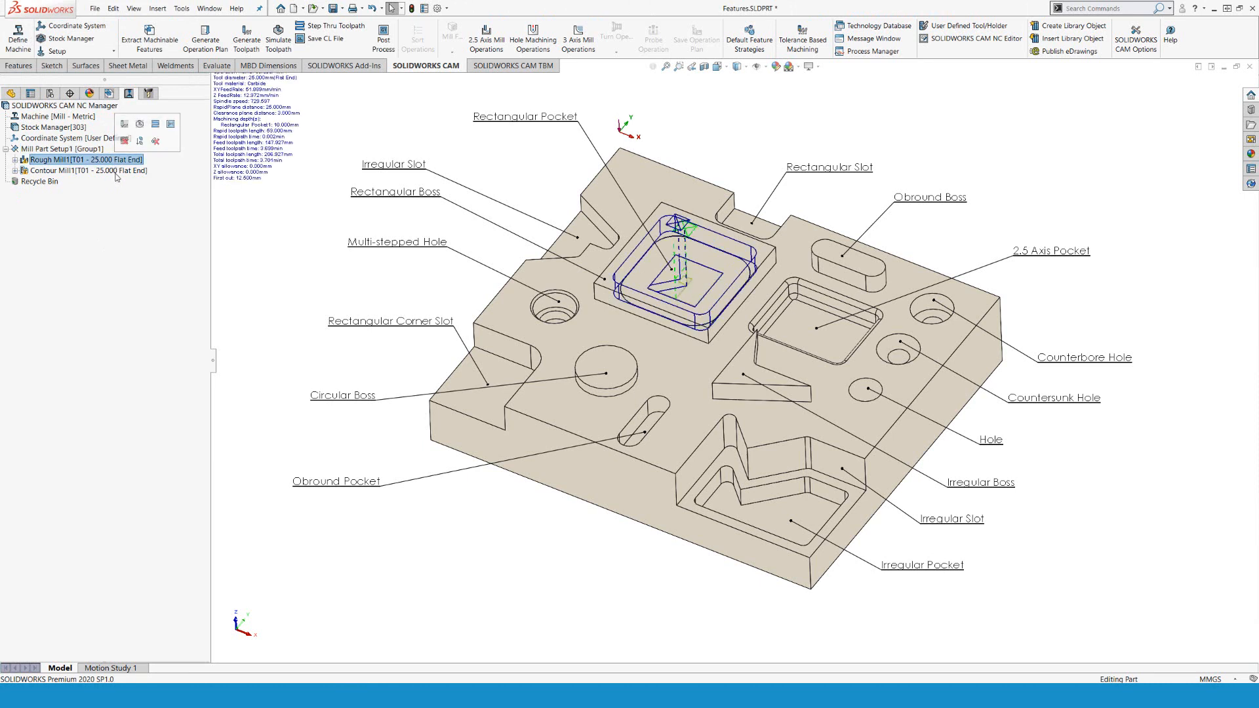
{"action": "left_click", "coordinate": [84, 171]}
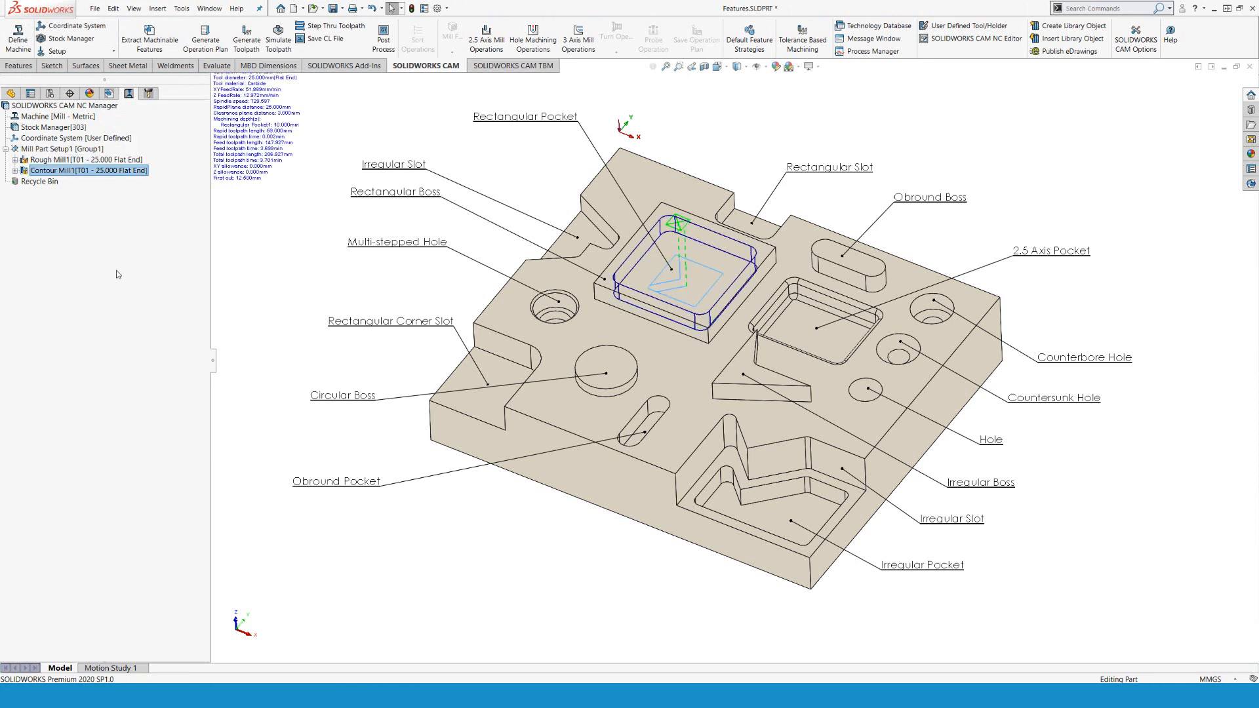